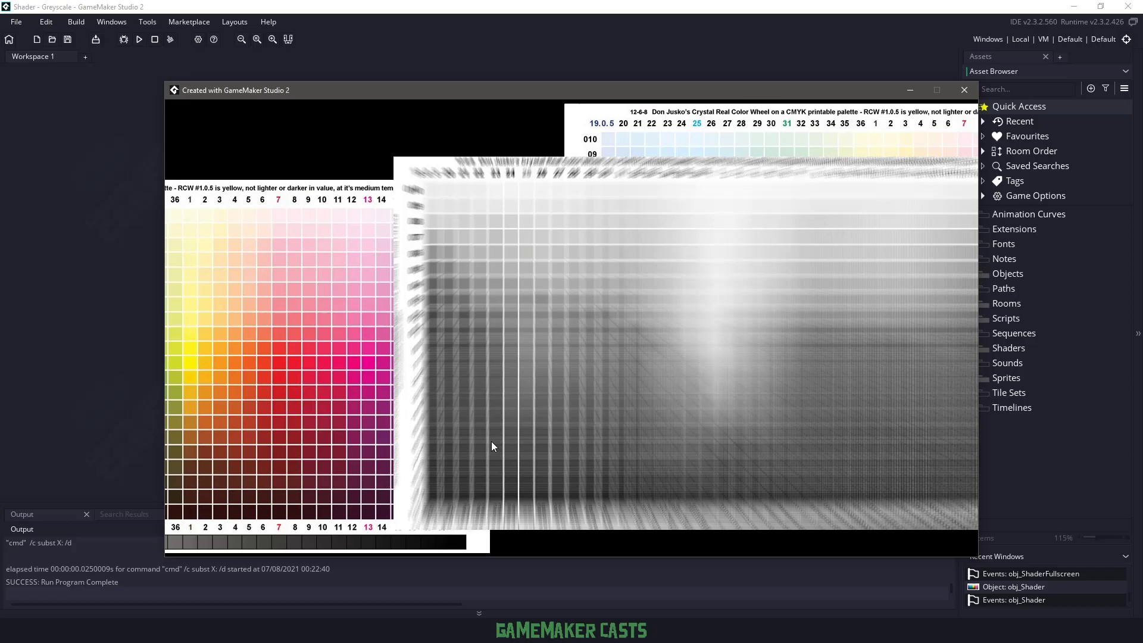
pyautogui.moveTo(964, 90)
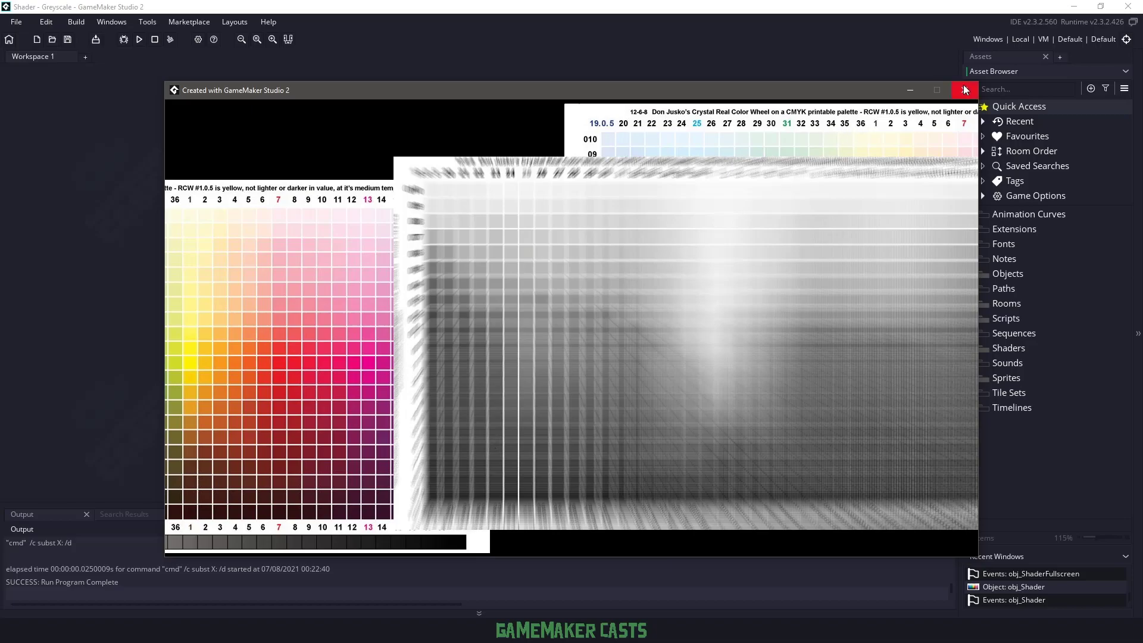
# Close the running game window showing the blurred colour chart.
pyautogui.click(965, 90)
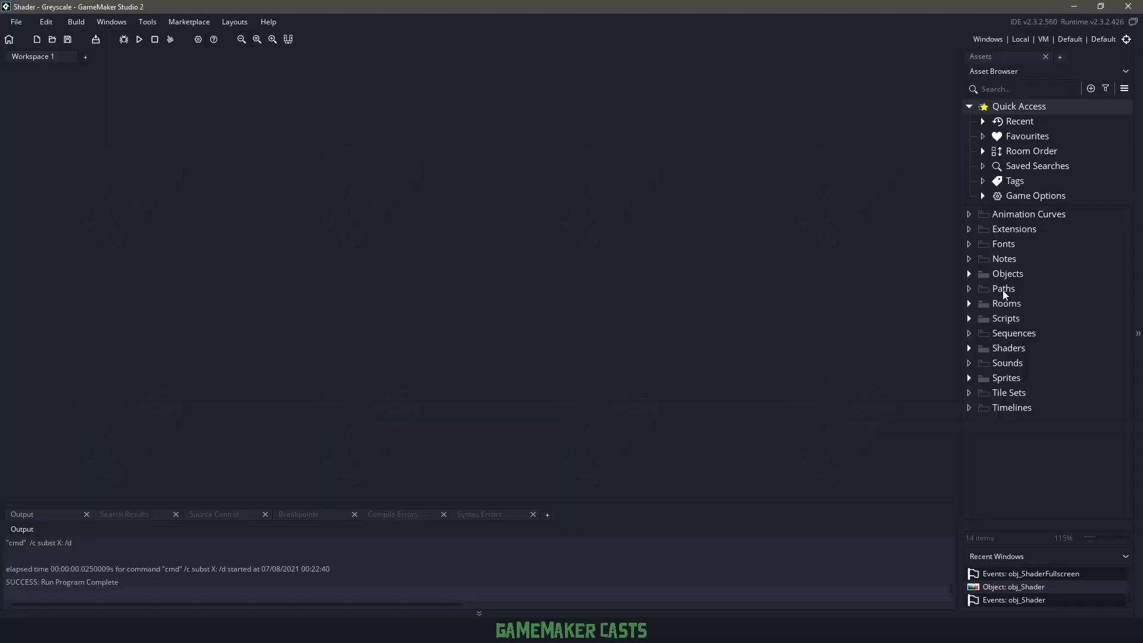
# Open obj_Shader and create a new shader asset named sh_Greyscale in the Shaders folder.
pyautogui.click(969, 274)
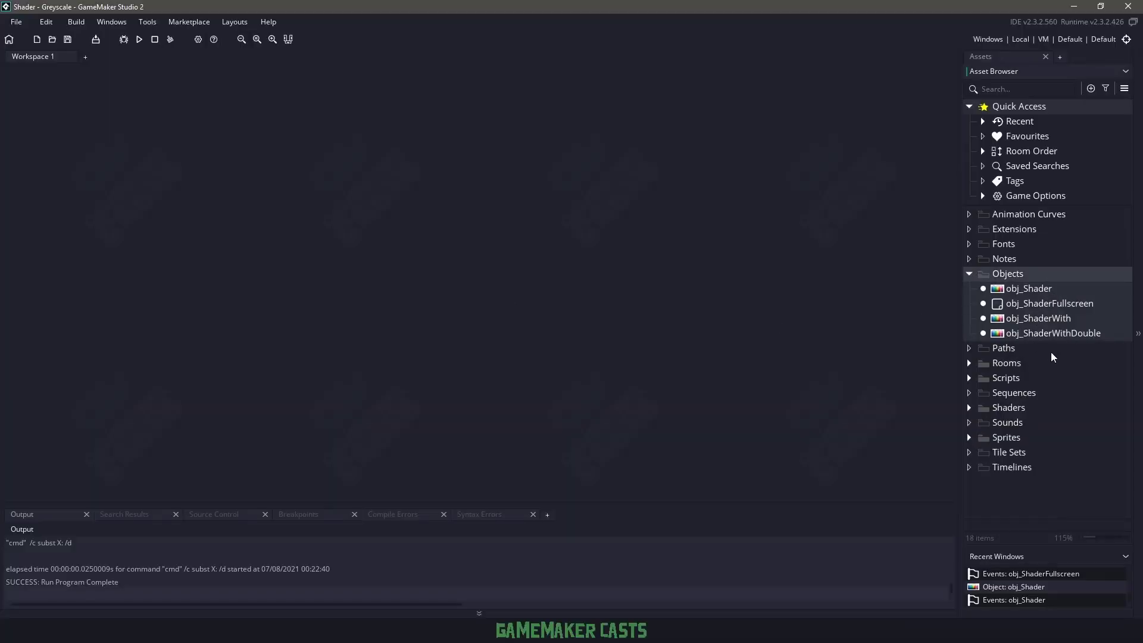
pyautogui.doubleClick(1021, 378)
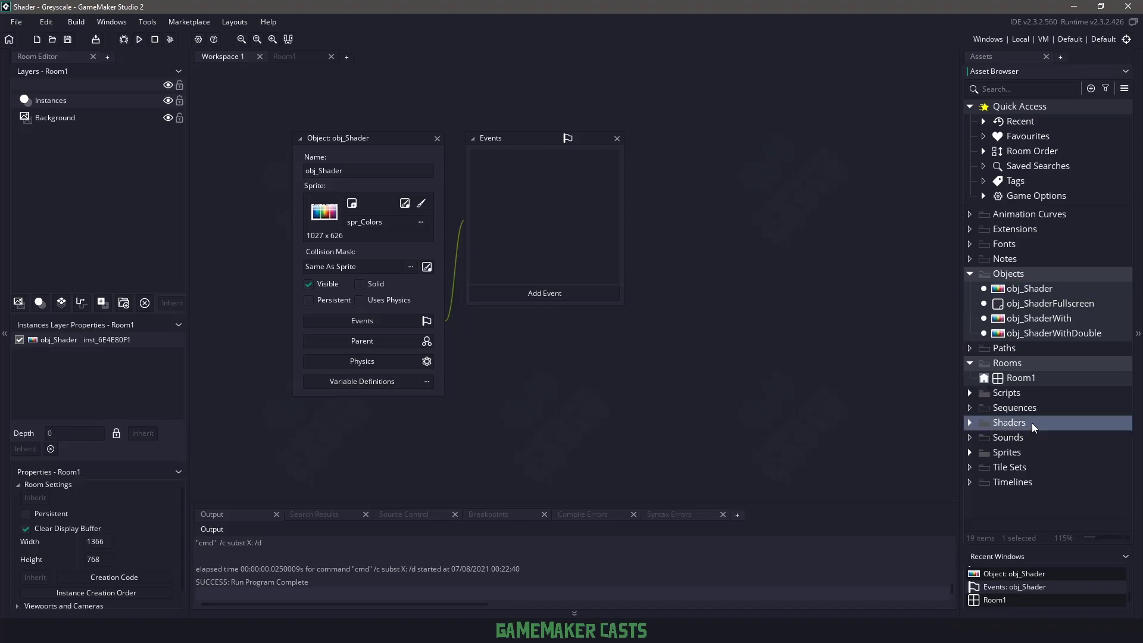
pyautogui.rightClick(1010, 422)
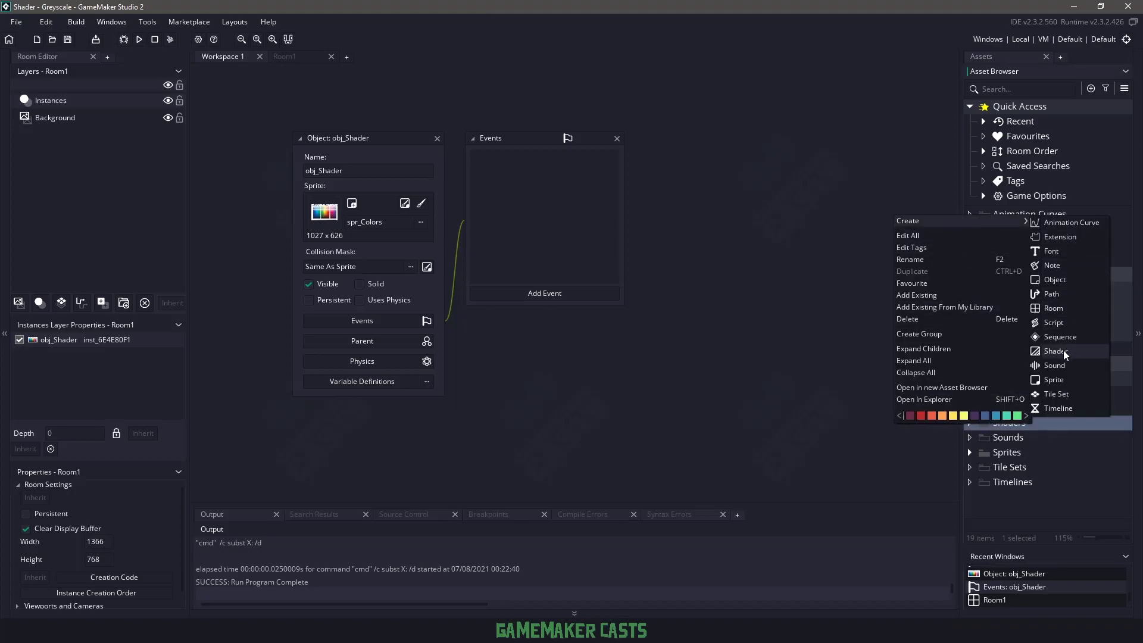
pyautogui.click(1054, 351)
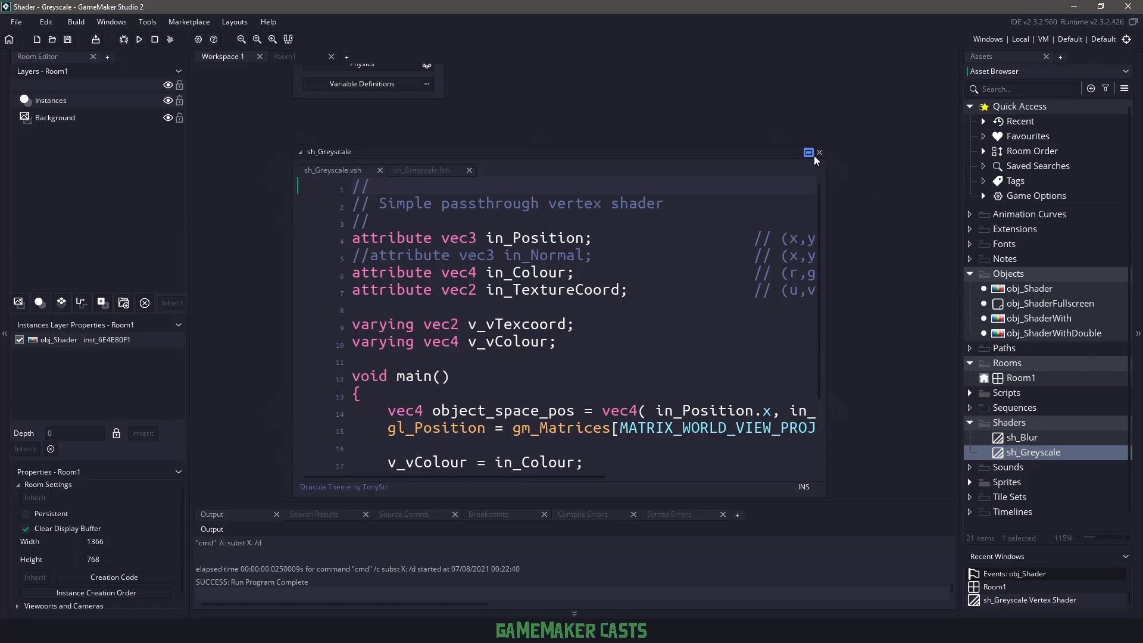
# In the maximized .fsh code, sample pixelColor and average its red, green and blue channels.
pyautogui.click(808, 153)
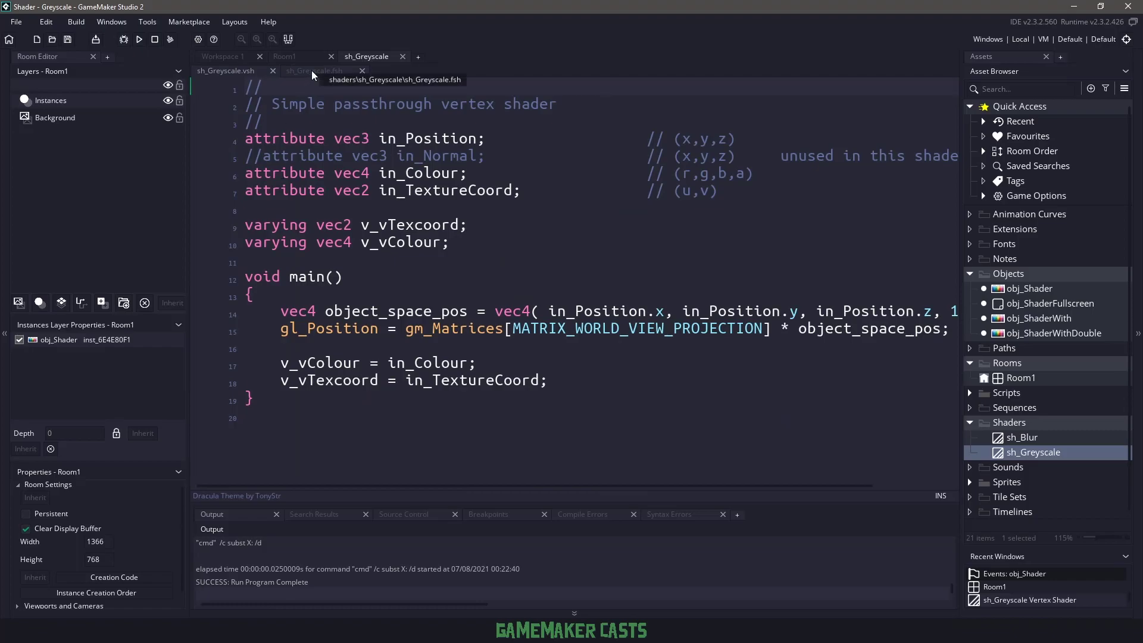
pyautogui.click(313, 71)
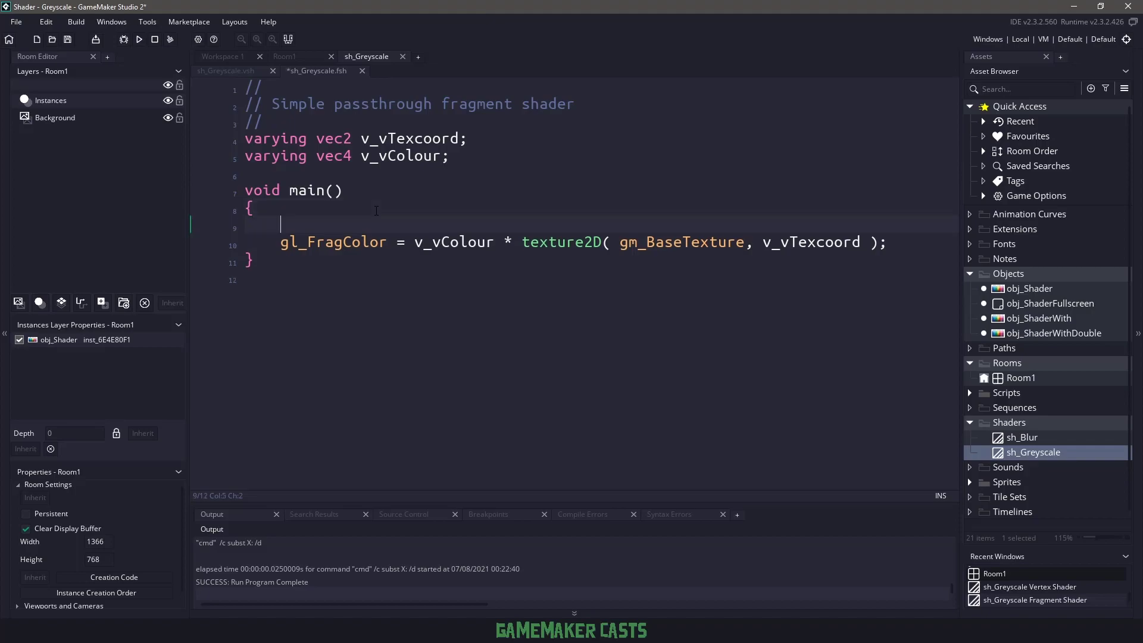
pyautogui.write('vec4 pixelColor = texture2D( gm_BaseTexture, v_vTexcoord );')
pyautogui.write('float av')
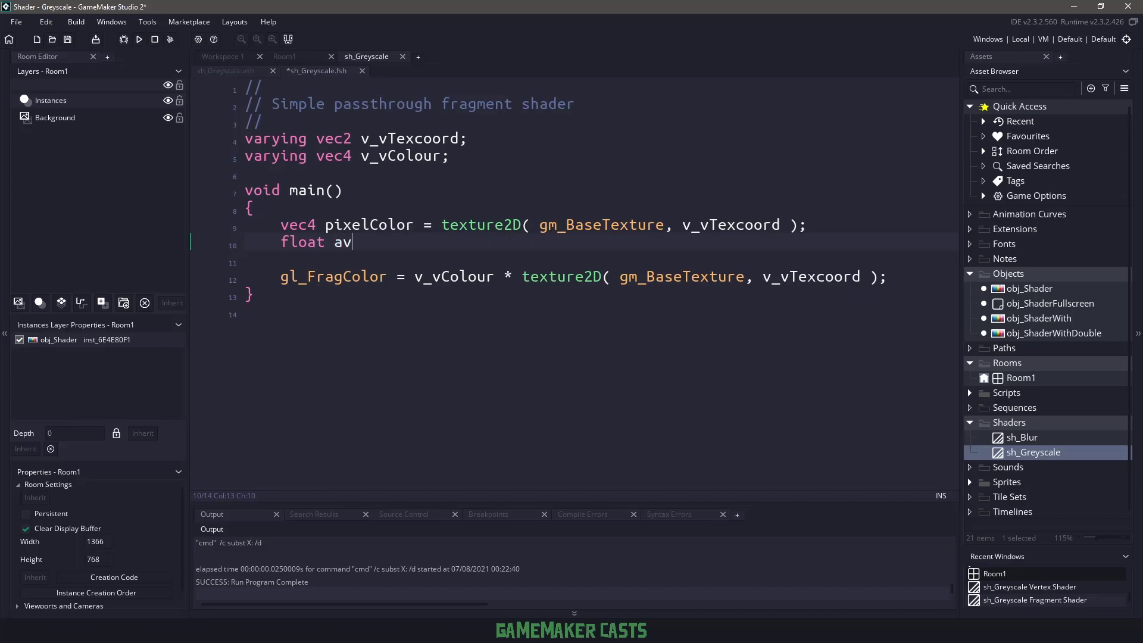
pyautogui.write('erage')
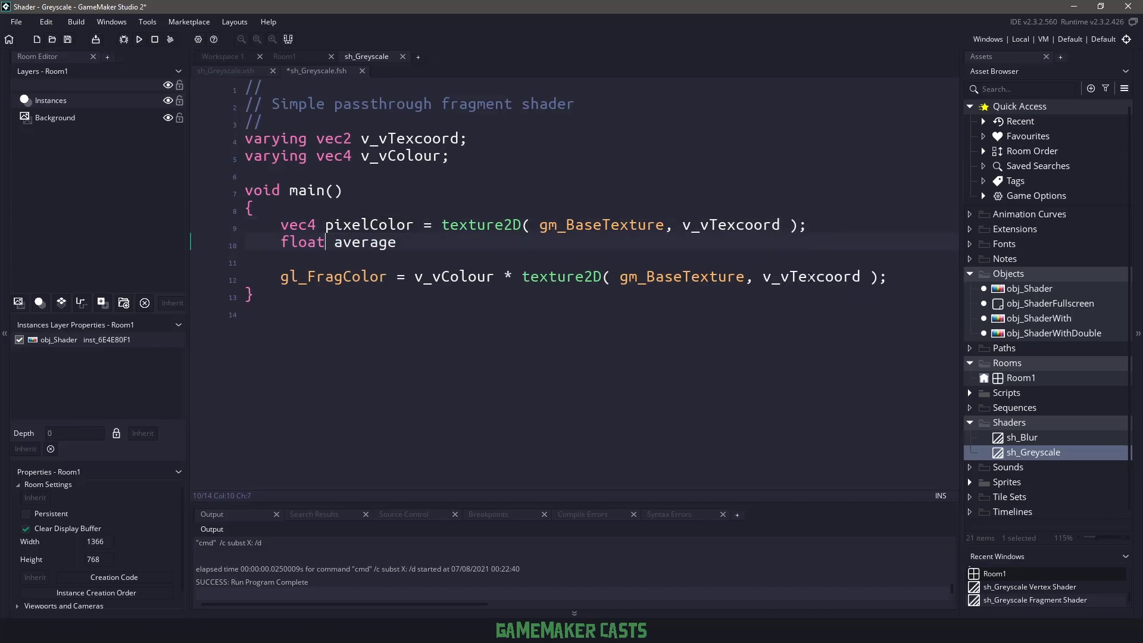
pyautogui.write('= (pixelColor.r + )')
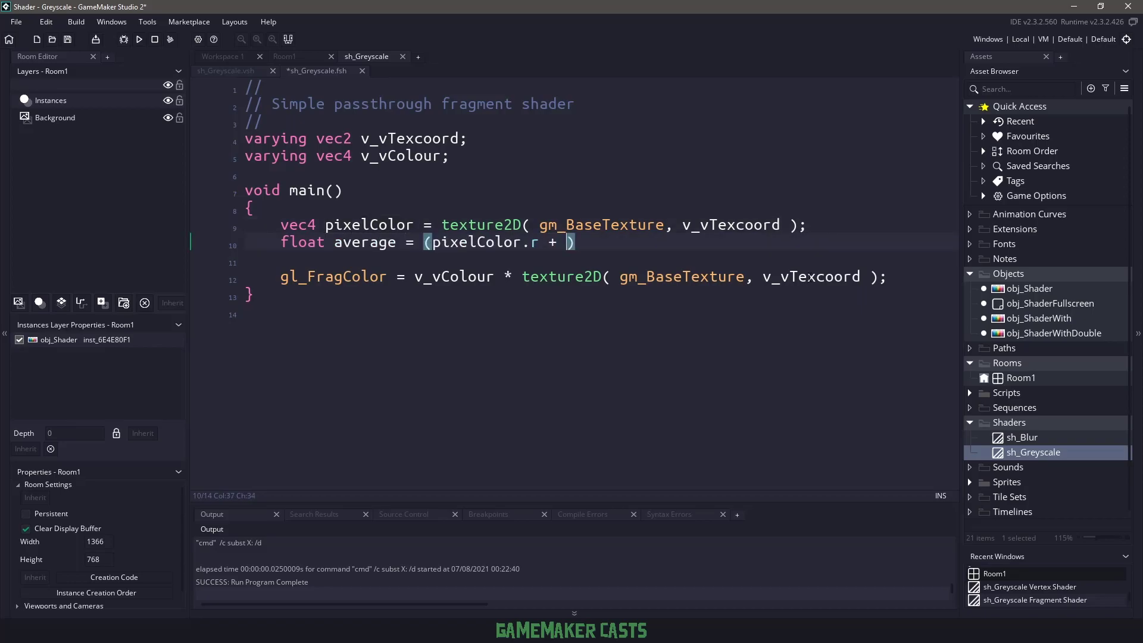
pyautogui.write('pixelColor.g')
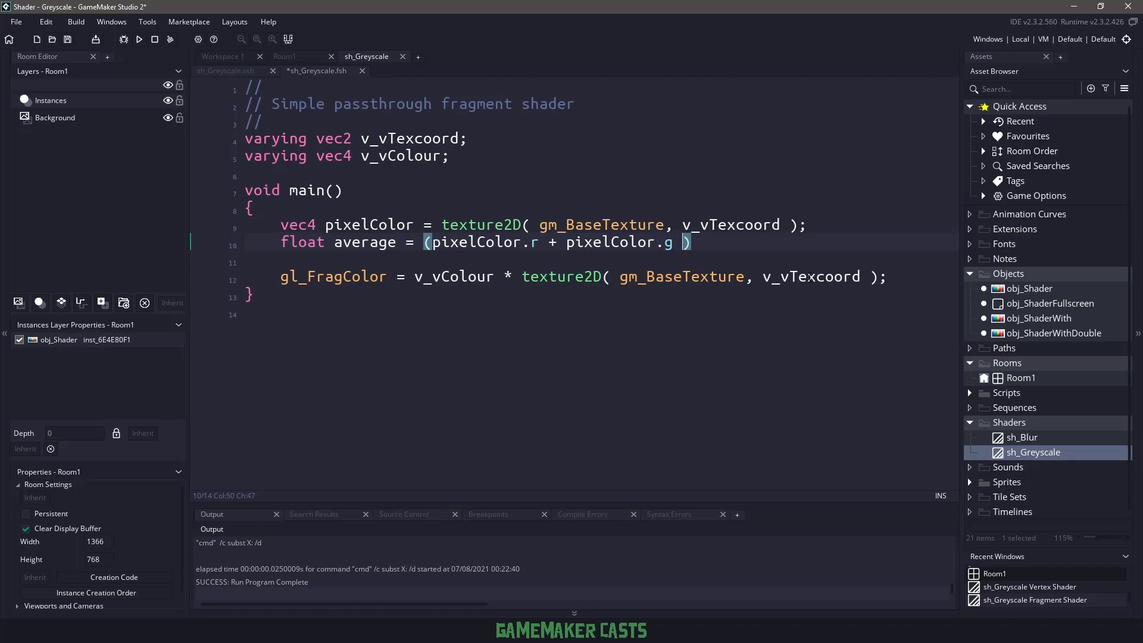
pyautogui.write('+ pixelColor.b)')
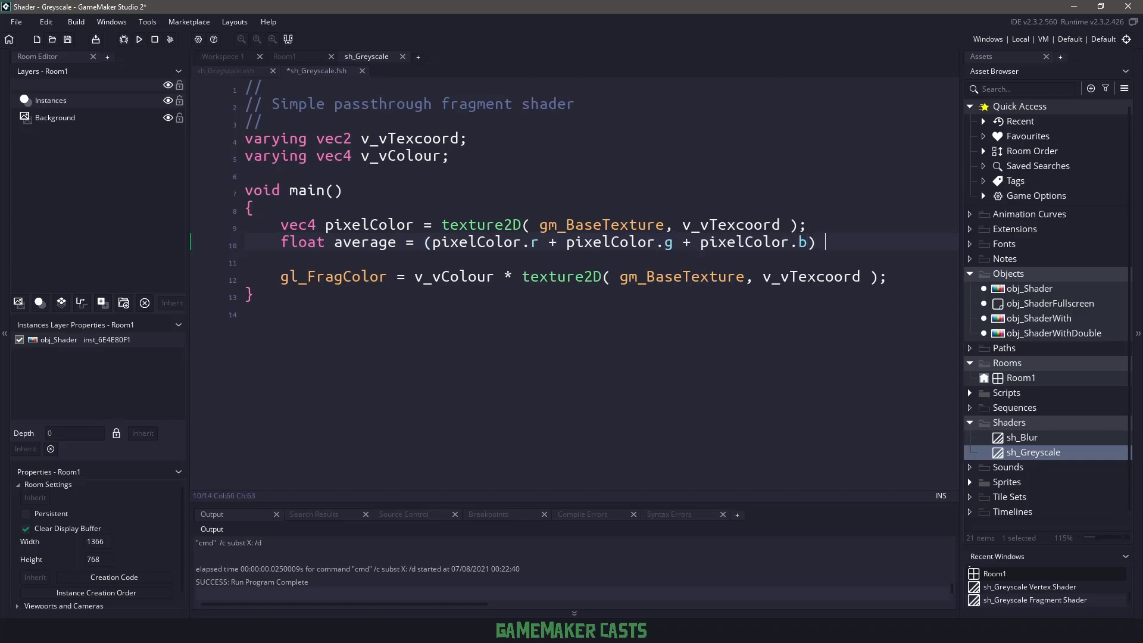
pyautogui.write("/ 3.0;'")
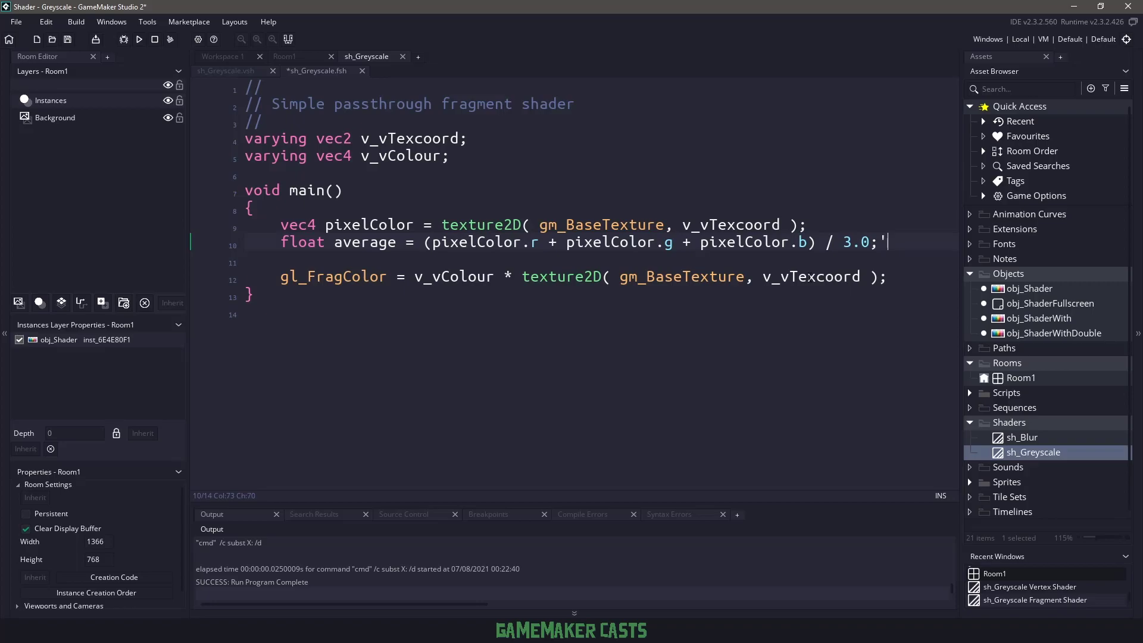
pyautogui.press('Backspace')
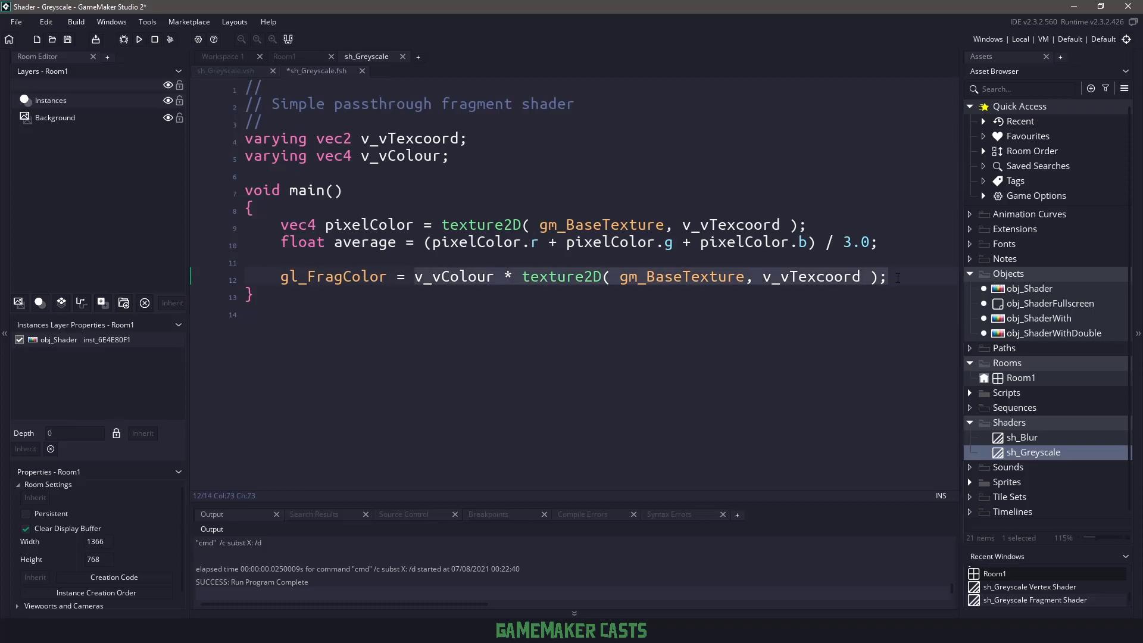
# Output vec4(vec3(average), pixelColor.a) as the fragment colour.
pyautogui.write('vec4(average')
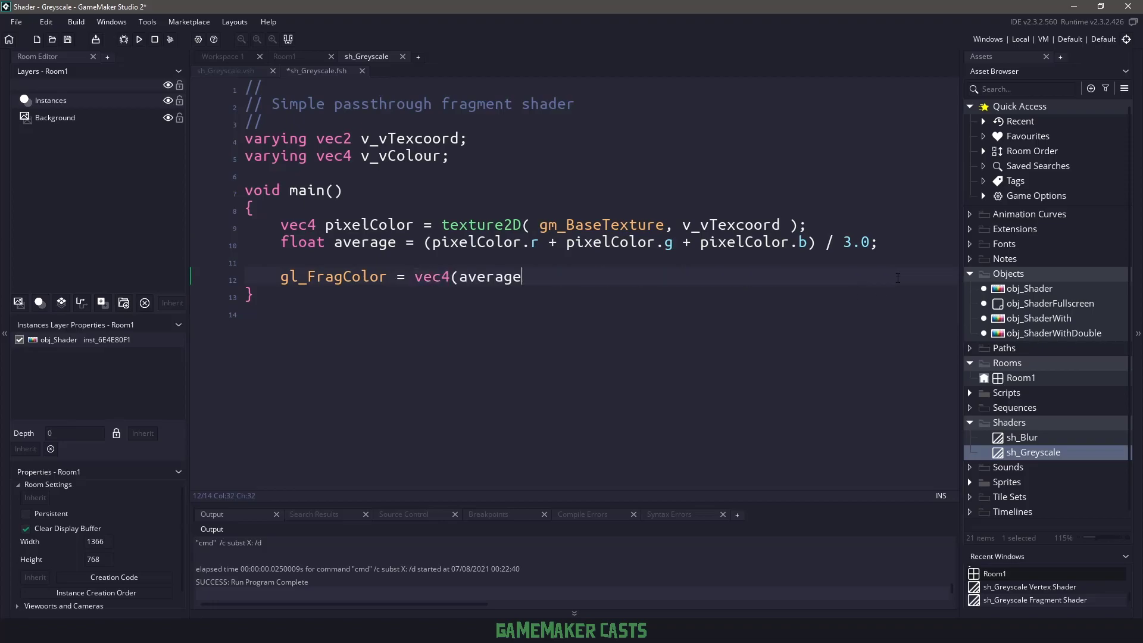
pyautogui.write(', average, average, [')
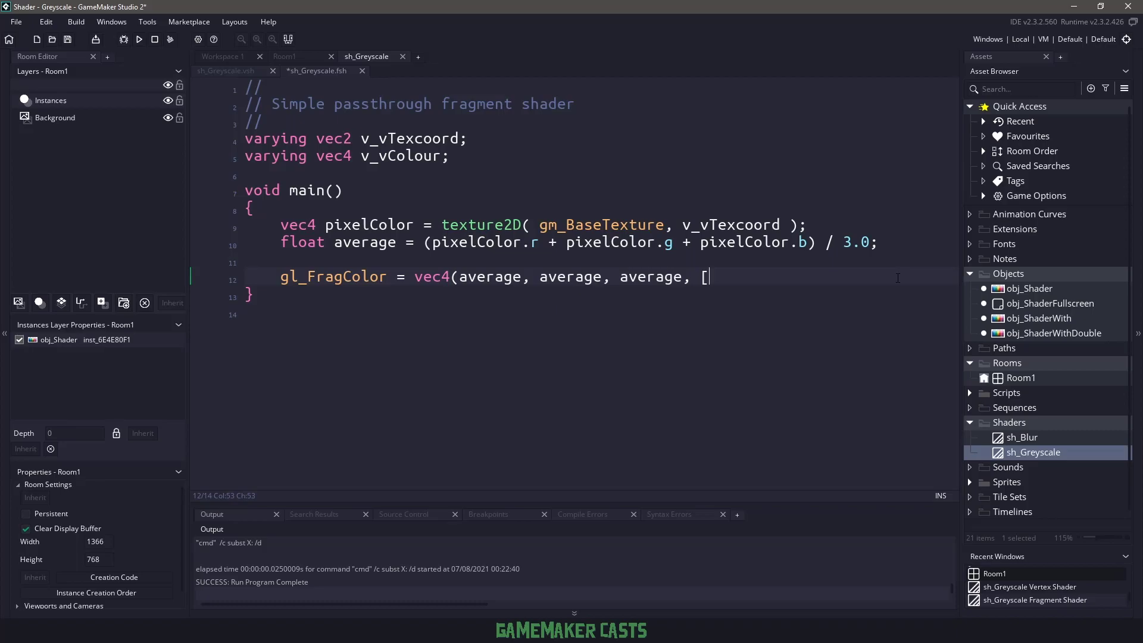
pyautogui.write('pixe')
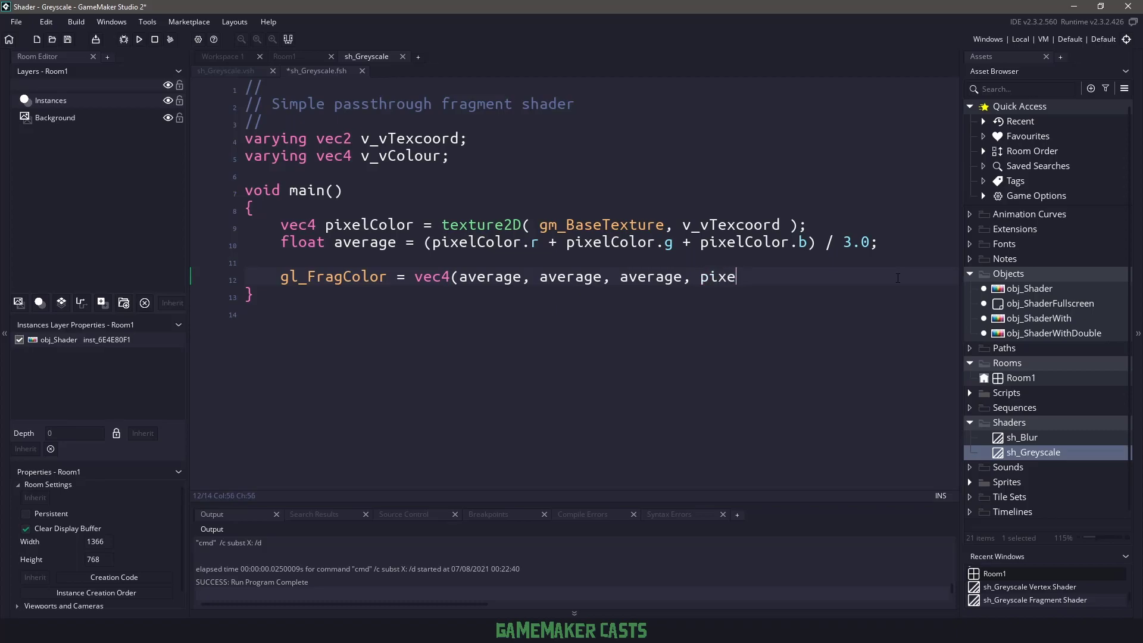
pyautogui.write('lColor.a')
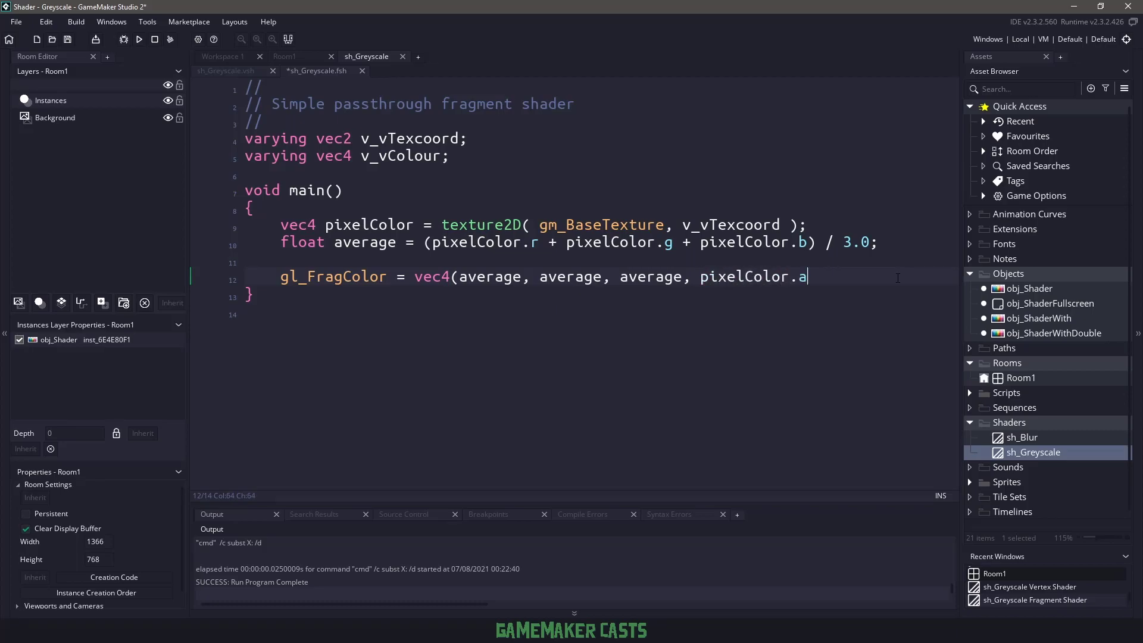
pyautogui.write(');')
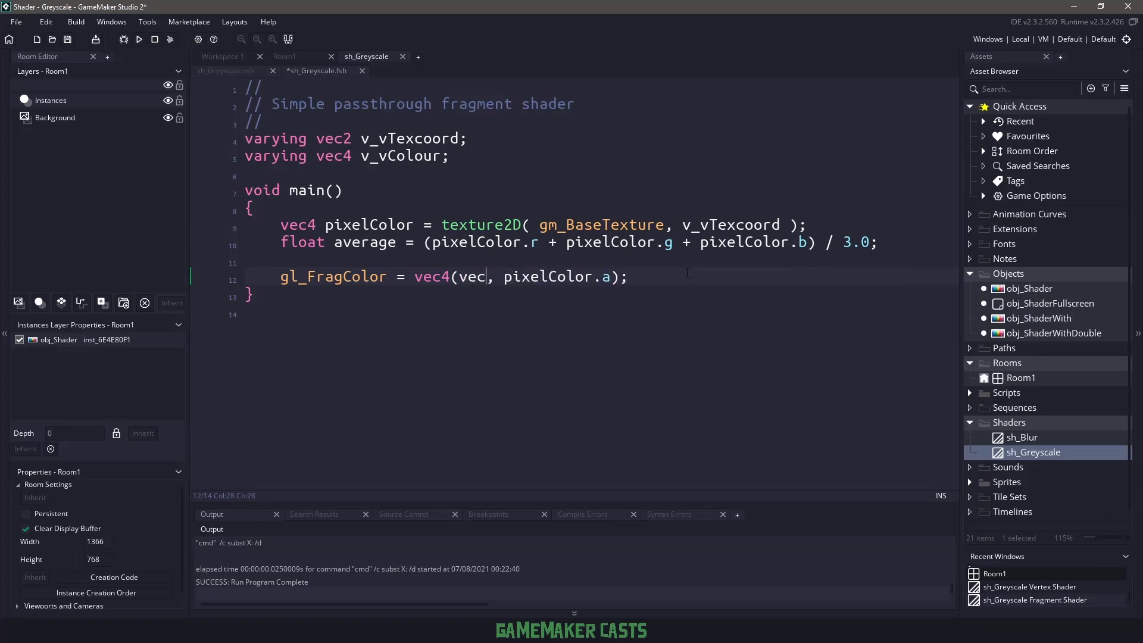
pyautogui.write('3(average')
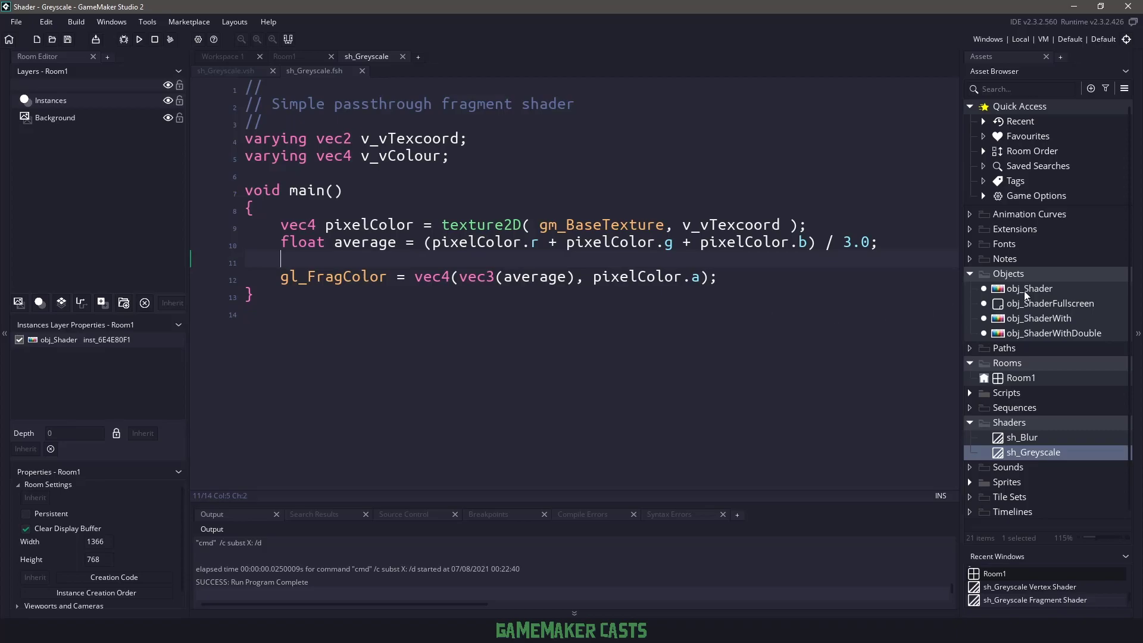
# Give obj_Shader a Draw event using sh_Greyscale and shader_reset(), then build the game.
pyautogui.doubleClick(1032, 289)
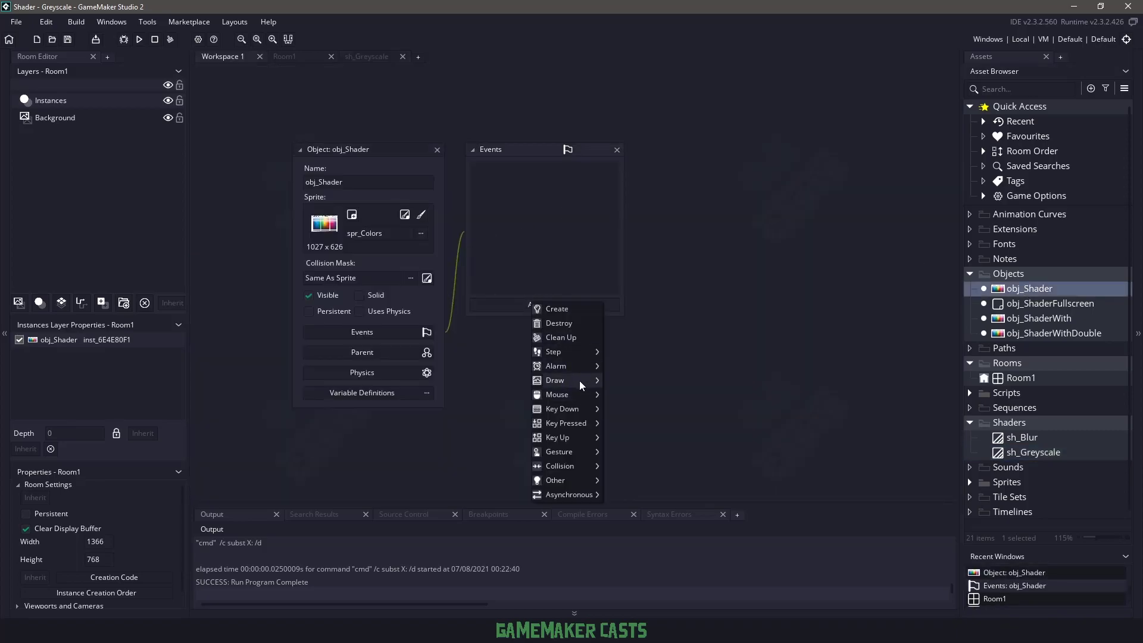
pyautogui.click(555, 380)
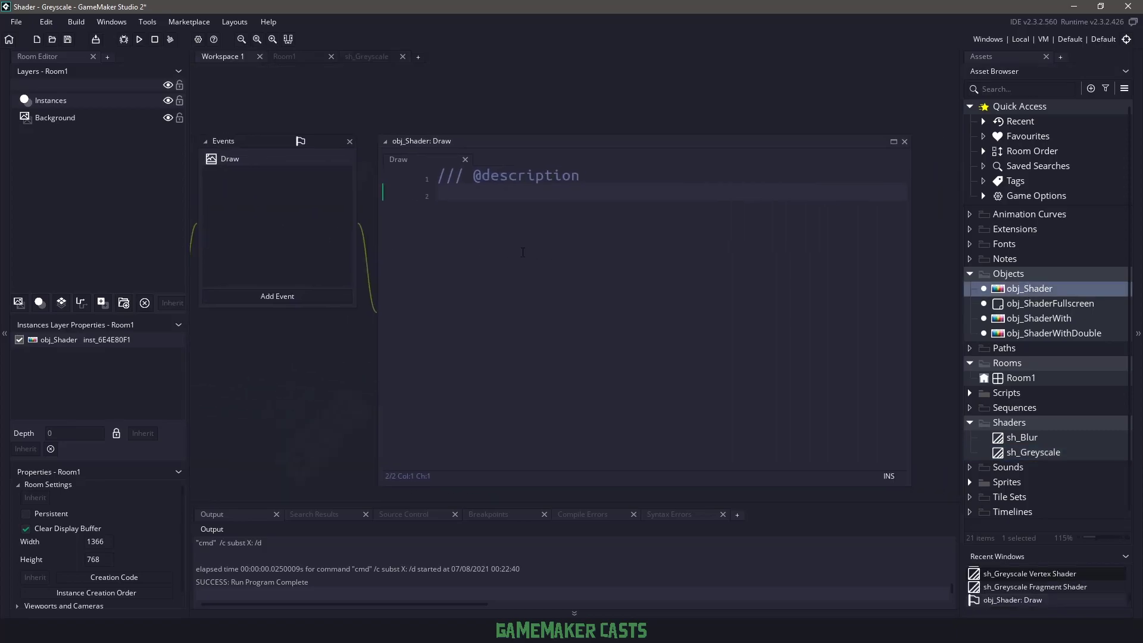
pyautogui.write('shader_set(')
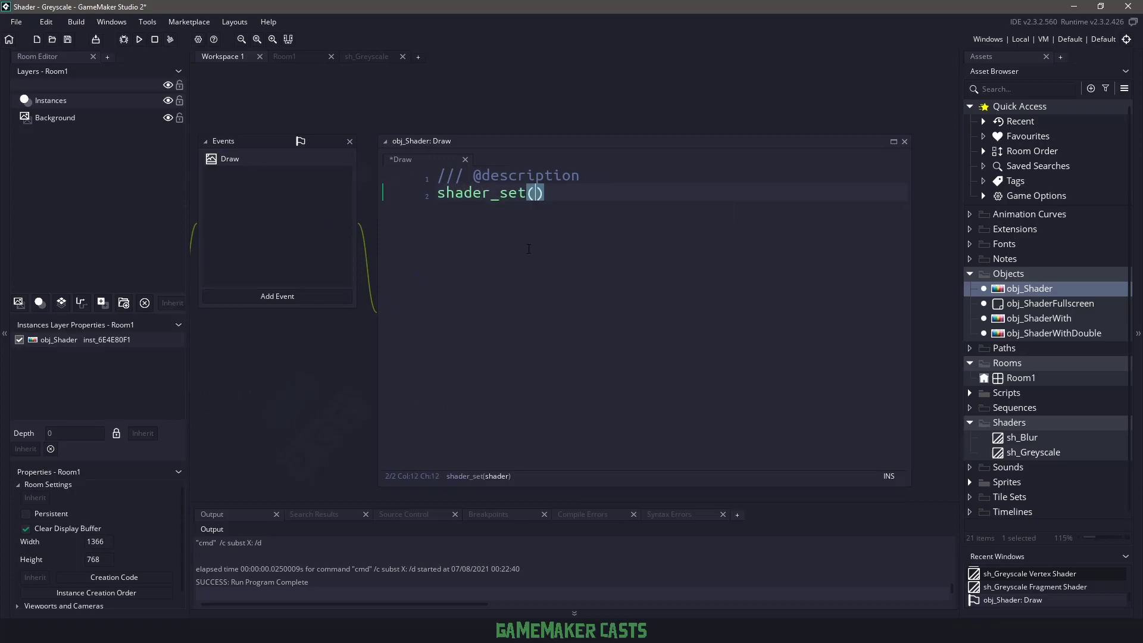
pyautogui.write('sh_Greyscale')
pyautogui.write('shjad')
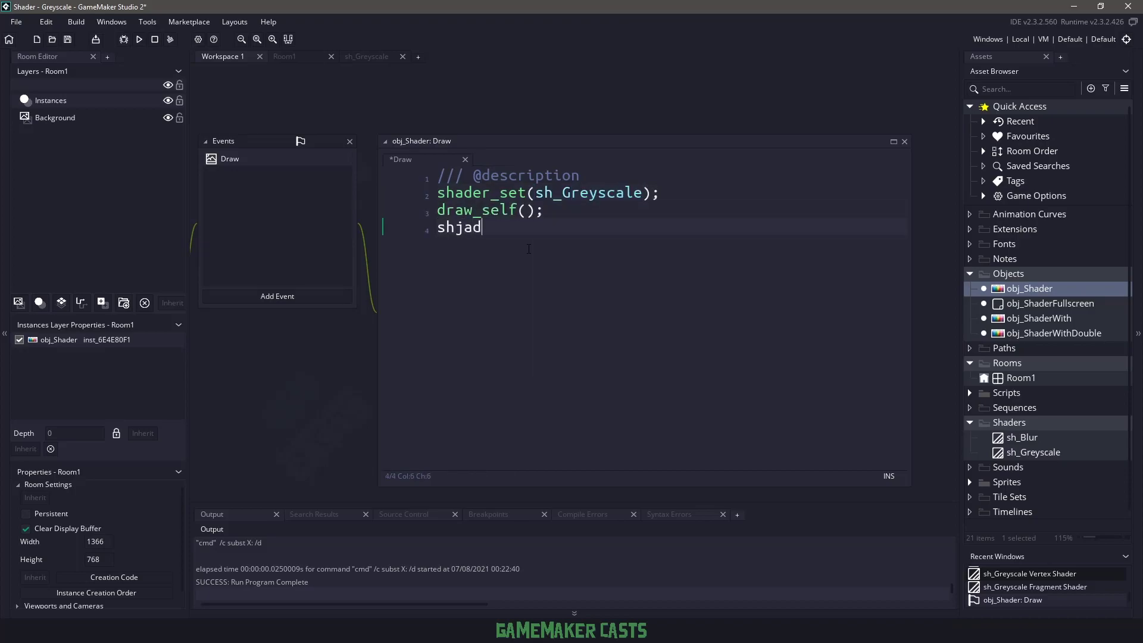
pyautogui.write('shader_reset()')
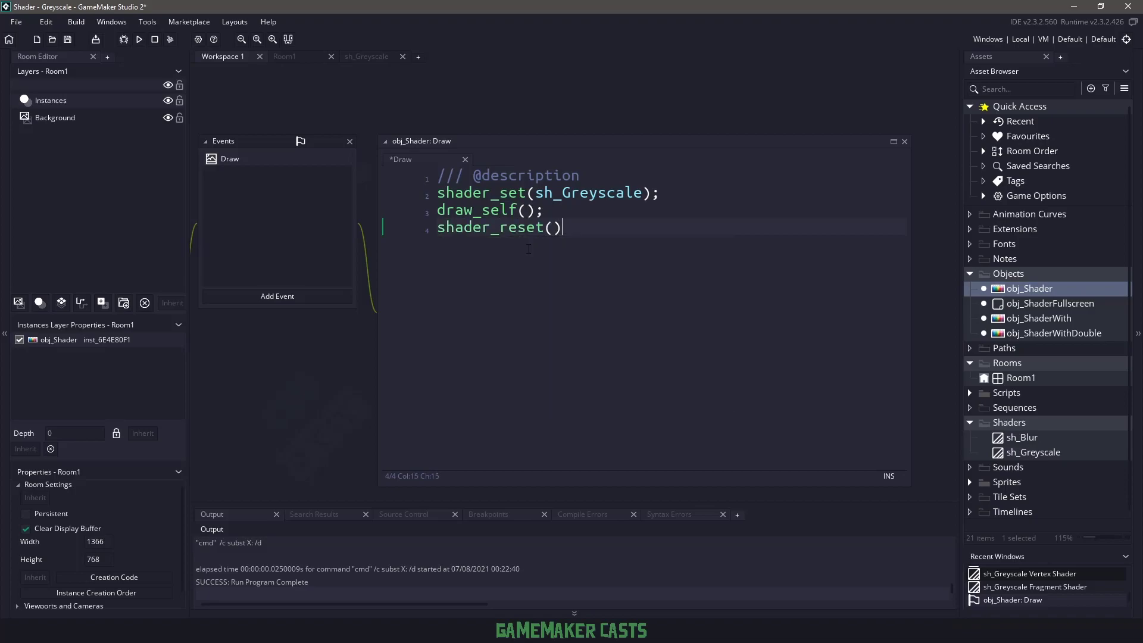
pyautogui.write(';')
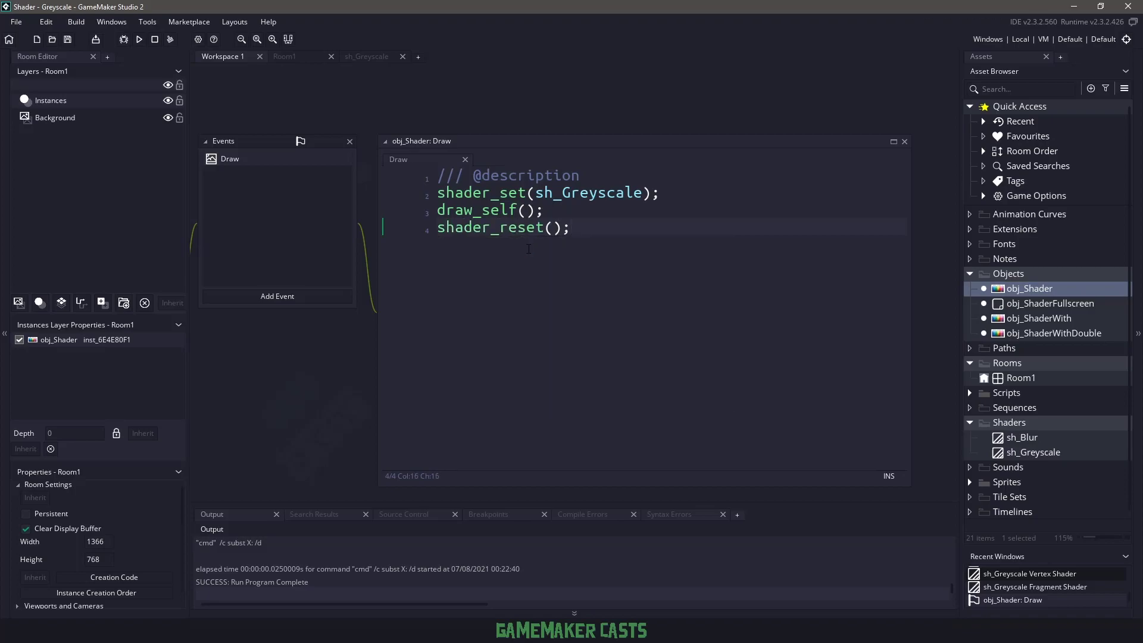
pyautogui.click(138, 39)
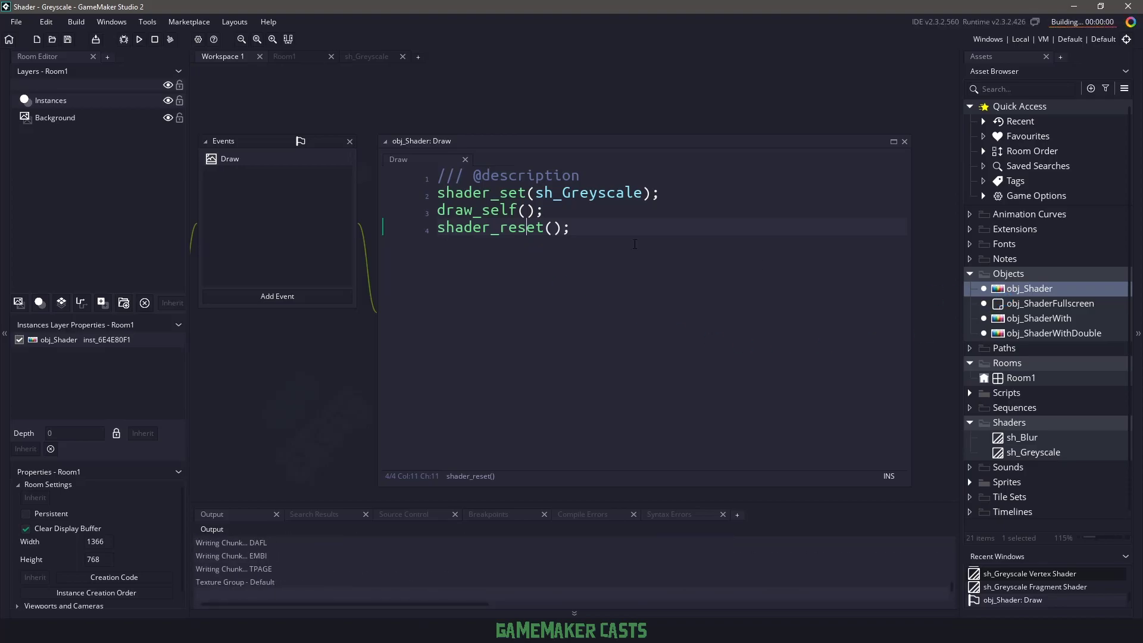
# Run the game to view the colour chart rendered in greyscale.
pyautogui.click(139, 40)
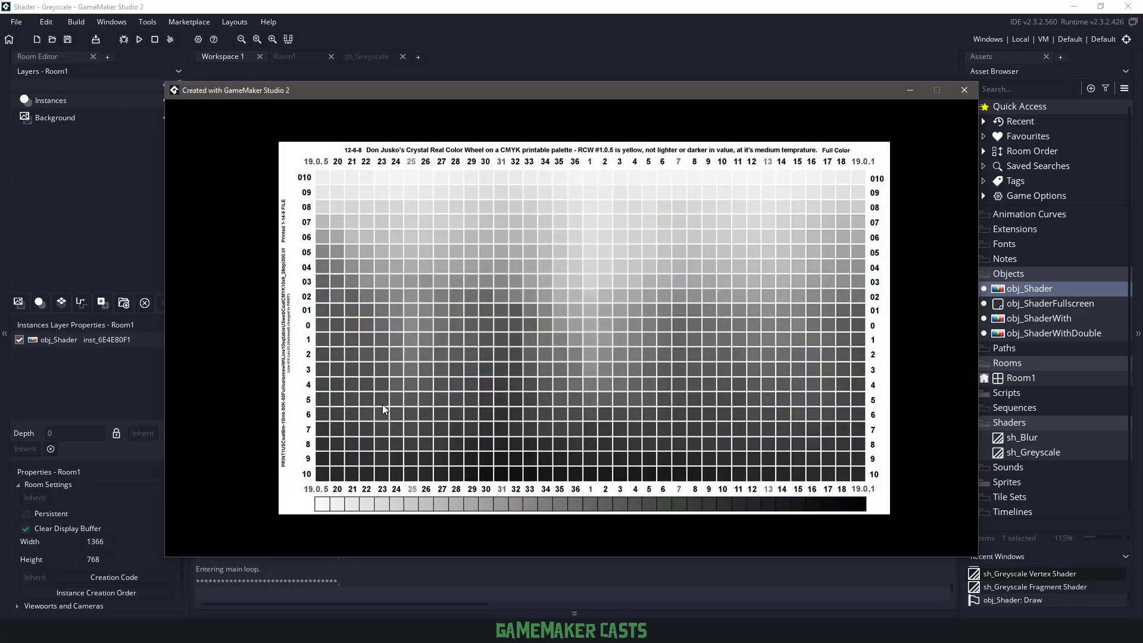
pyautogui.moveTo(951, 164)
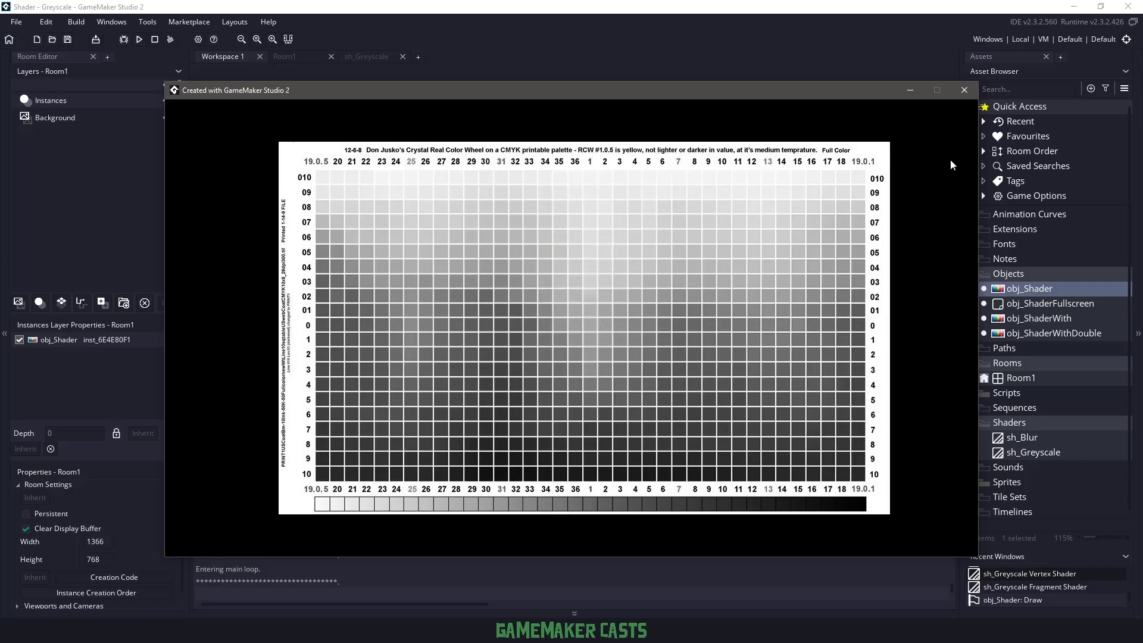
pyautogui.moveTo(967, 118)
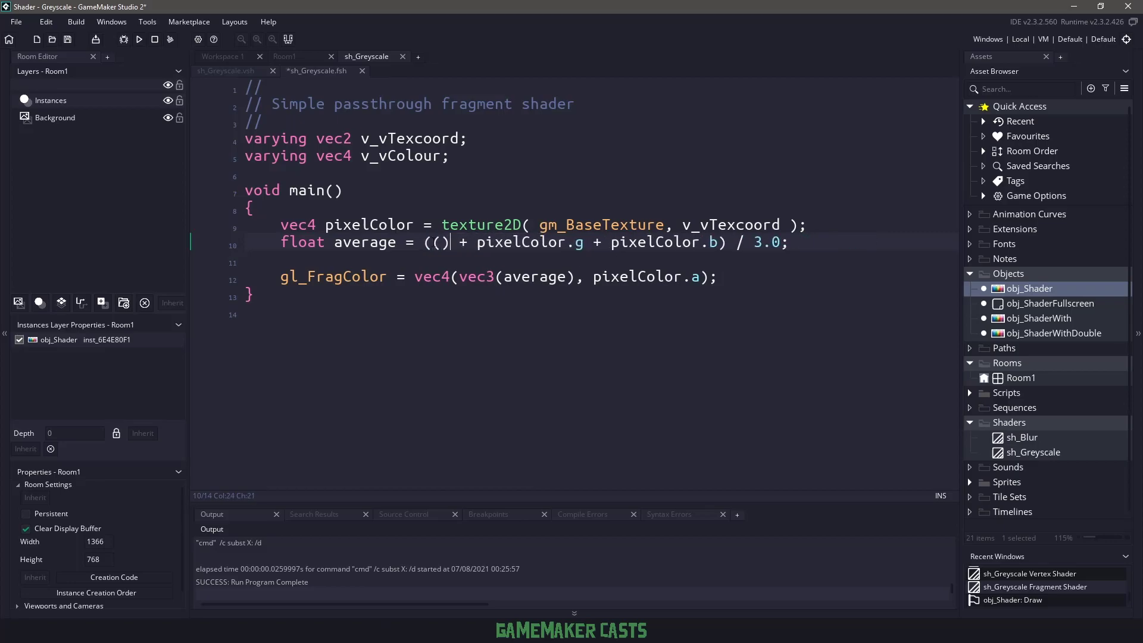
# Compute average as dot(pixelColor.rgb, vec3(0.299, 0.587, 0.114)) instead of the plain mean.
pyautogui.write('pixelColor.r + 0.2')
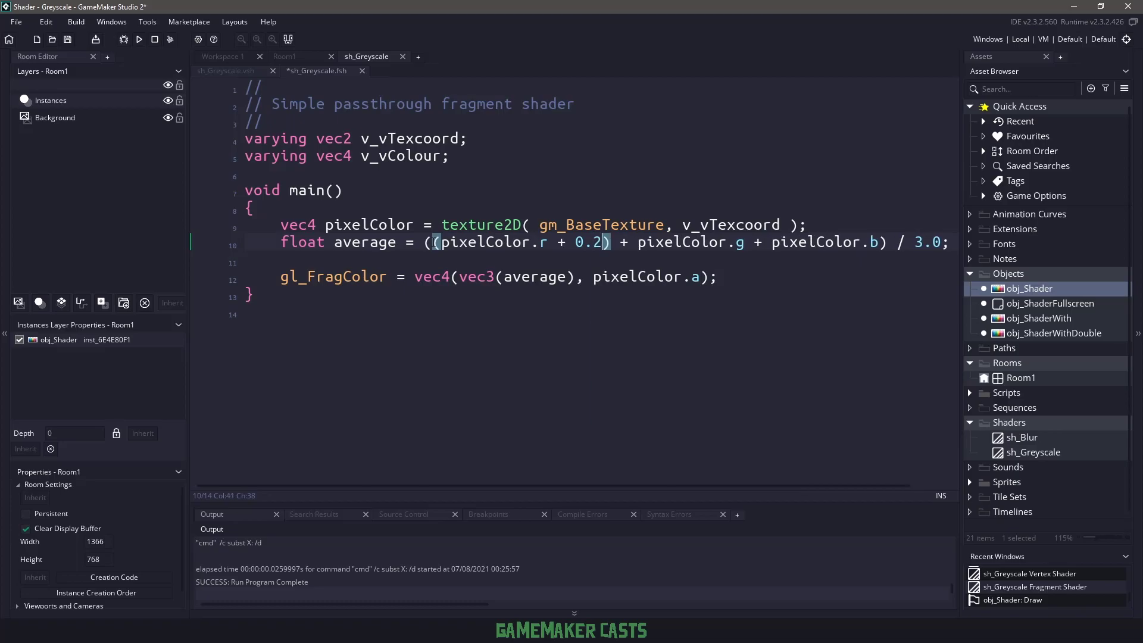
pyautogui.write('99')
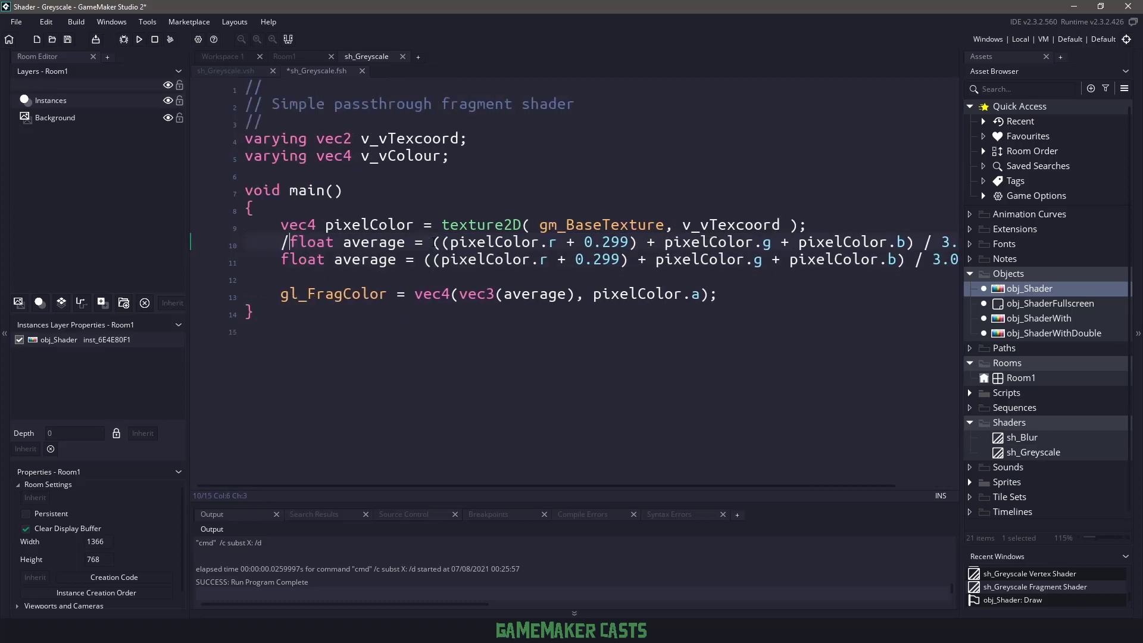
pyautogui.write('do')
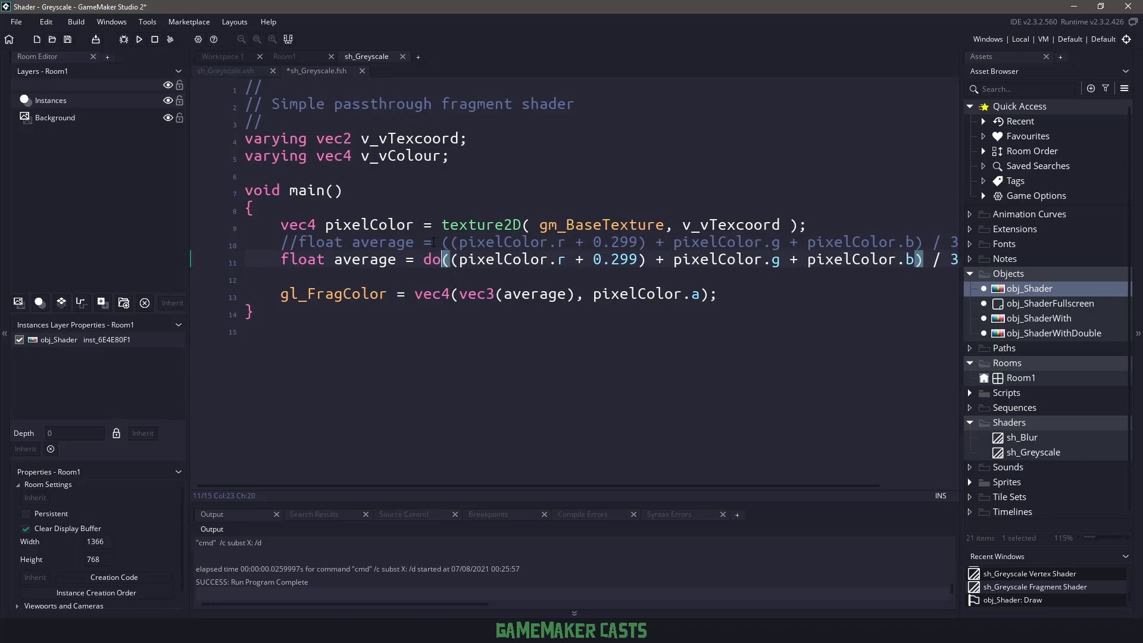
pyautogui.write('t')
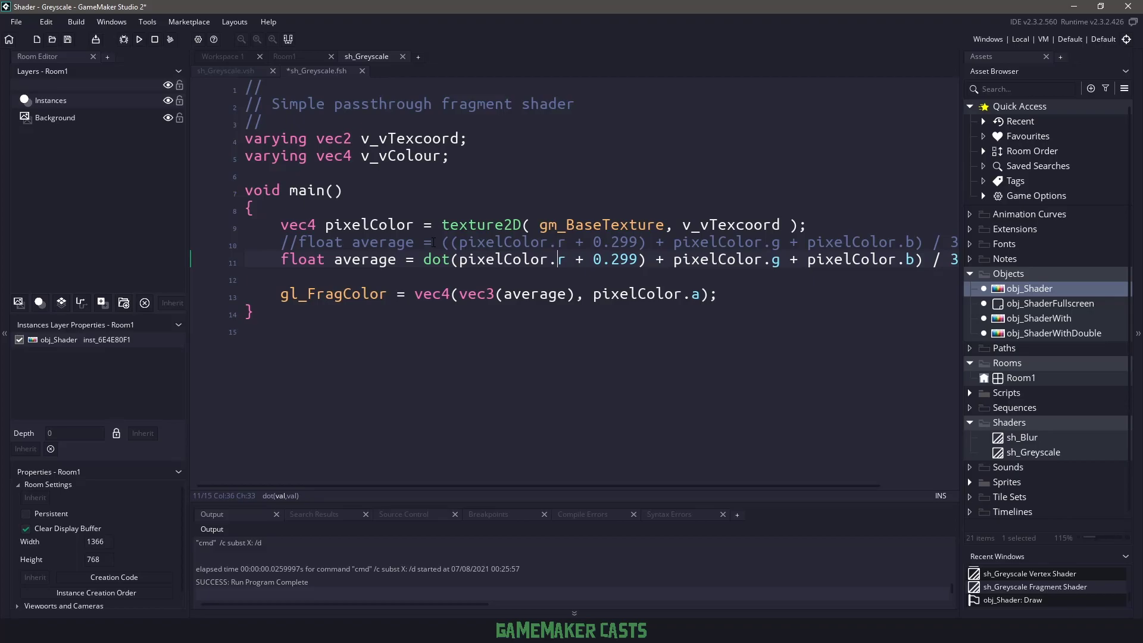
pyautogui.write('gb, vec3());')
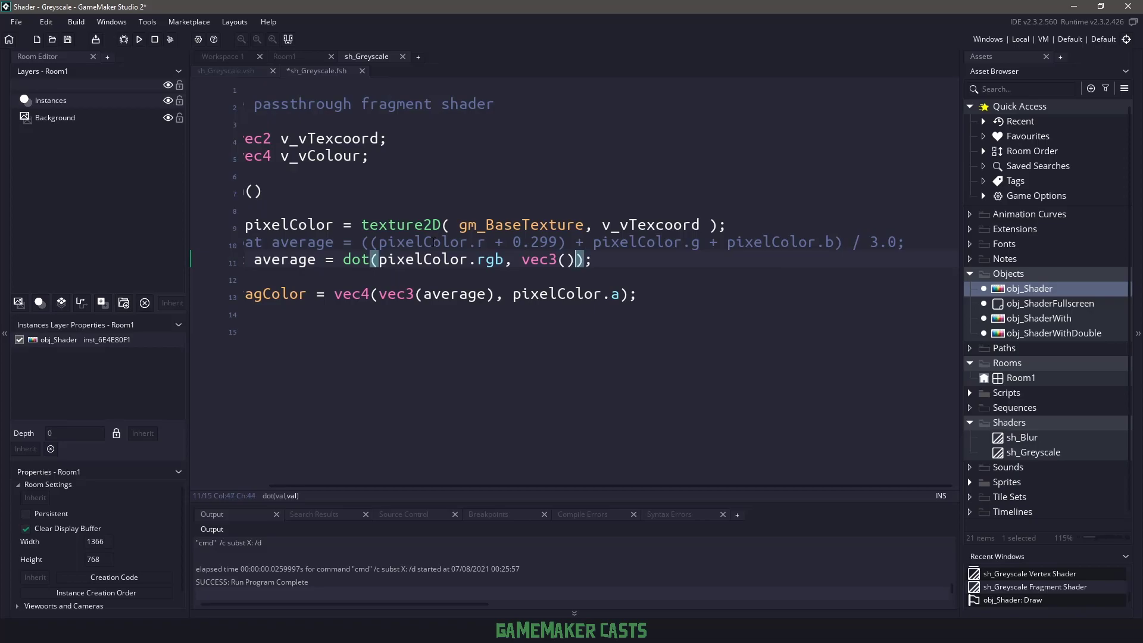
pyautogui.write('0.299')
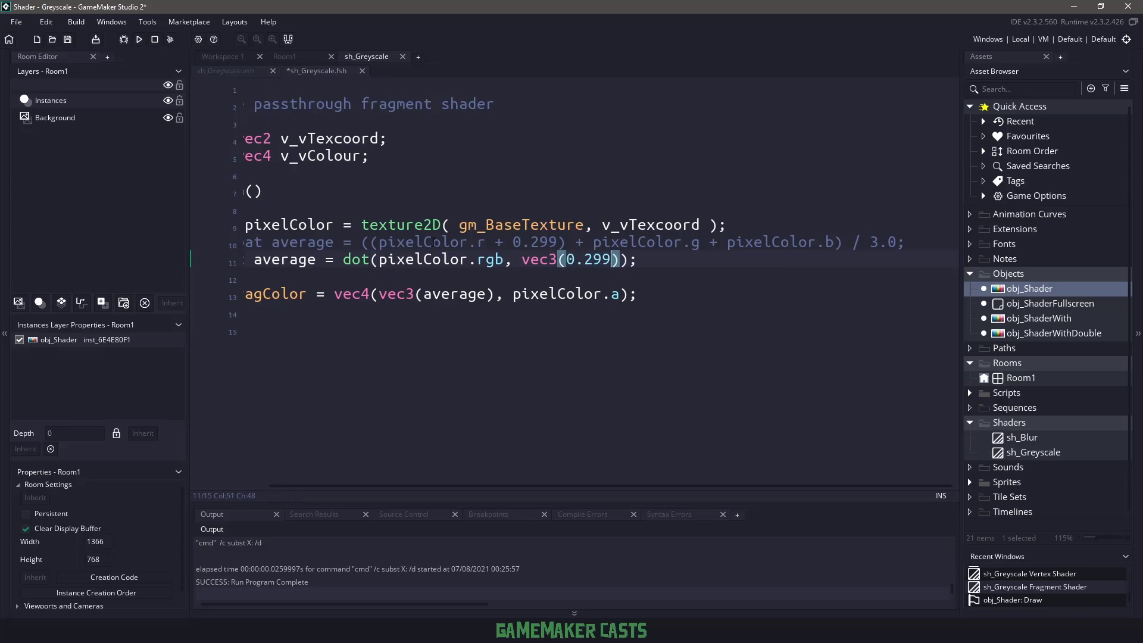
pyautogui.write(', 0.587,')
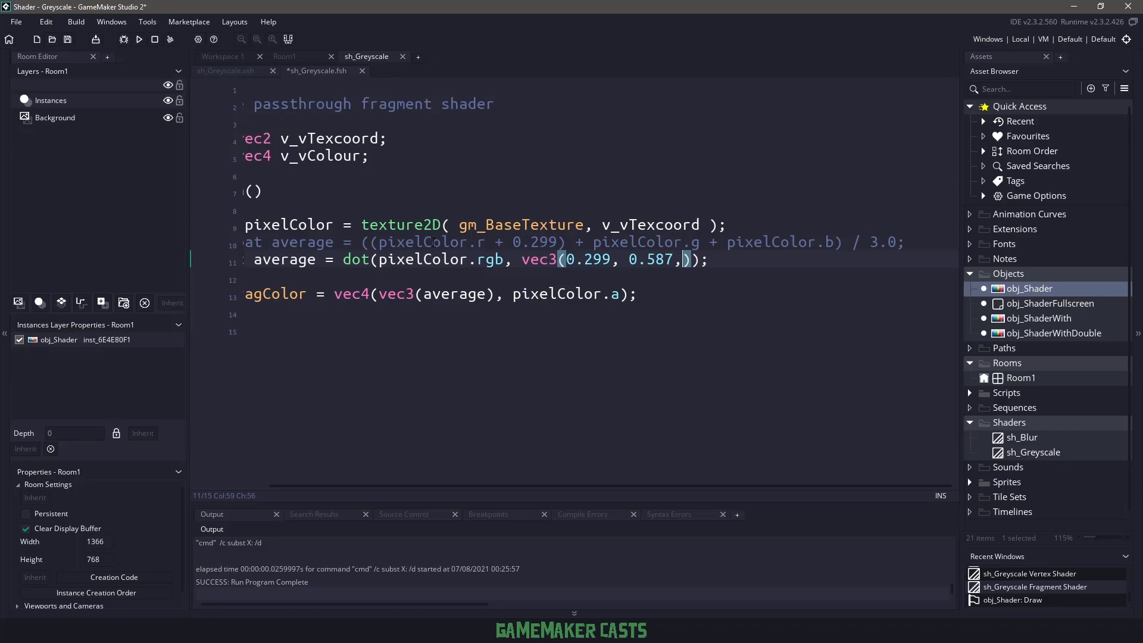
pyautogui.write('0.14')
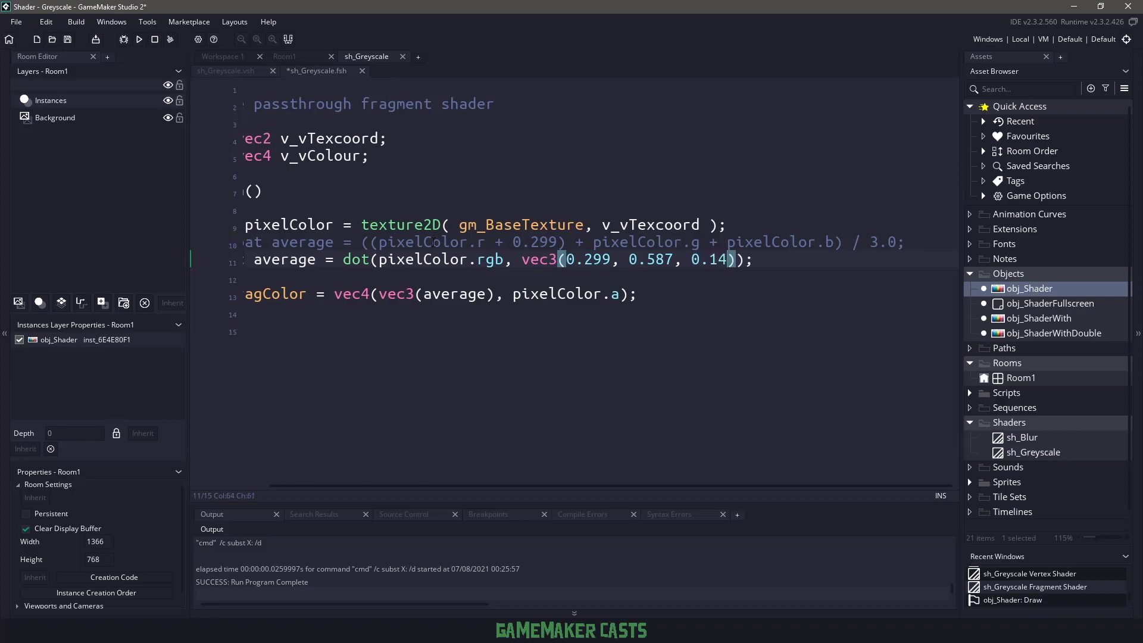
pyautogui.write('1')
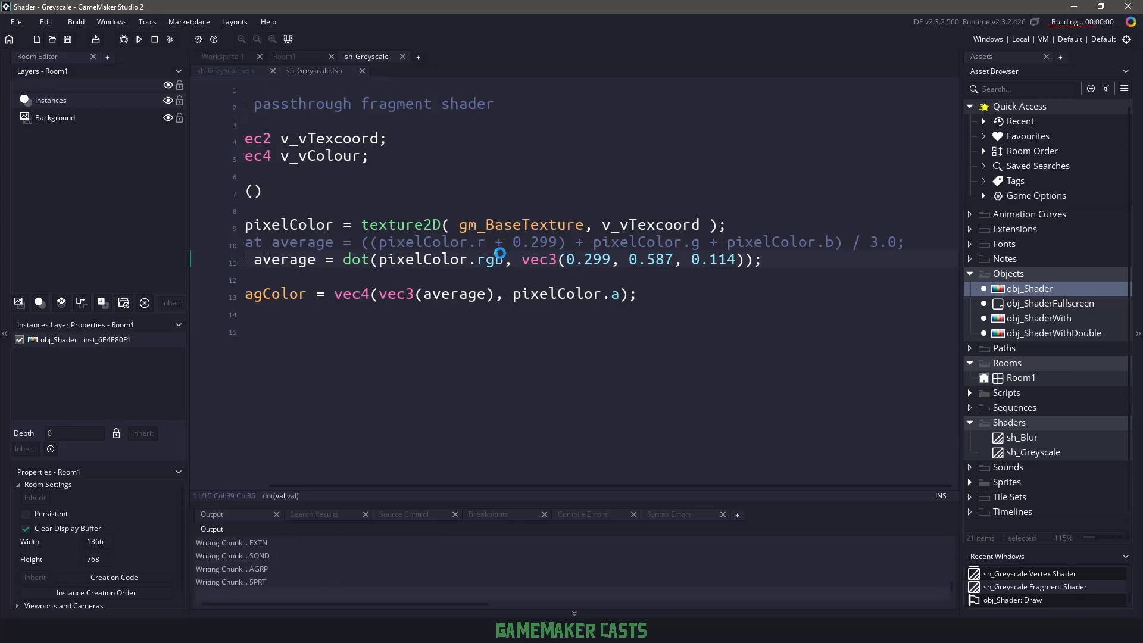
# Run the weighted-greyscale game, then switch to the Room1 layout.
pyautogui.click(139, 40)
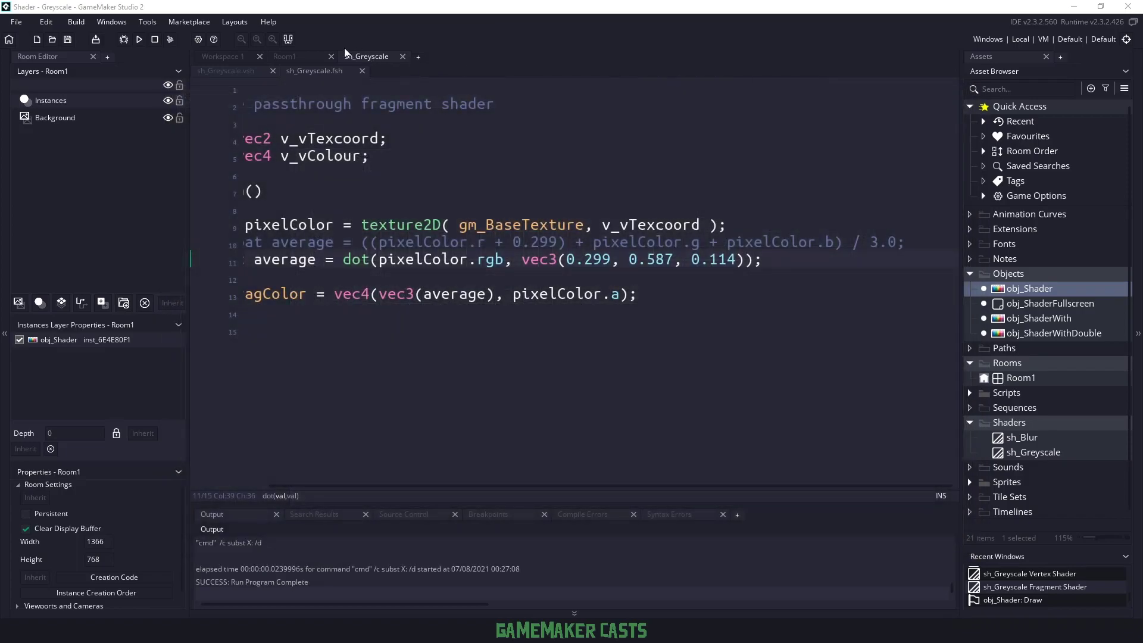
pyautogui.click(285, 56)
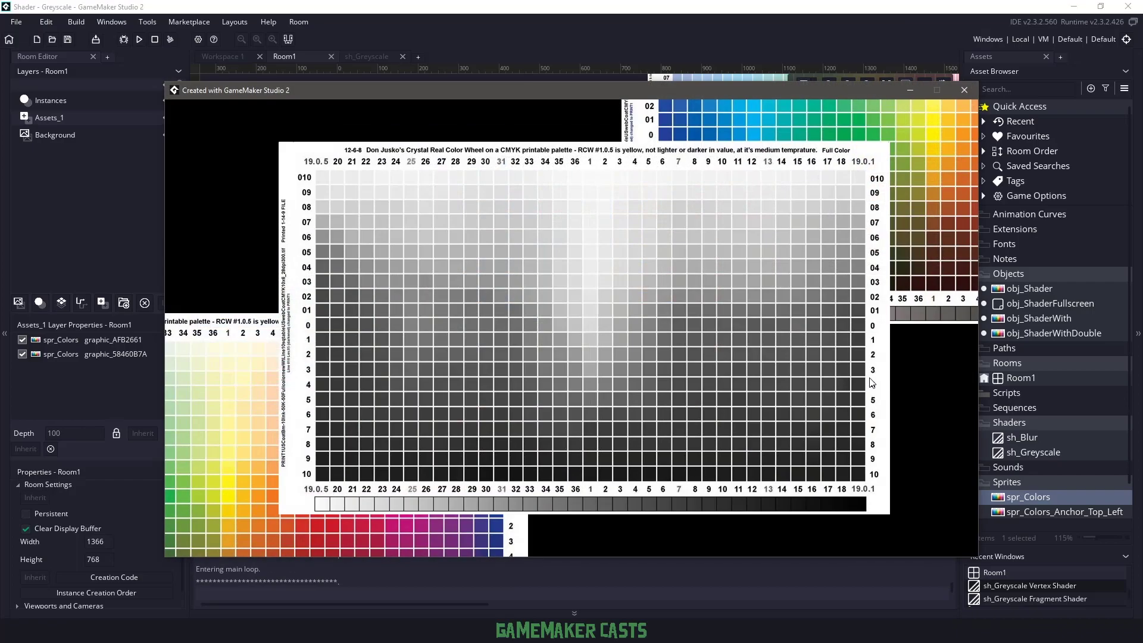
pyautogui.moveTo(649, 304)
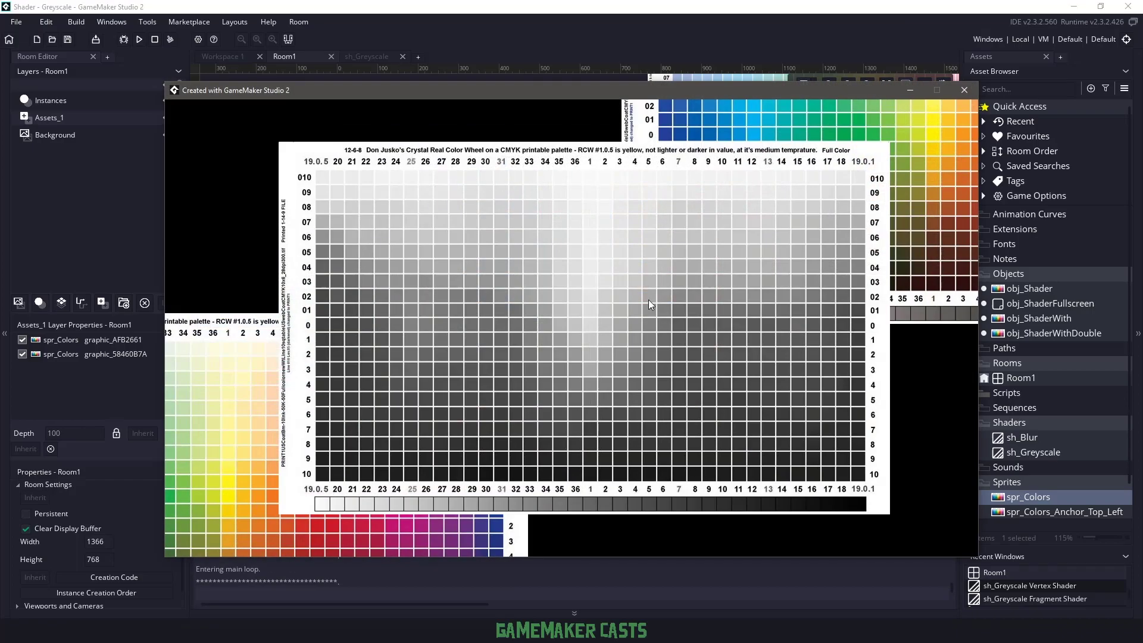
pyautogui.moveTo(438, 335)
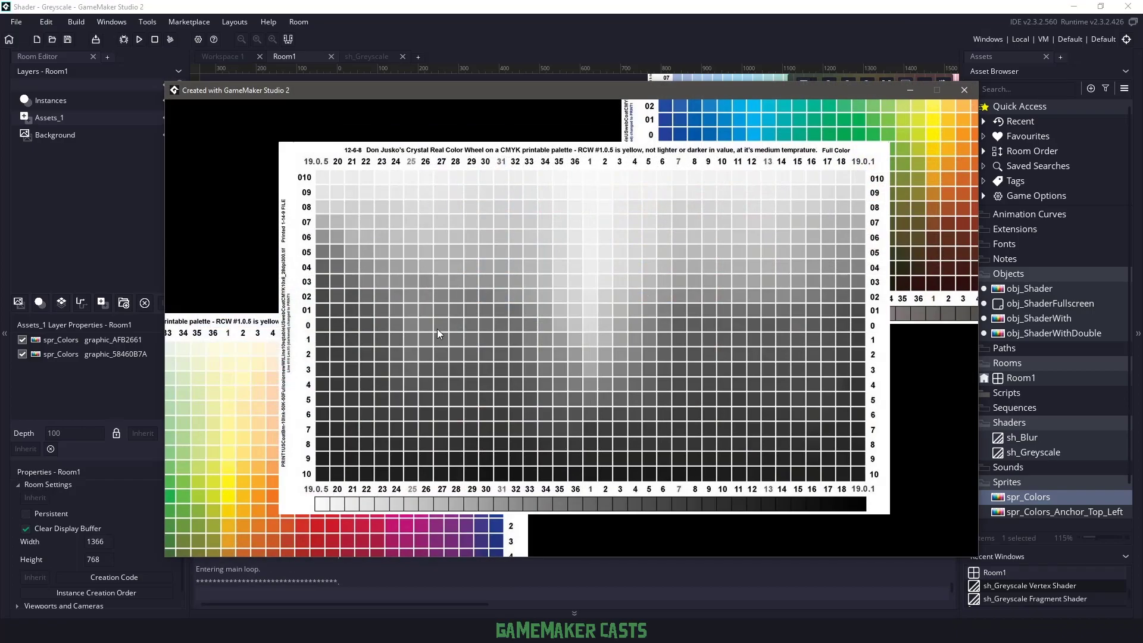
pyautogui.moveTo(982, 101)
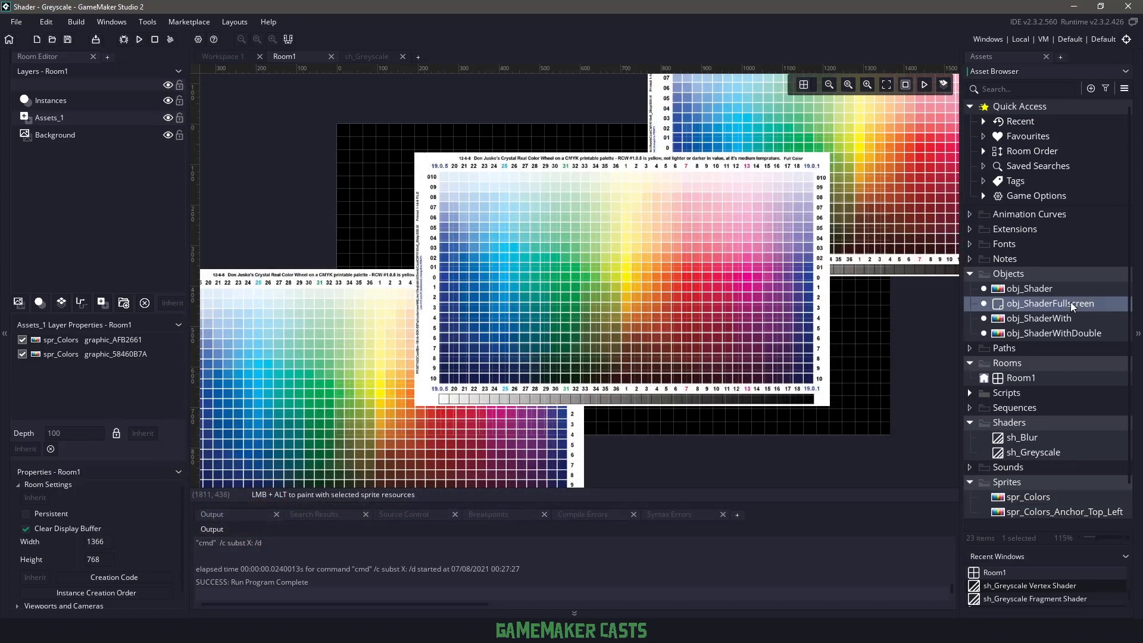
# Add a Post-Draw event to obj_ShaderFullscreen and call application_surface_draw_enable(false).
pyautogui.doubleClick(1053, 303)
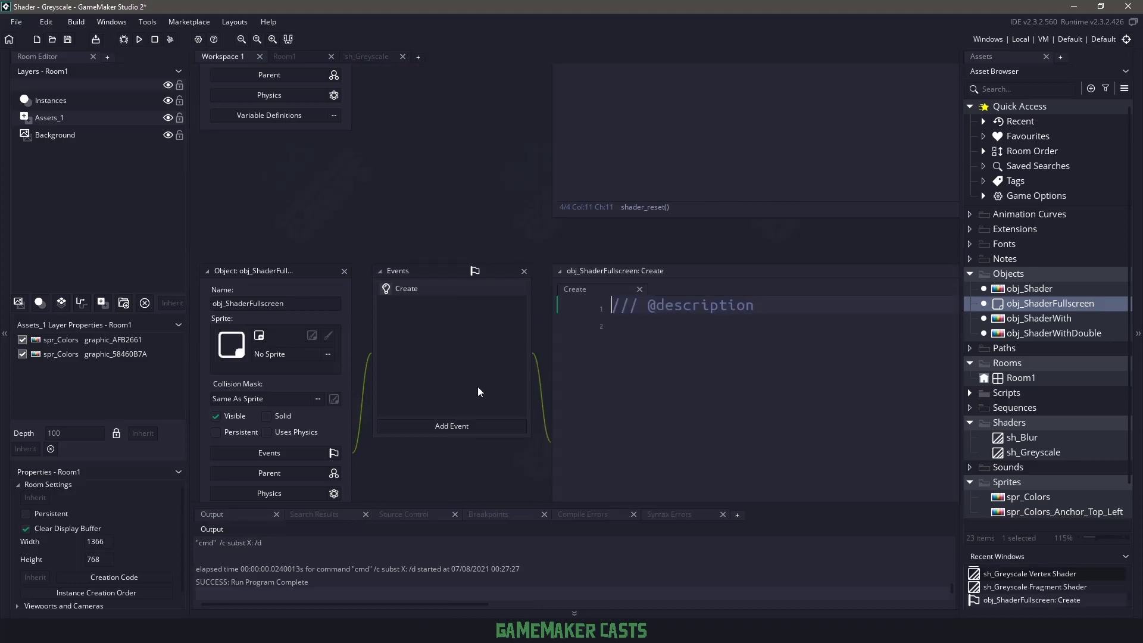
pyautogui.click(452, 426)
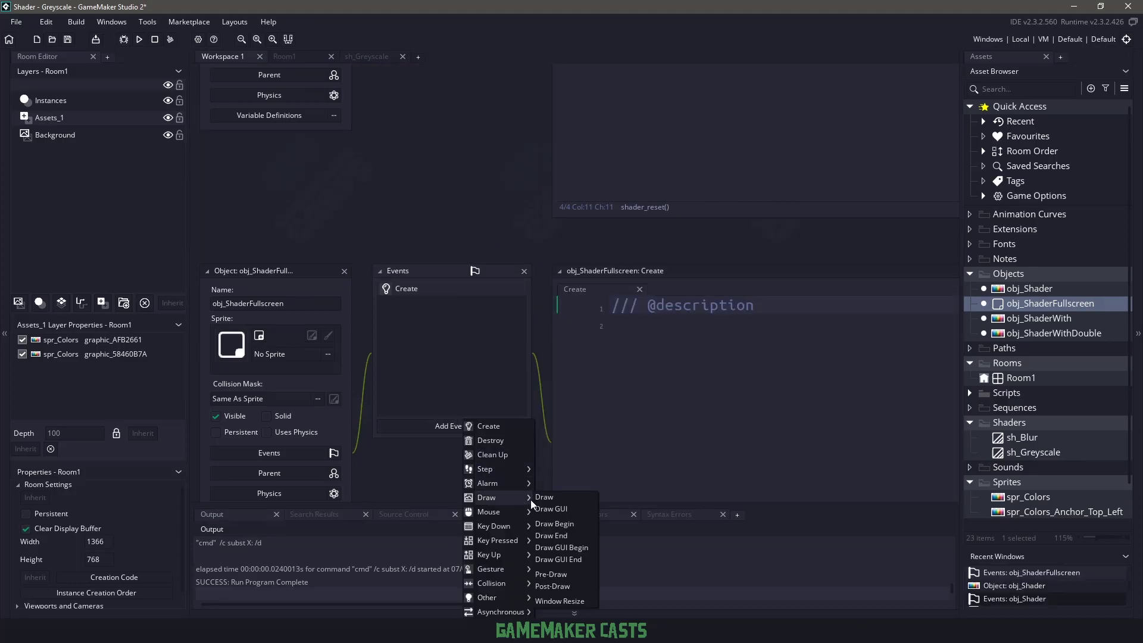
pyautogui.click(553, 585)
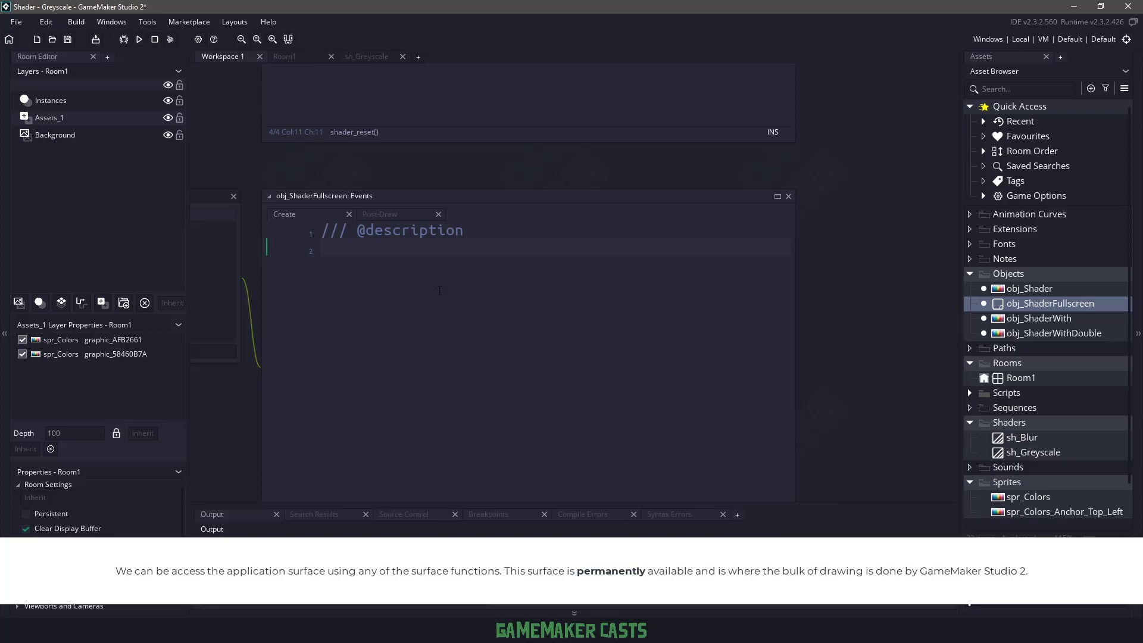
pyautogui.write('application_surface_draw_enable(false);')
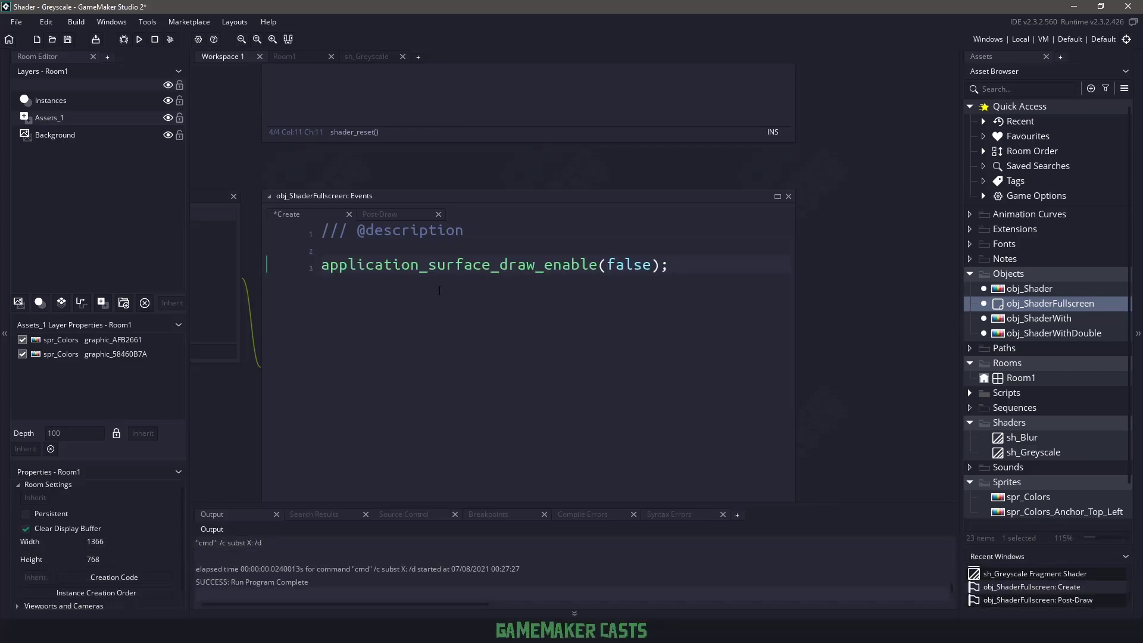
# In Post-Draw, draw application_surface at 0,0 through sh_Greyscale, then reset the shader.
pyautogui.doubleClick(627, 264)
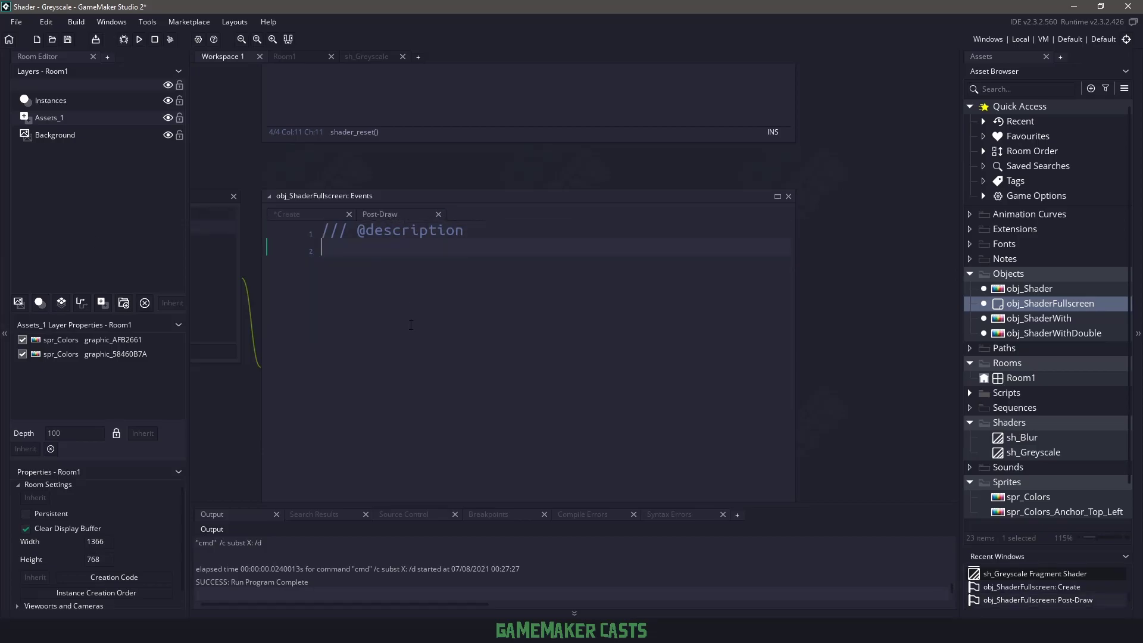
pyautogui.write('shader_set(sh_Greyscale);')
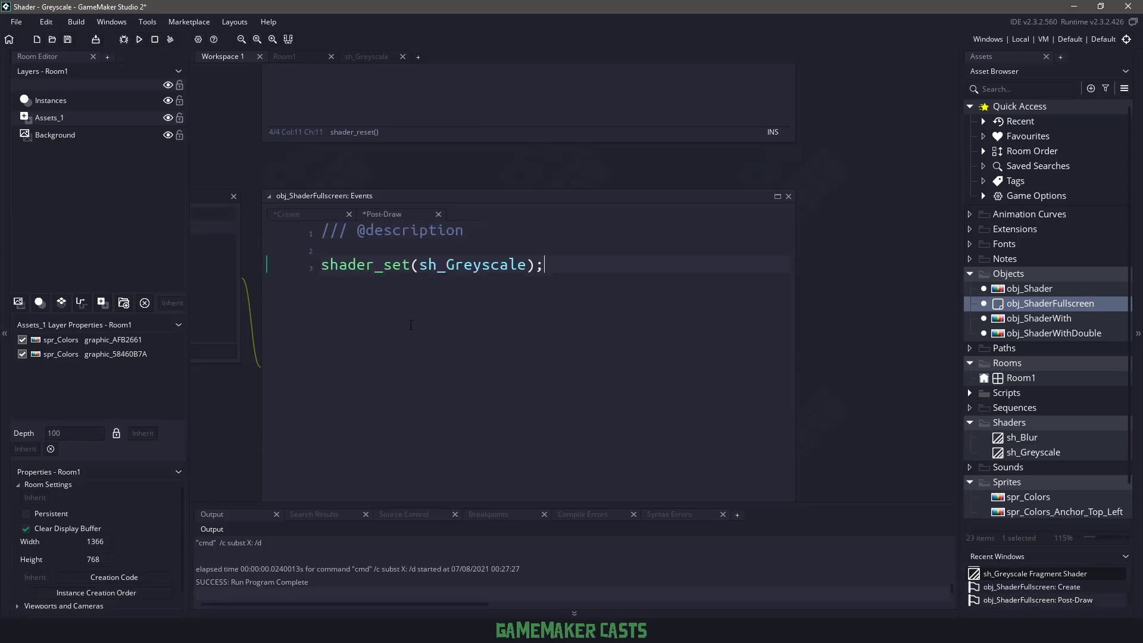
pyautogui.write('dra')
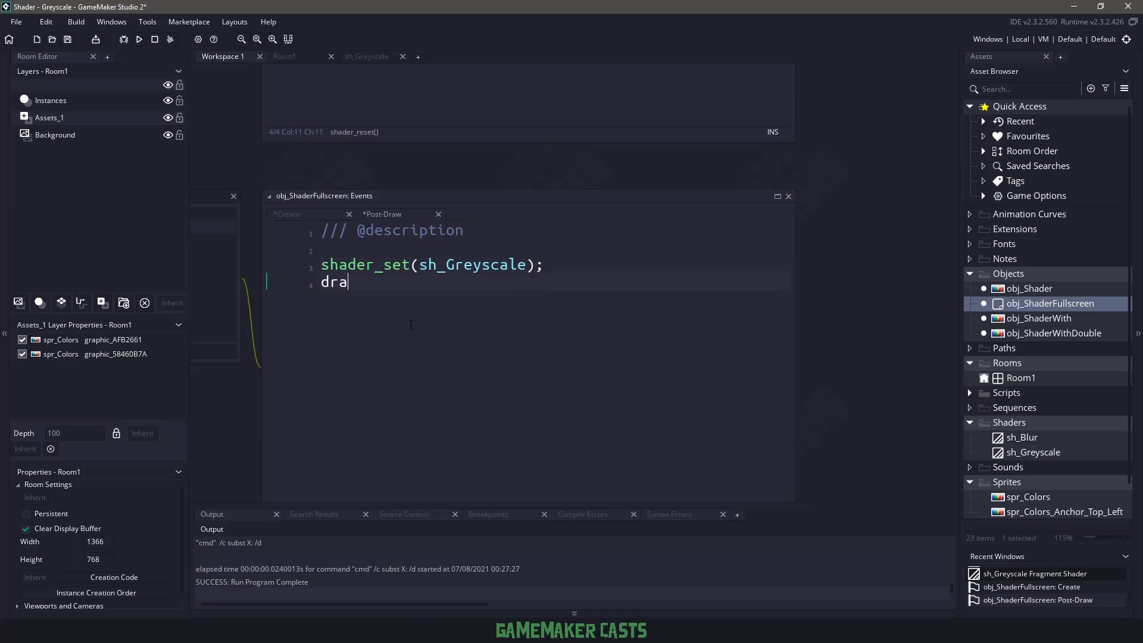
pyautogui.write('_surface(application_surface')
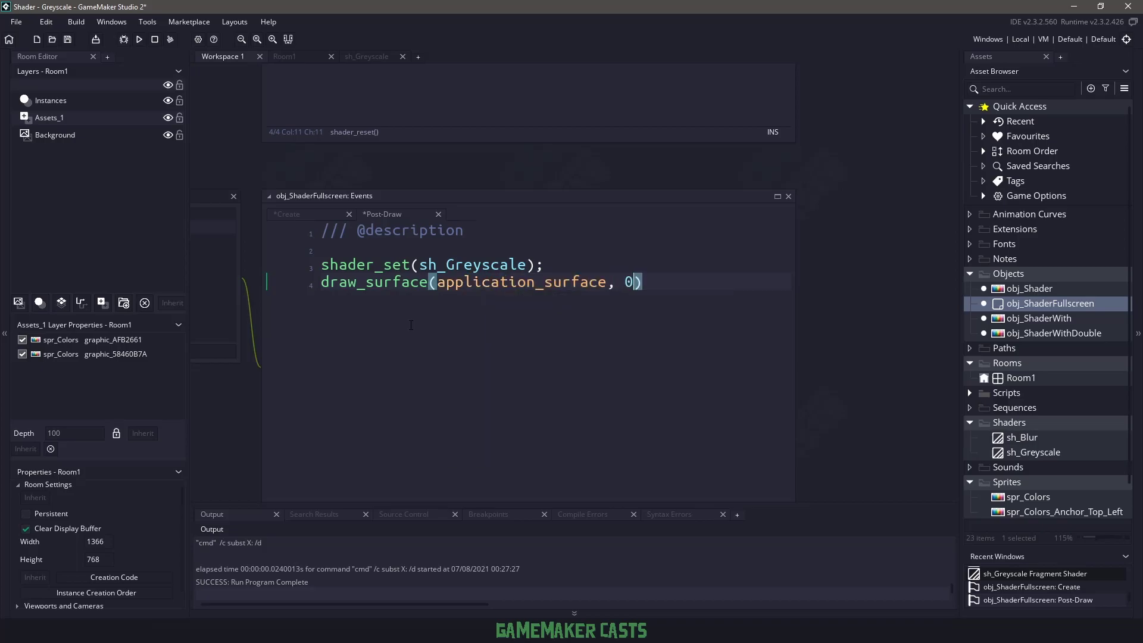
pyautogui.write(', 0);')
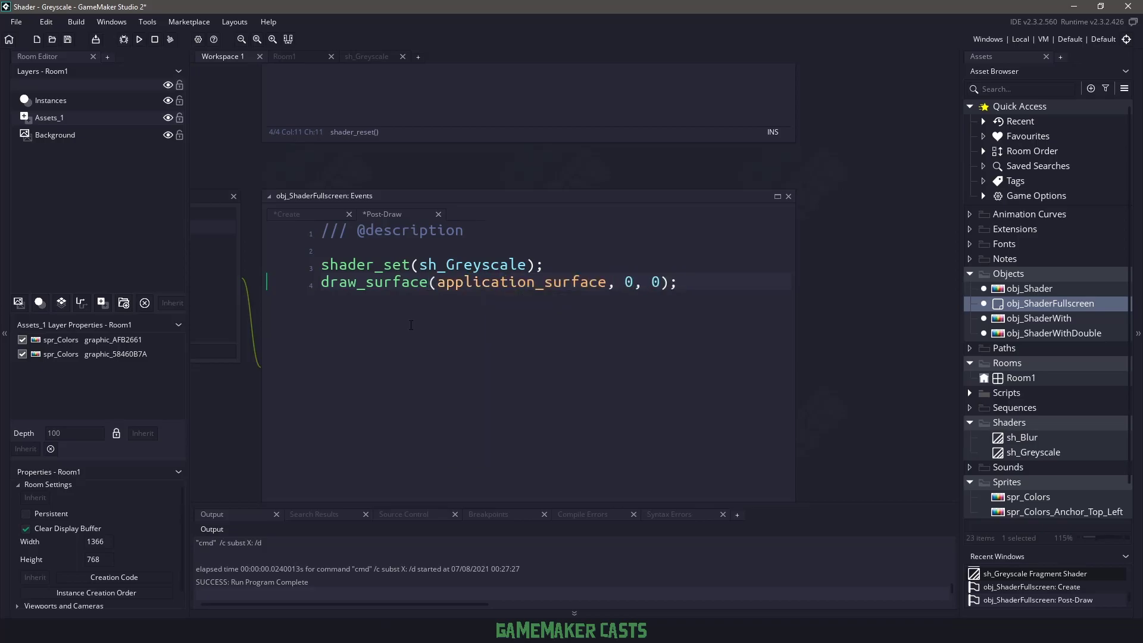
pyautogui.write('shader_res')
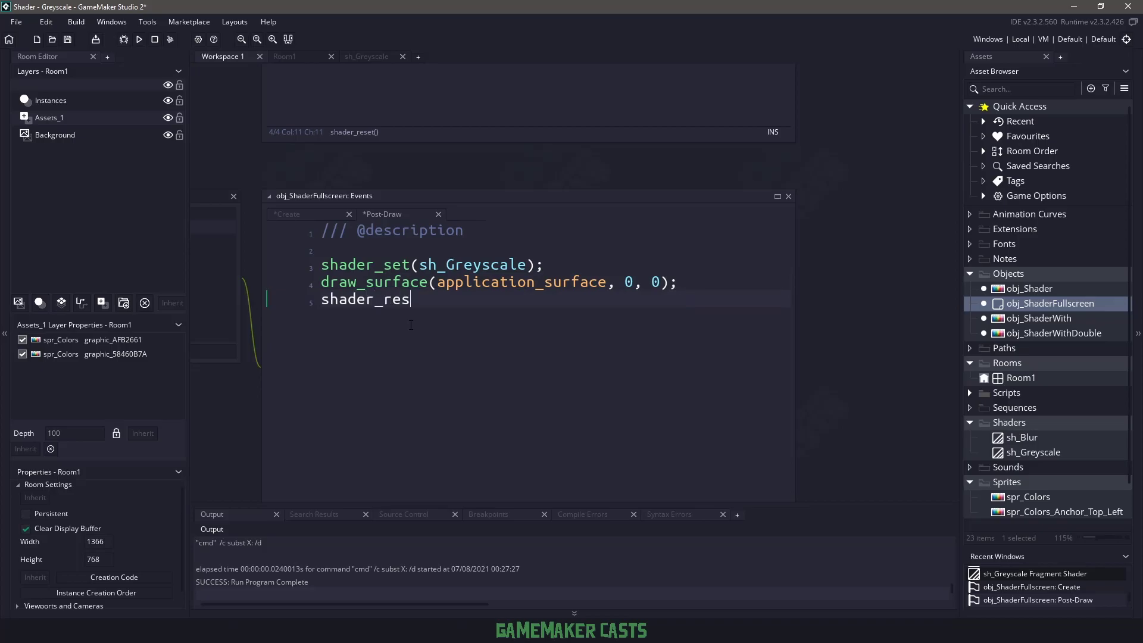
pyautogui.write('et();')
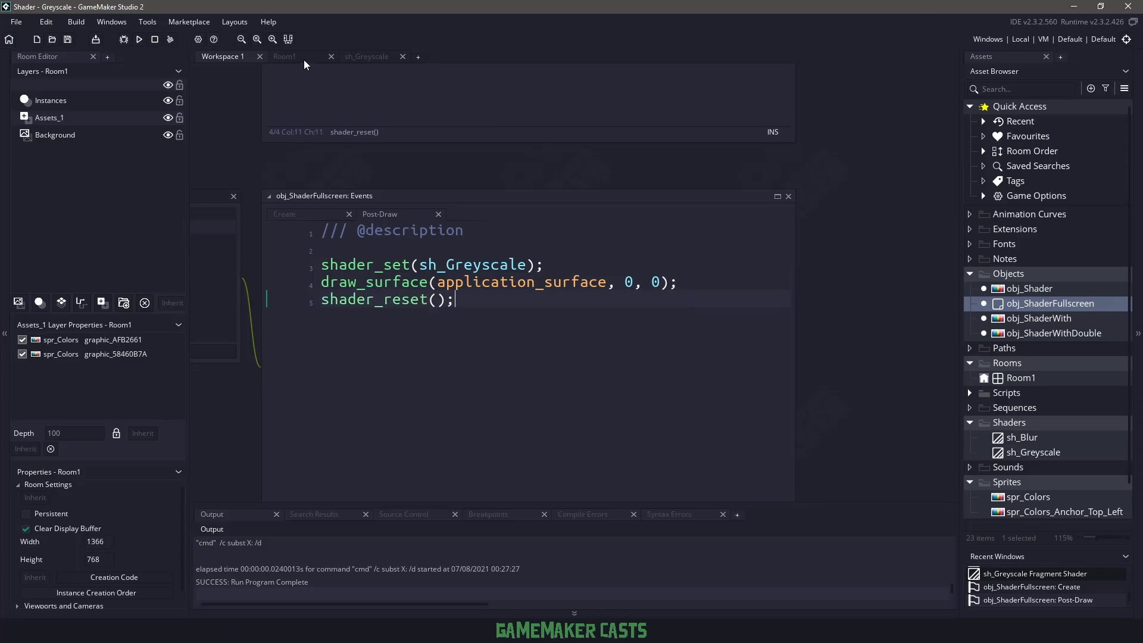
pyautogui.click(283, 56)
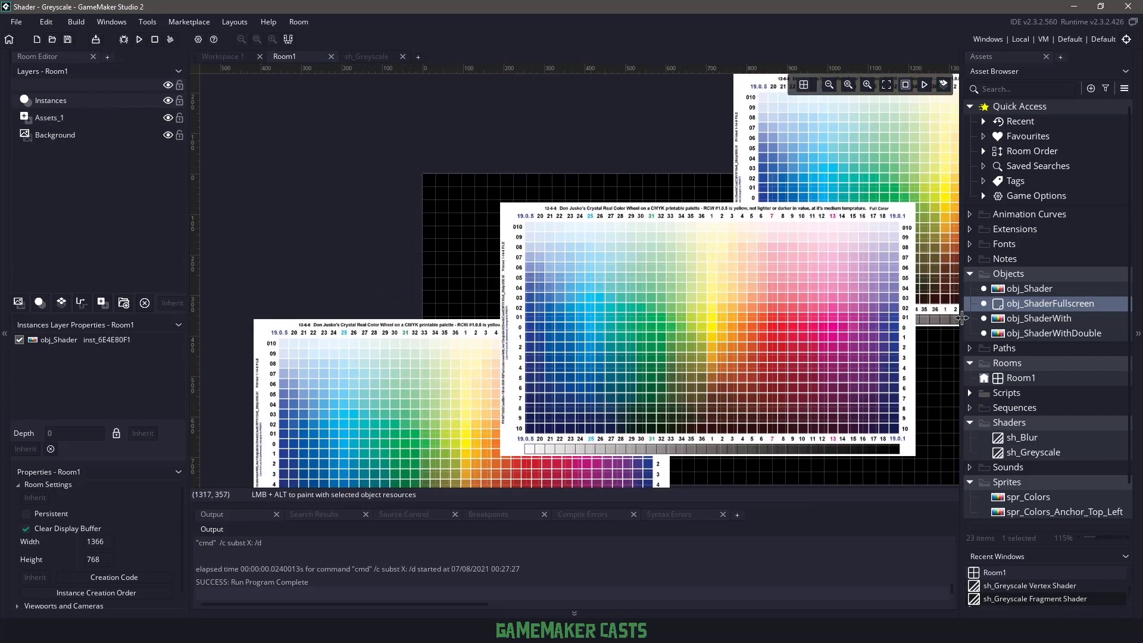
# Place obj_ShaderFullscreen in Room1 and run the game.
pyautogui.click(399, 178)
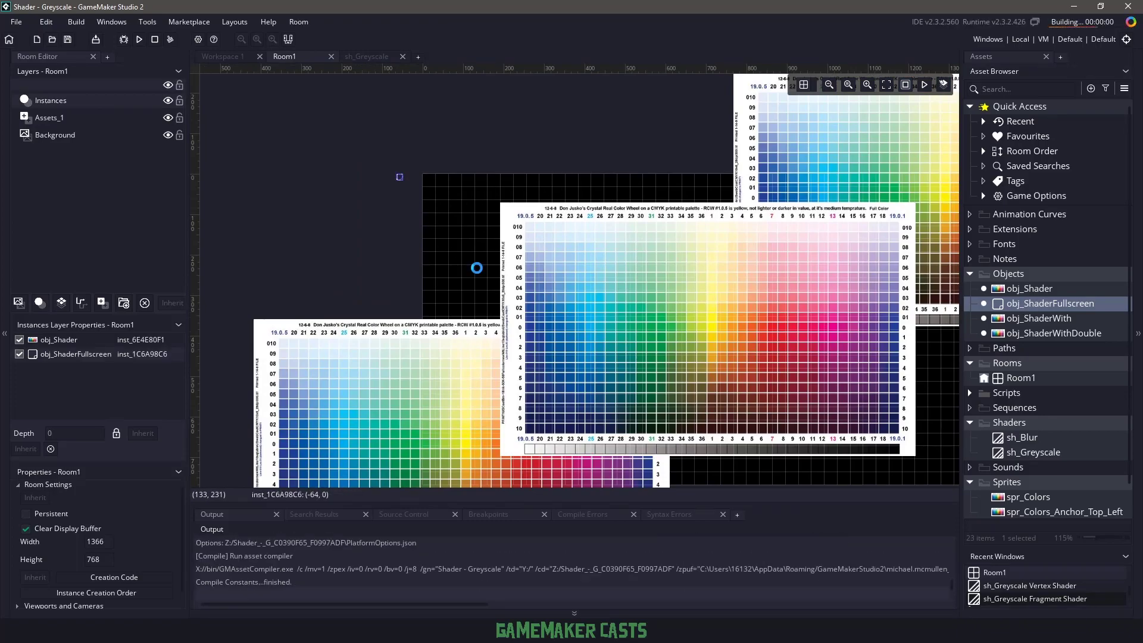
pyautogui.click(139, 39)
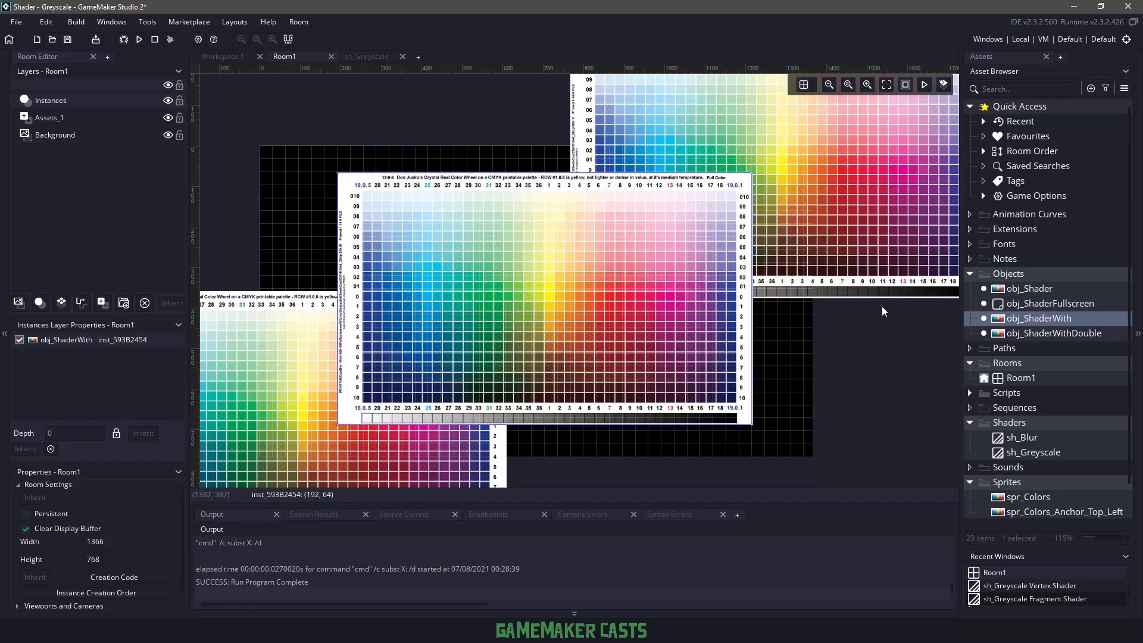
# Open obj_ShaderWith and start adding a new event to it.
pyautogui.doubleClick(1037, 318)
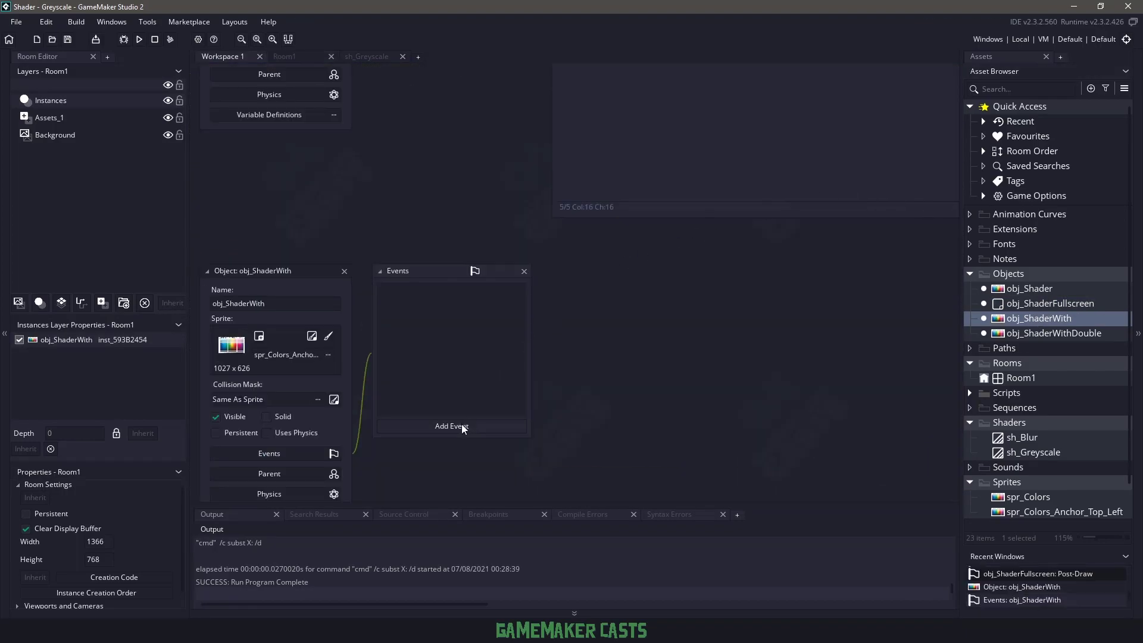
pyautogui.click(452, 426)
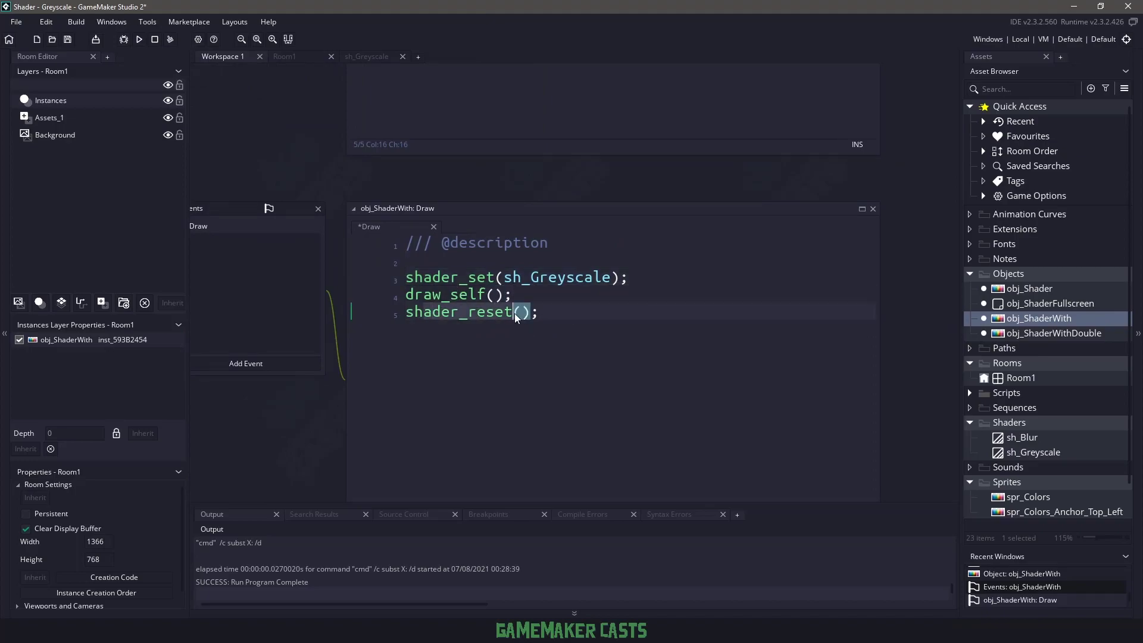
pyautogui.moveTo(663, 386)
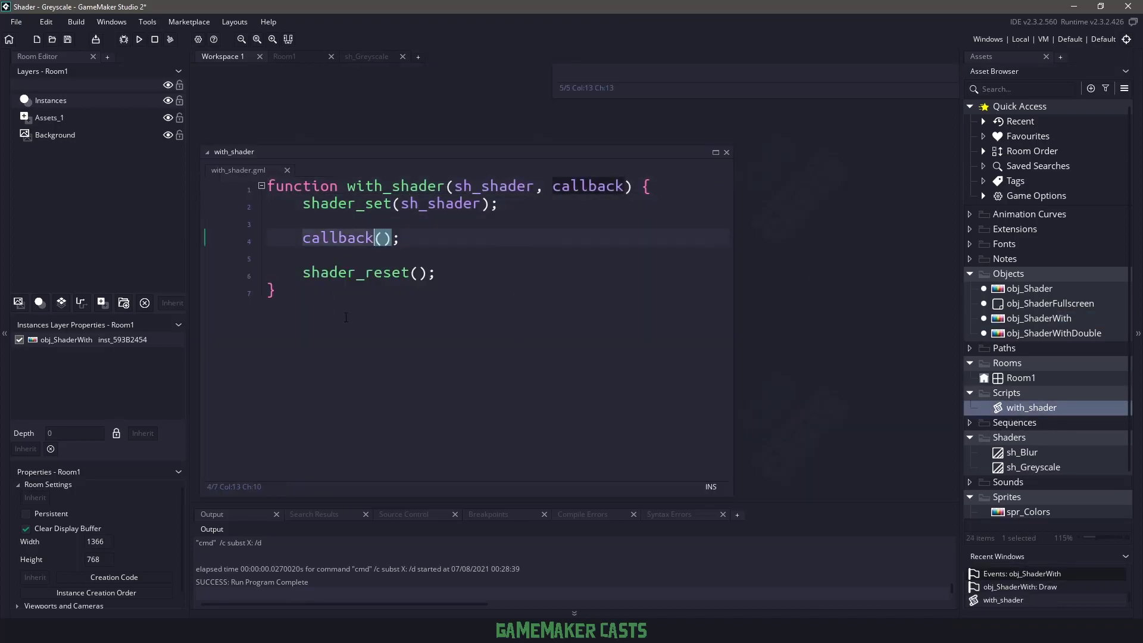
# Set obj_ShaderWith's Draw code to with_shader(sh_Greyscale, function() { draw_self(); }), run, and close the game.
pyautogui.click(394, 276)
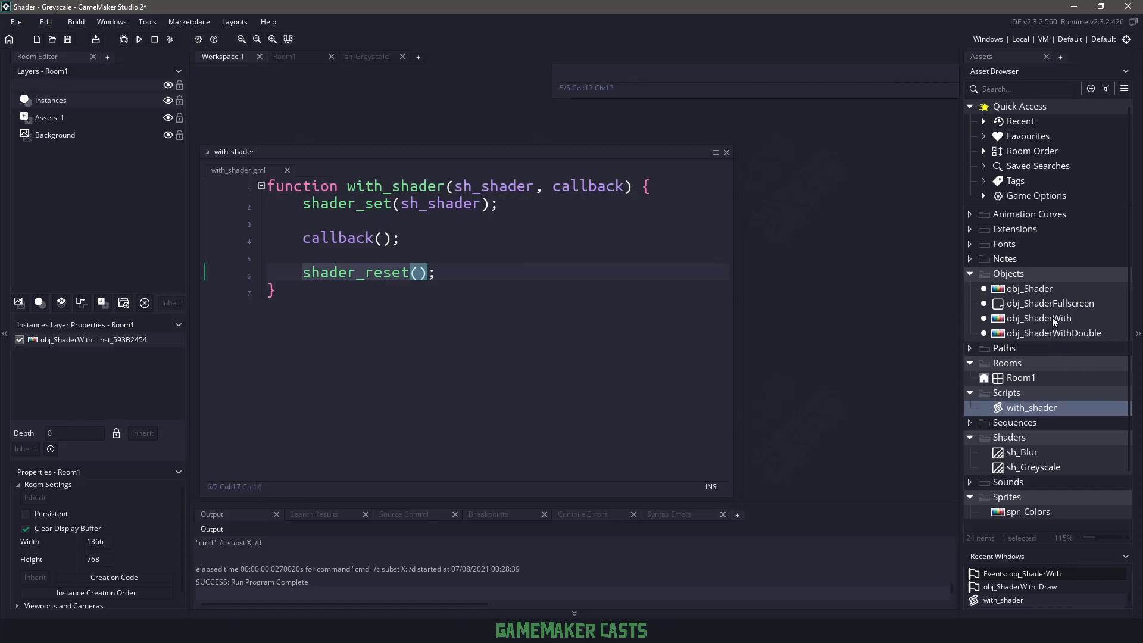
pyautogui.doubleClick(1038, 318)
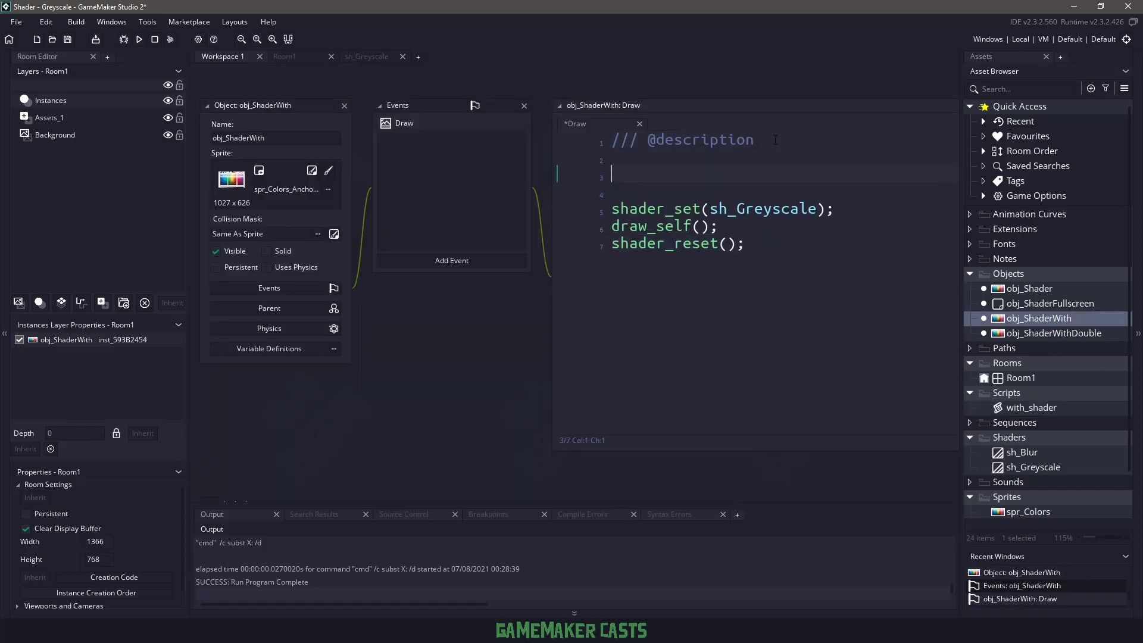
pyautogui.write('with_shader(s')
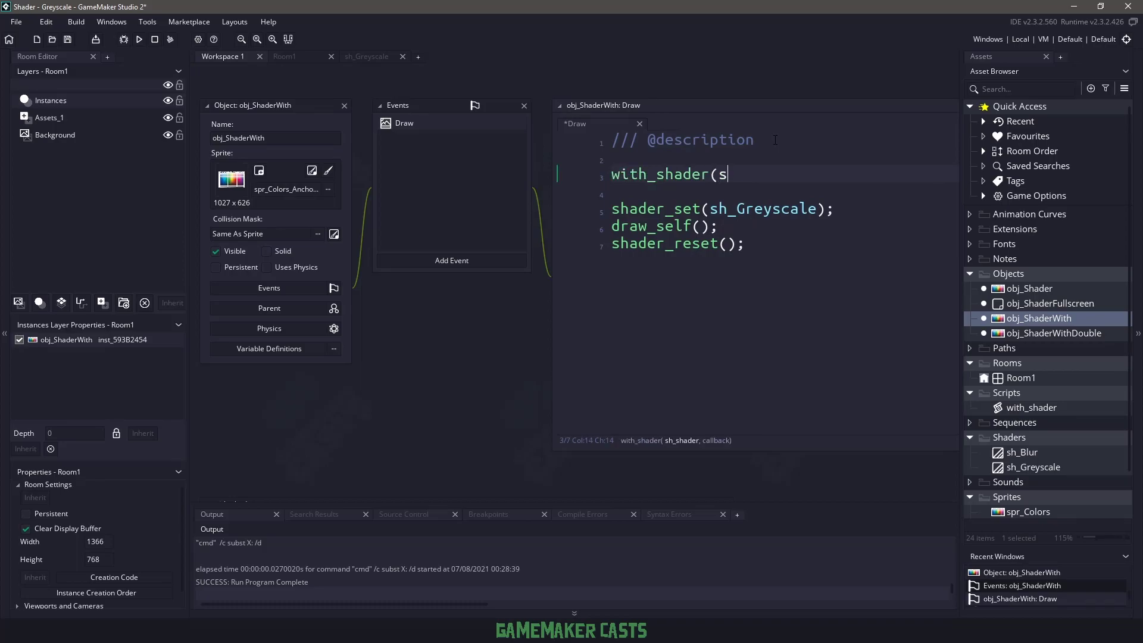
pyautogui.write('h_Greyscale, fu')
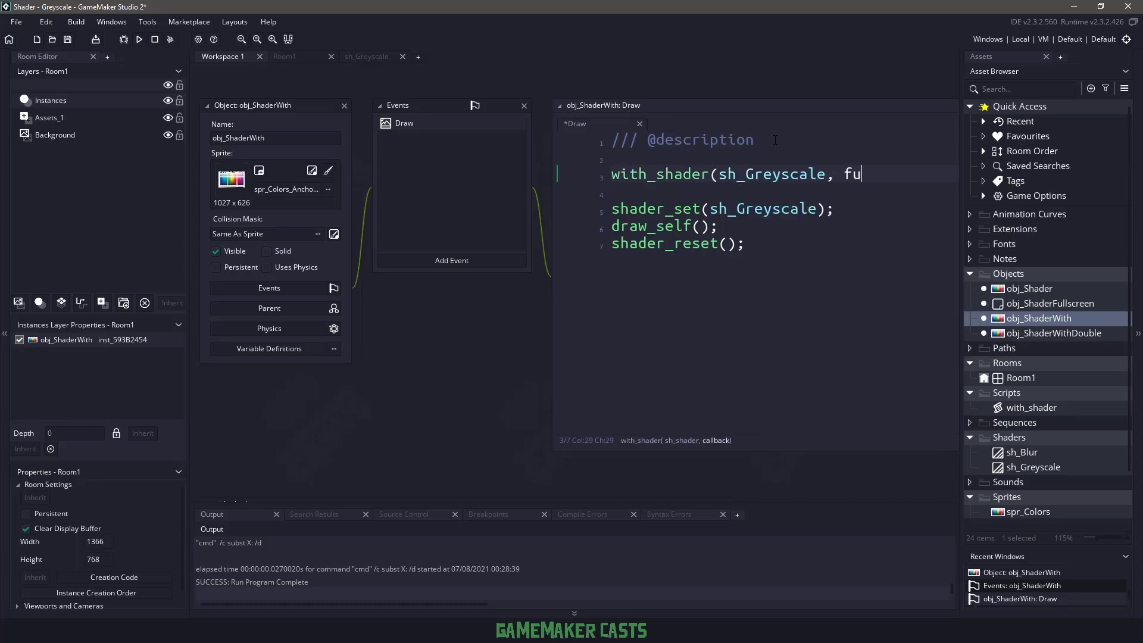
pyautogui.write('nction() {')
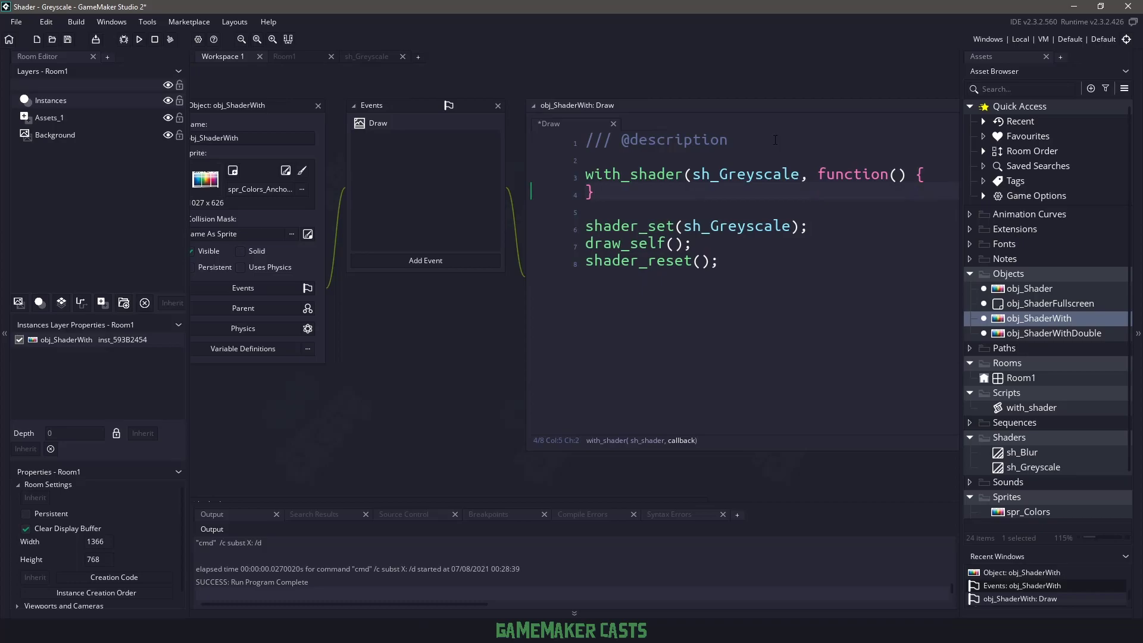
pyautogui.write(');')
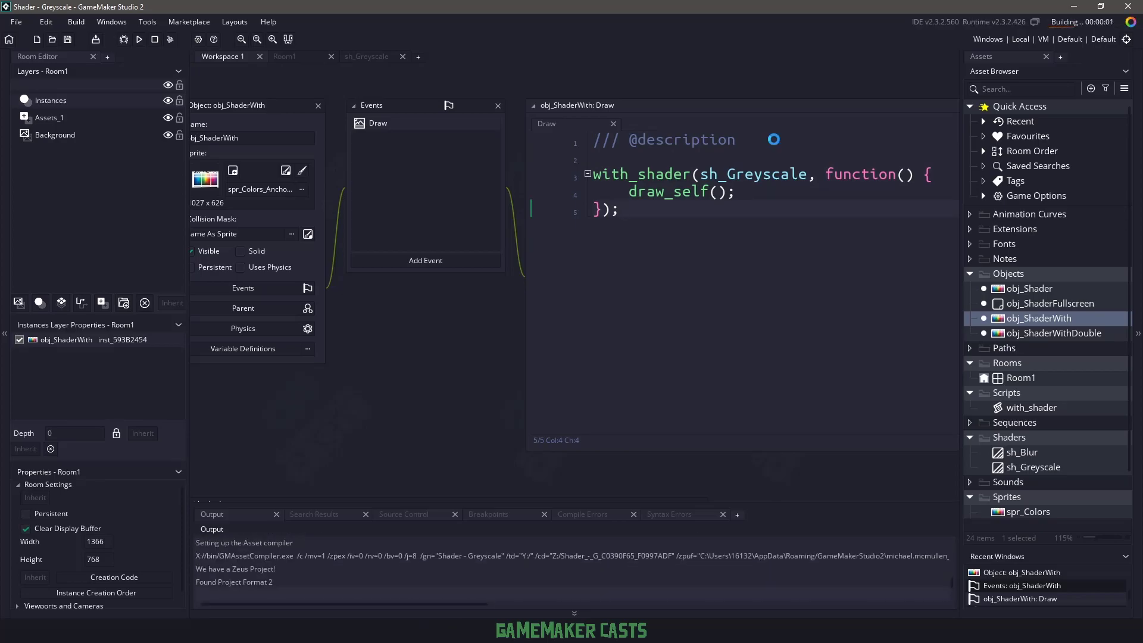
pyautogui.click(138, 39)
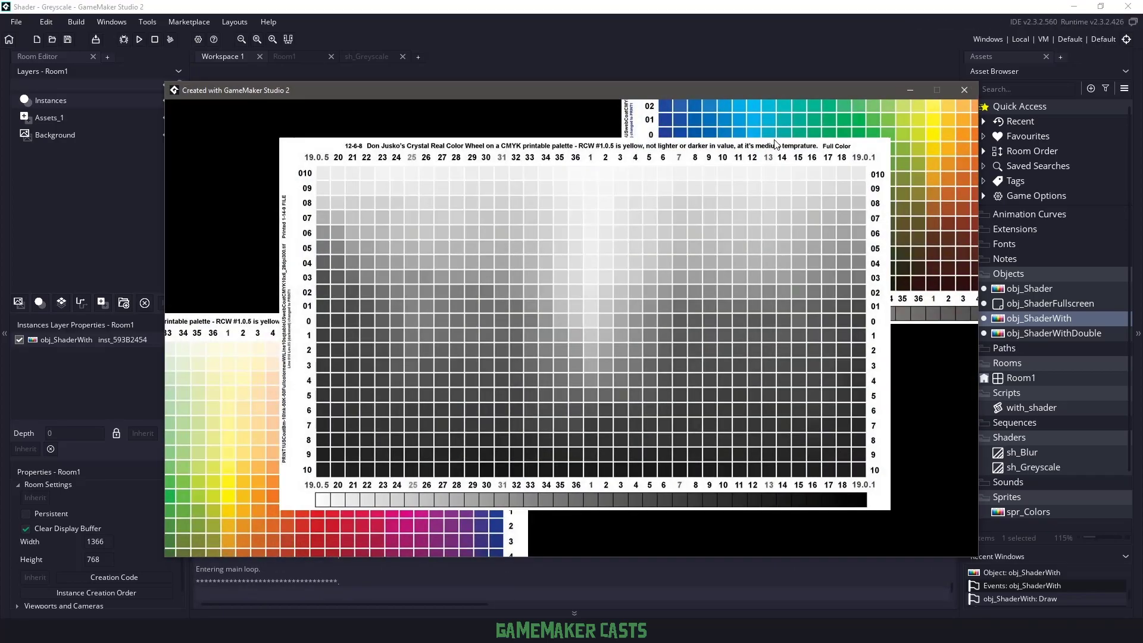
pyautogui.moveTo(617, 285)
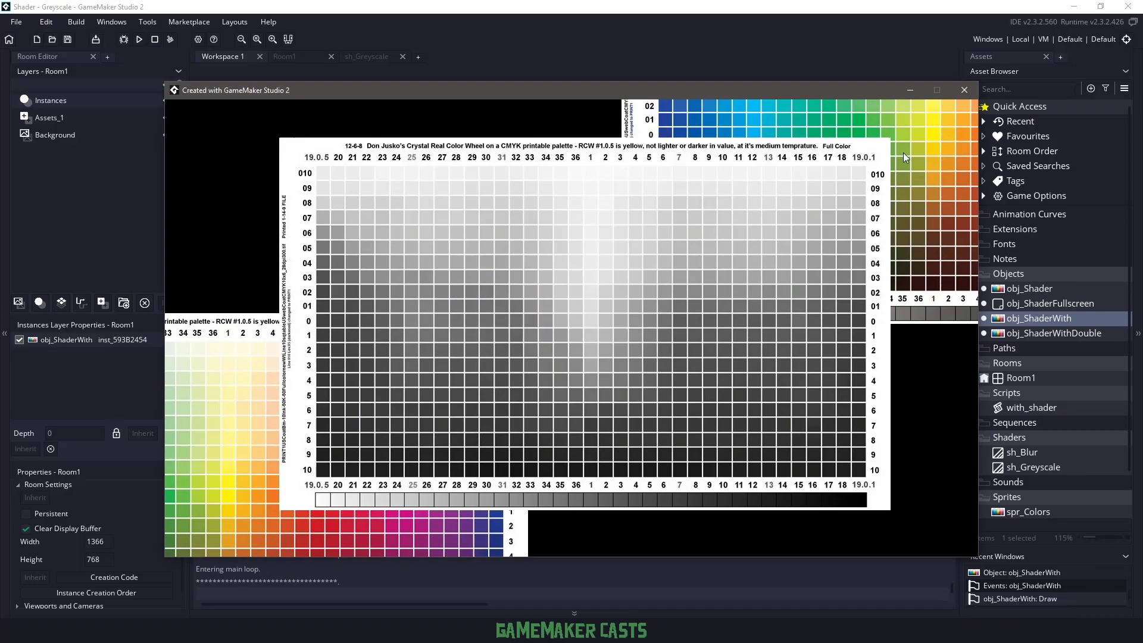
pyautogui.moveTo(964, 89)
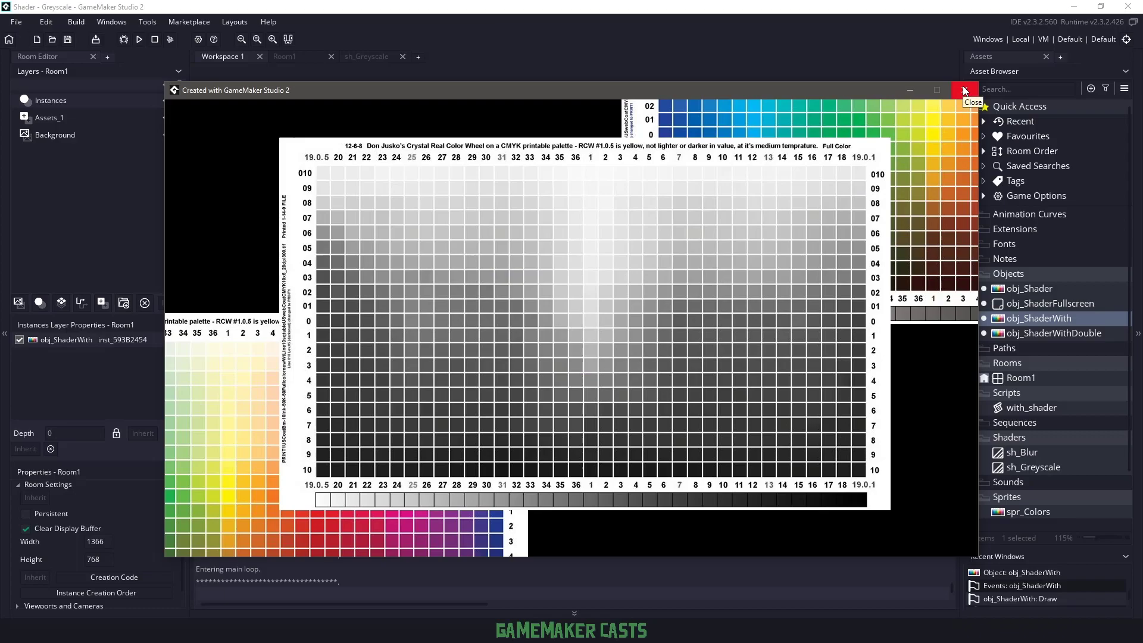
pyautogui.click(964, 90)
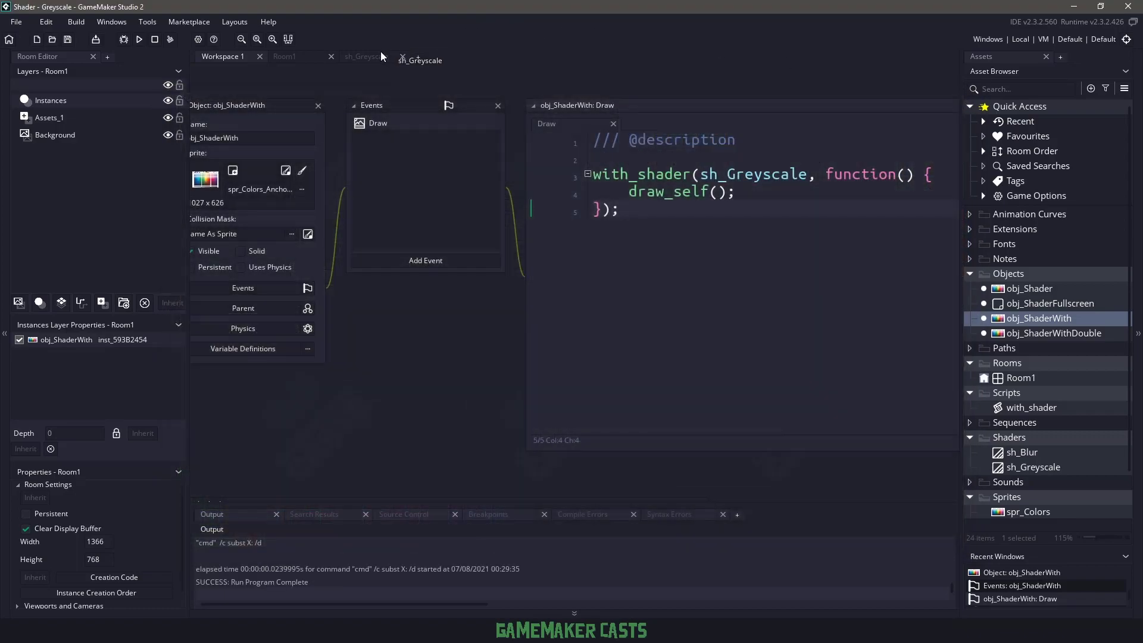
# Open obj_ShaderWithDouble from Room1, add Create and Draw events, and begin editing Create code.
pyautogui.click(285, 56)
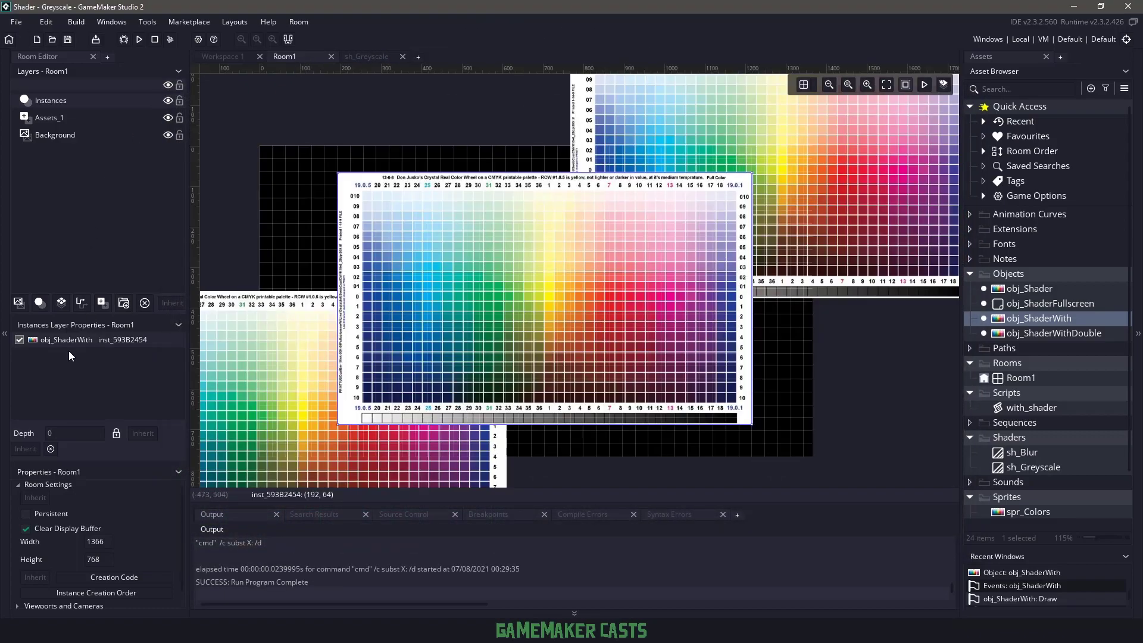
pyautogui.click(1043, 334)
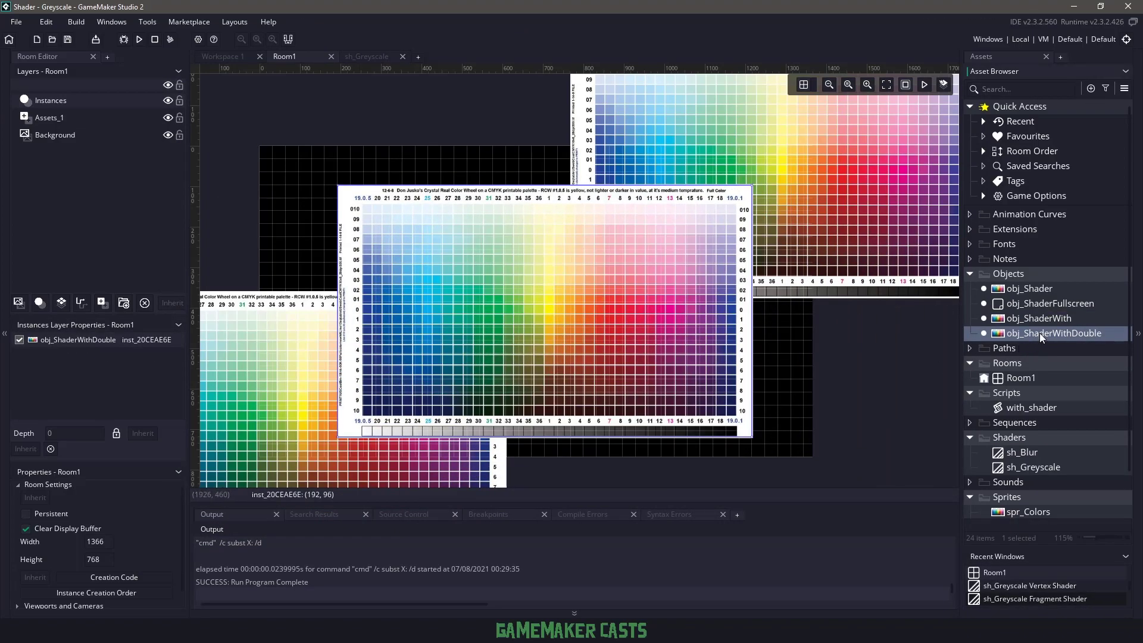
pyautogui.doubleClick(1052, 334)
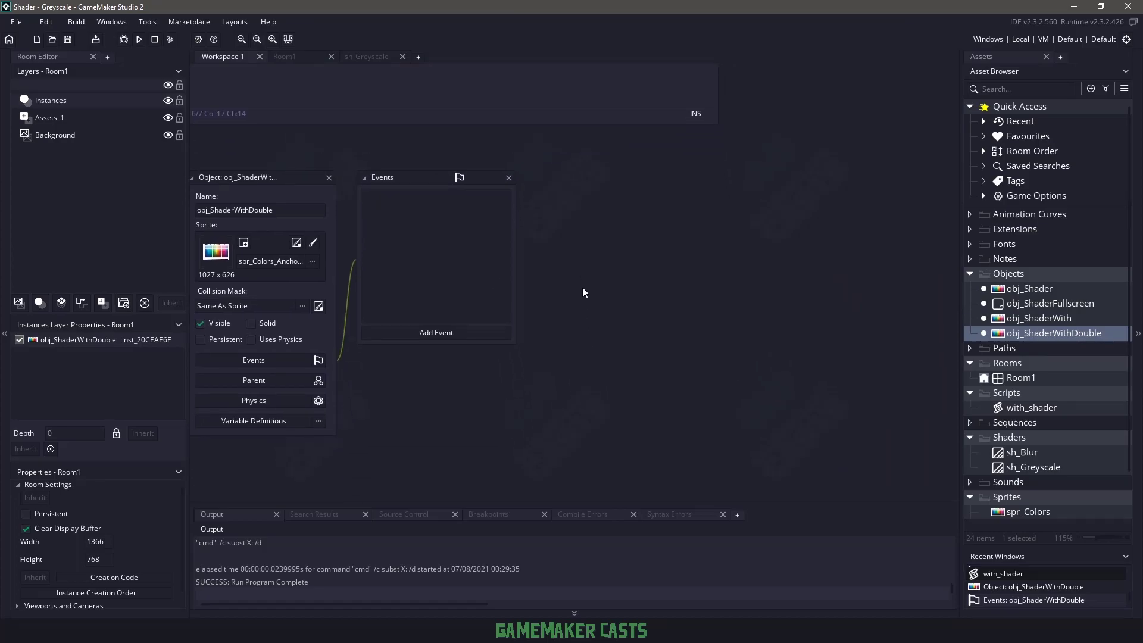
pyautogui.click(435, 332)
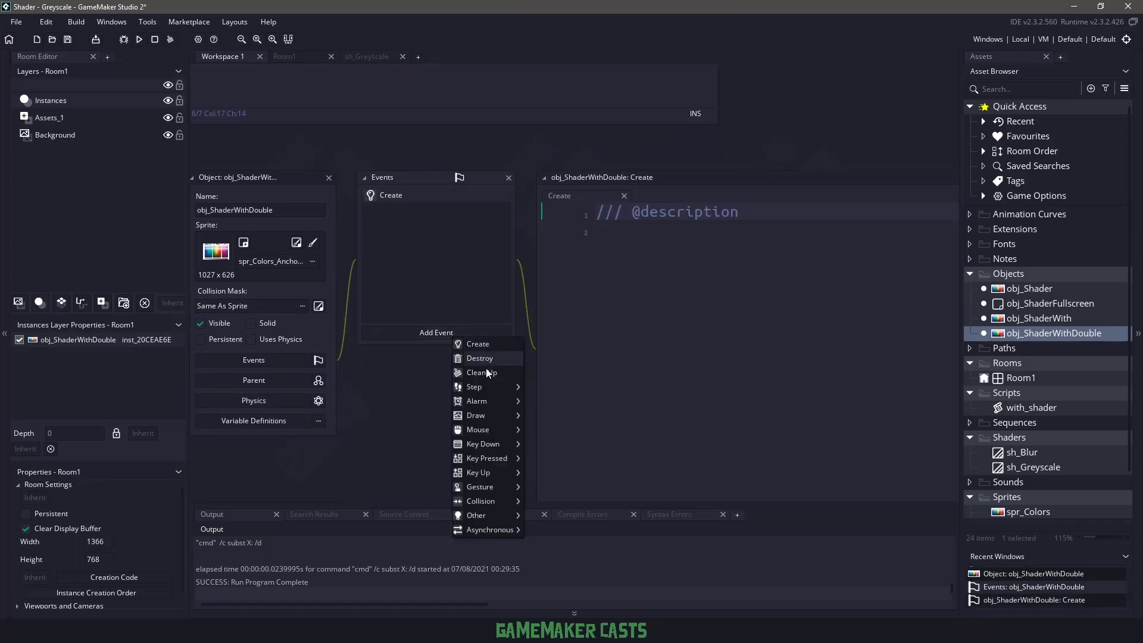
pyautogui.click(475, 415)
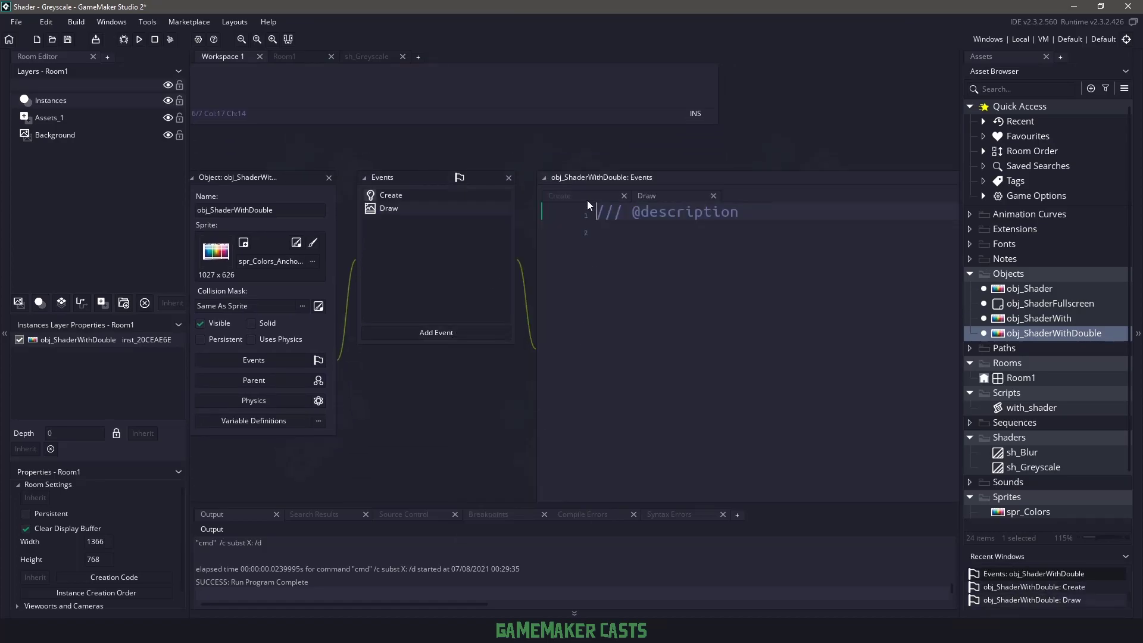
pyautogui.click(558, 195)
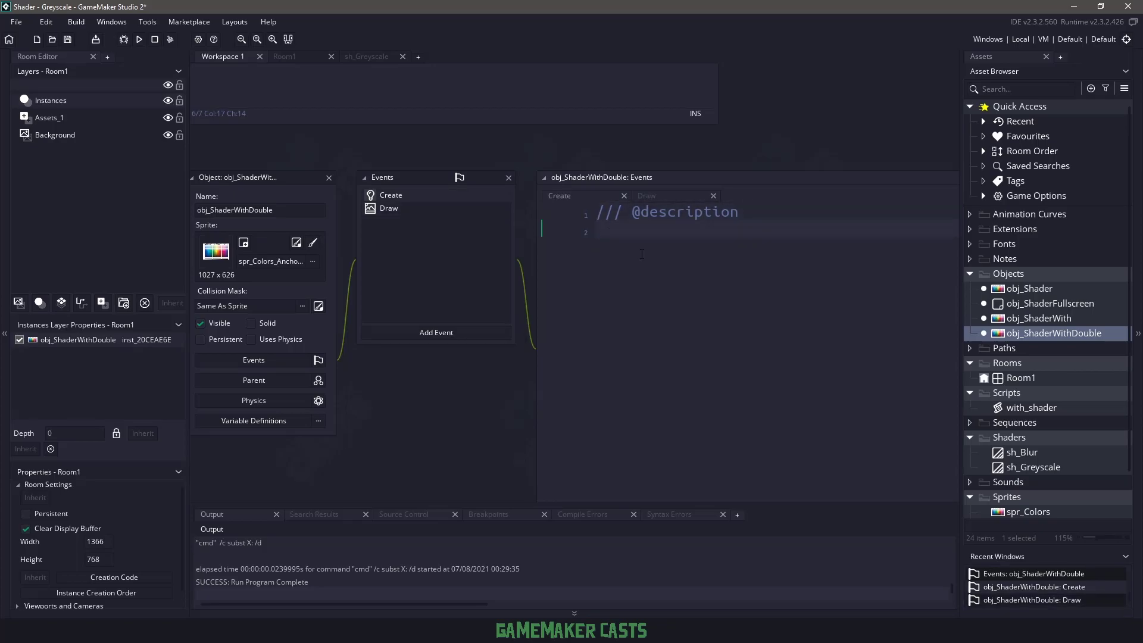
# Write Draw code that creates surf, targets it and draws the sprite under sh_Greyscale.
pyautogui.write('surf = -1;')
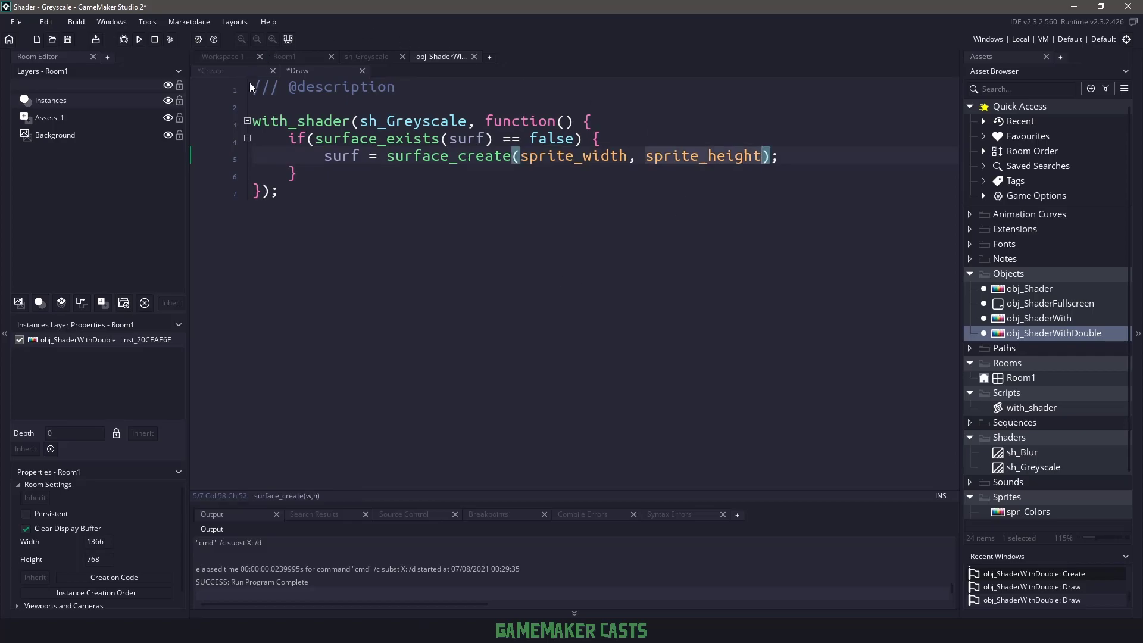
pyautogui.click(400, 173)
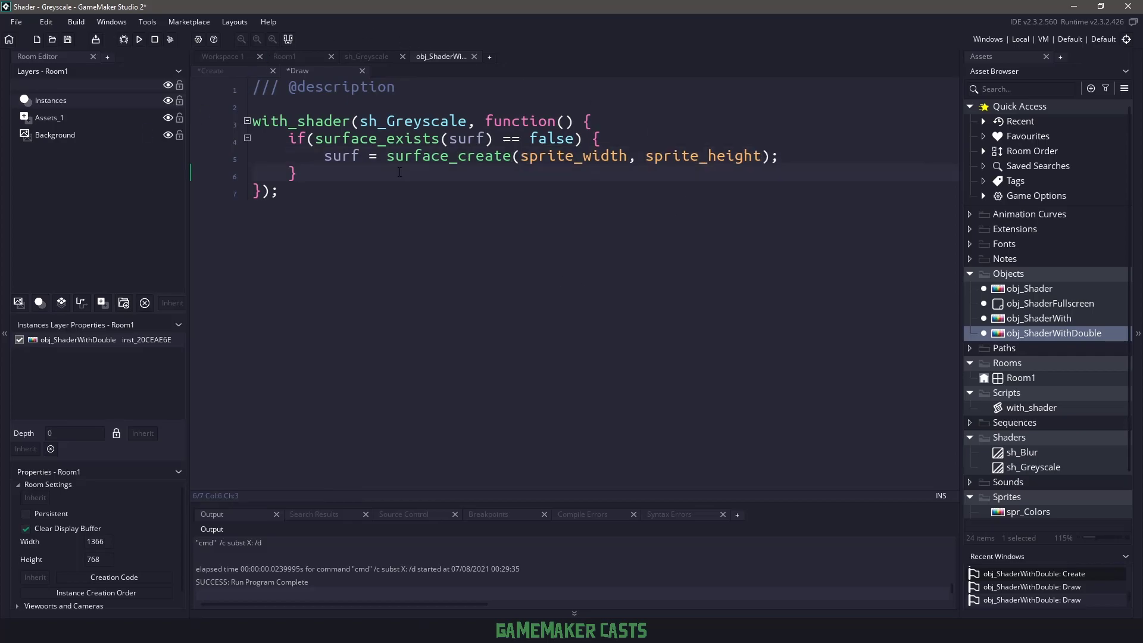
pyautogui.write('surface_set_target(surf);')
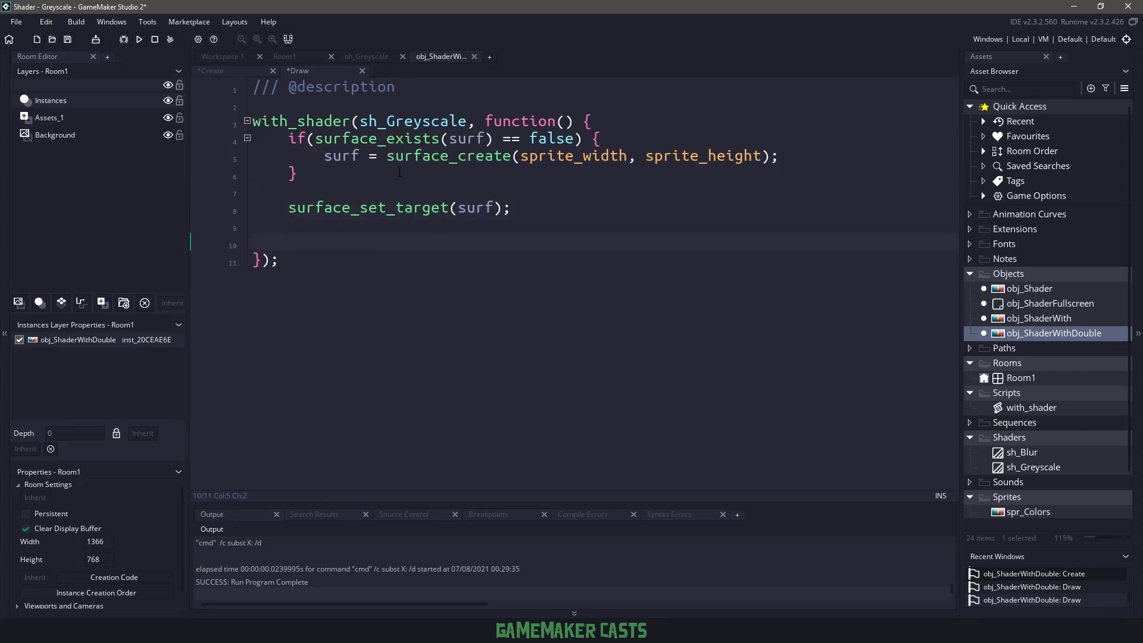
pyautogui.write('draw')
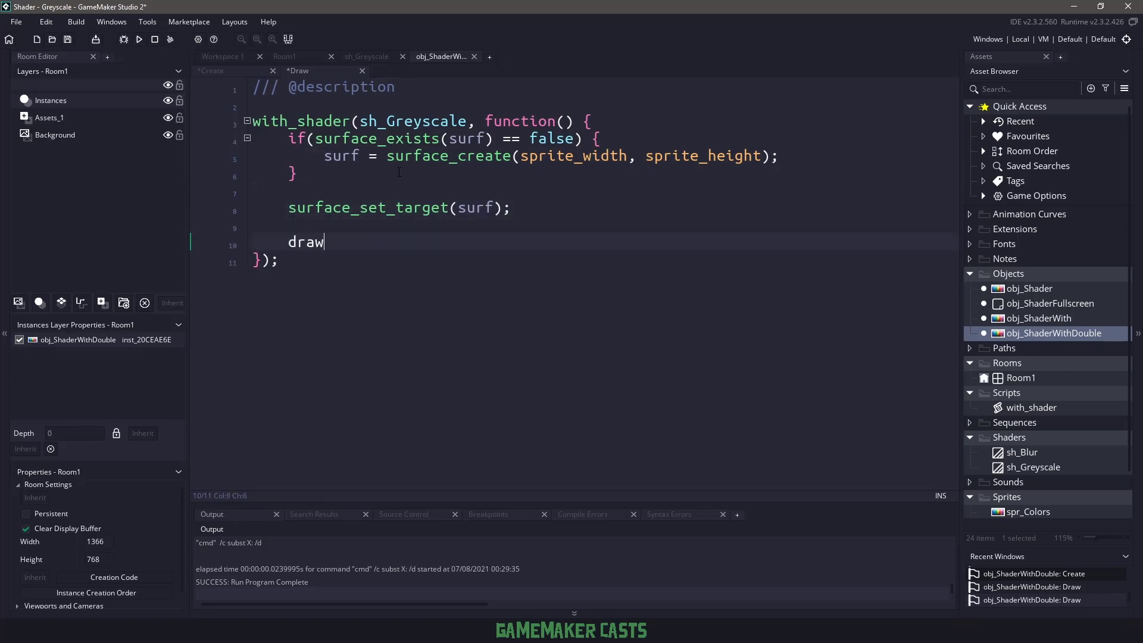
pyautogui.write('_sprite(sprite_index,')
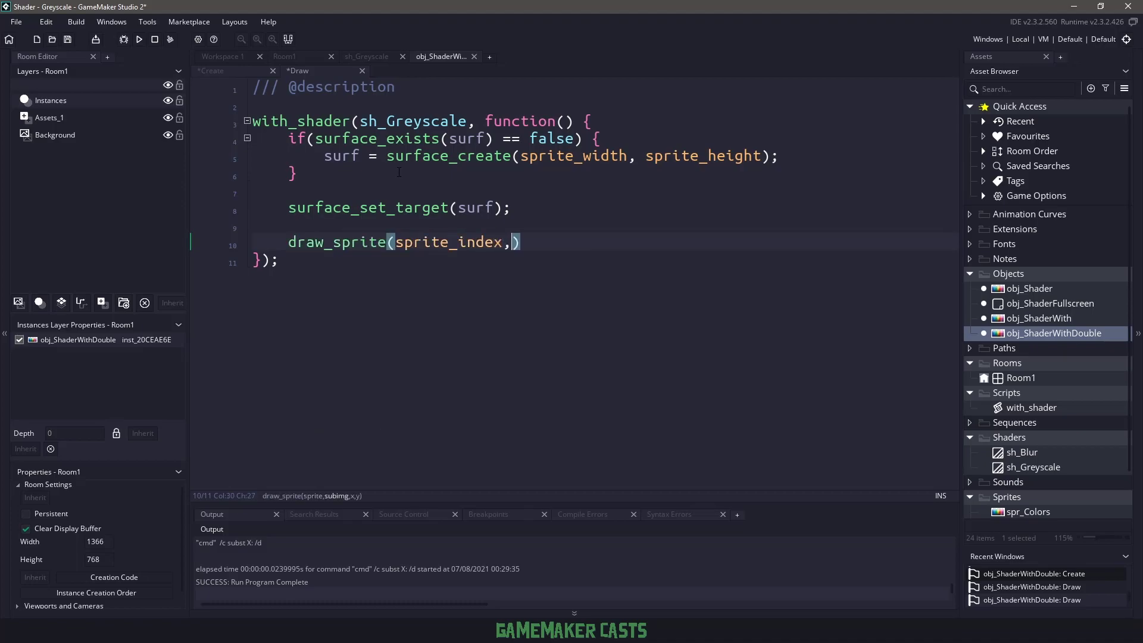
pyautogui.write('image_number, 0, 0')
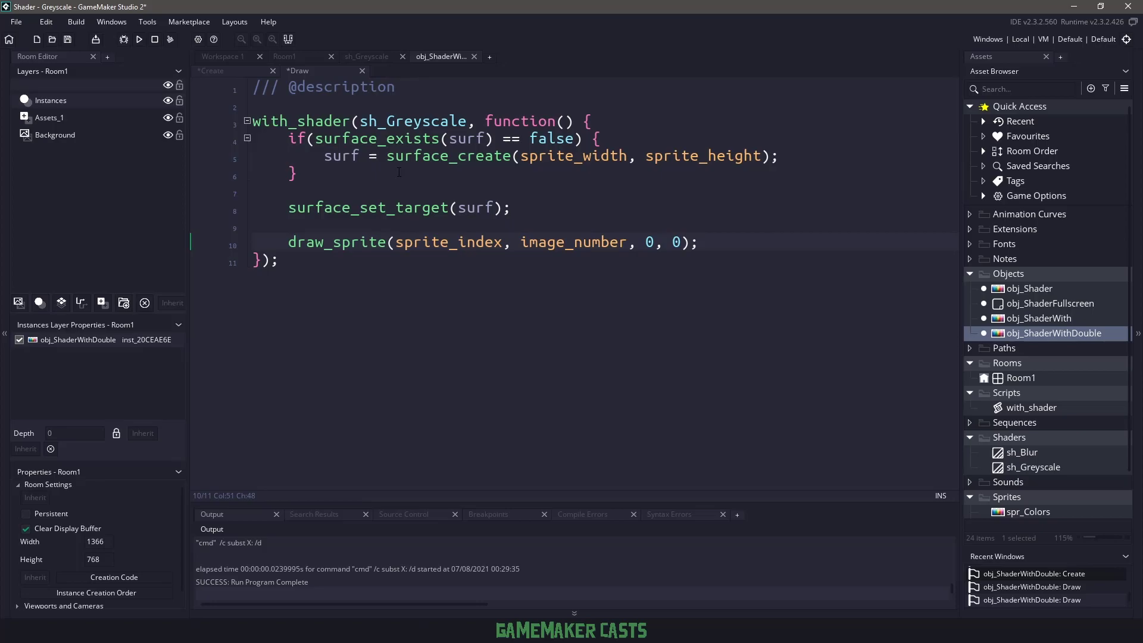
pyautogui.click(702, 242)
pyautogui.write('surface_reset_target();')
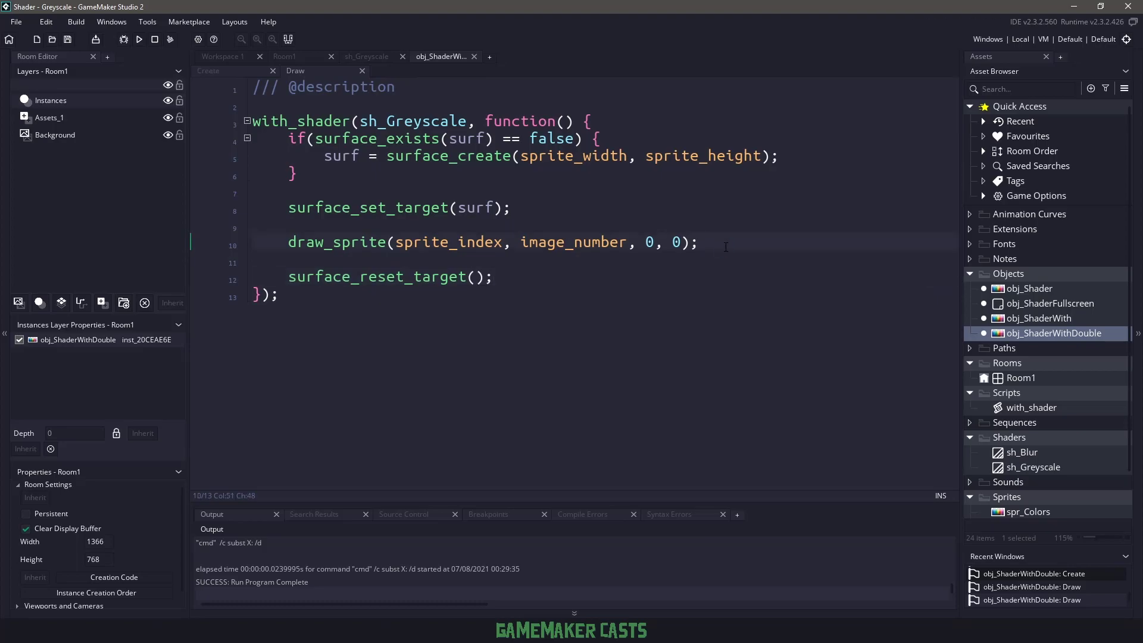
# Run the game to test the greyscale surface, then close the game window.
pyautogui.click(139, 39)
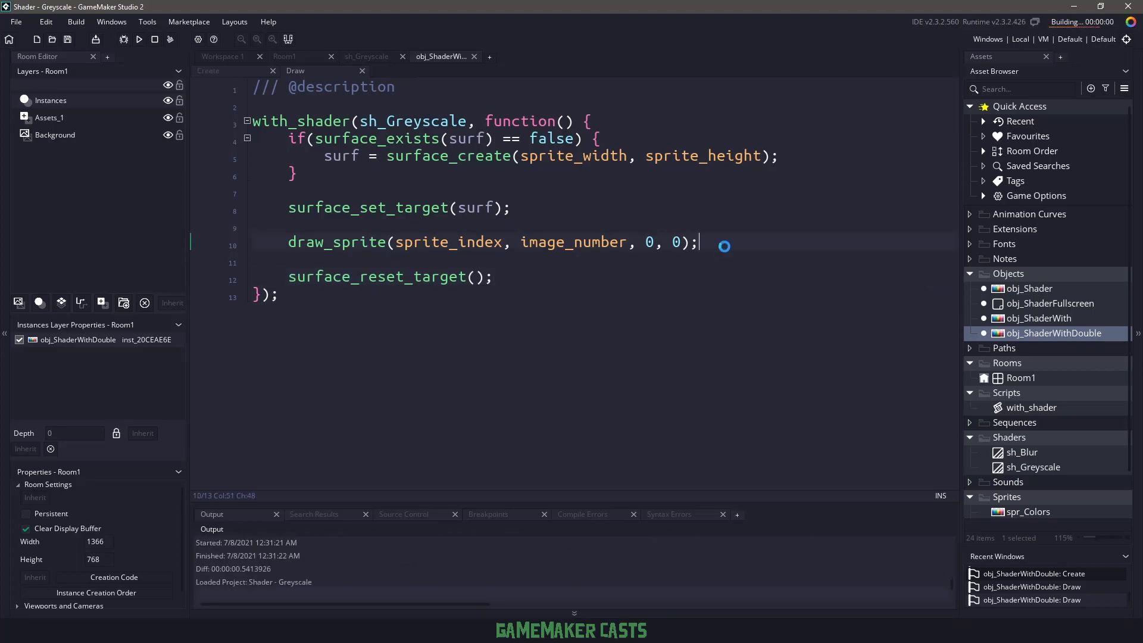
pyautogui.click(139, 39)
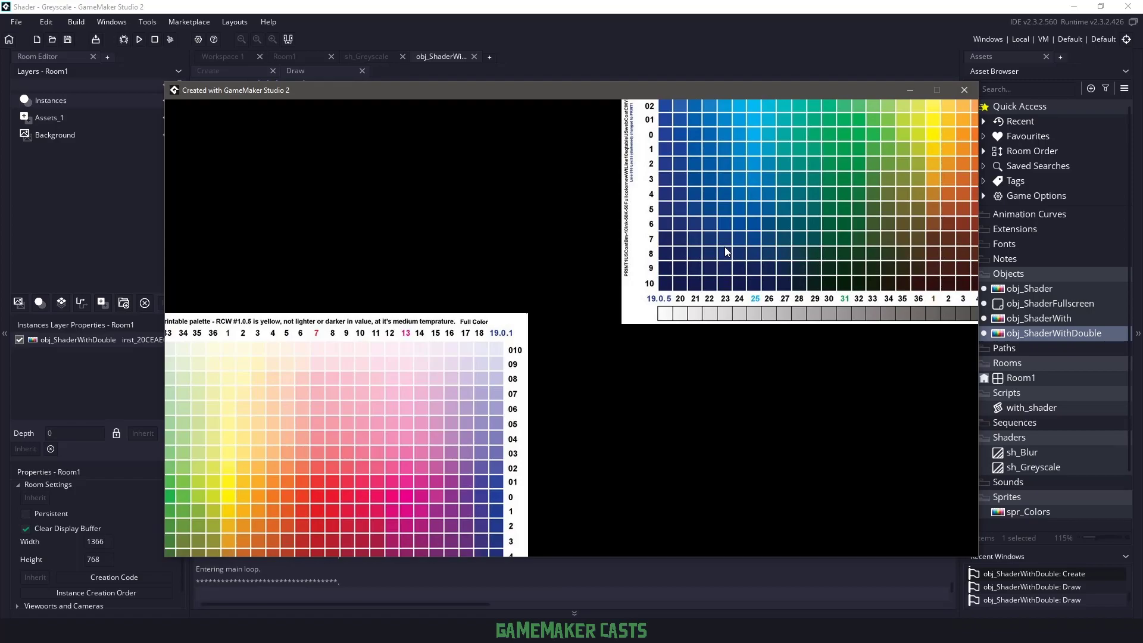
pyautogui.moveTo(965, 90)
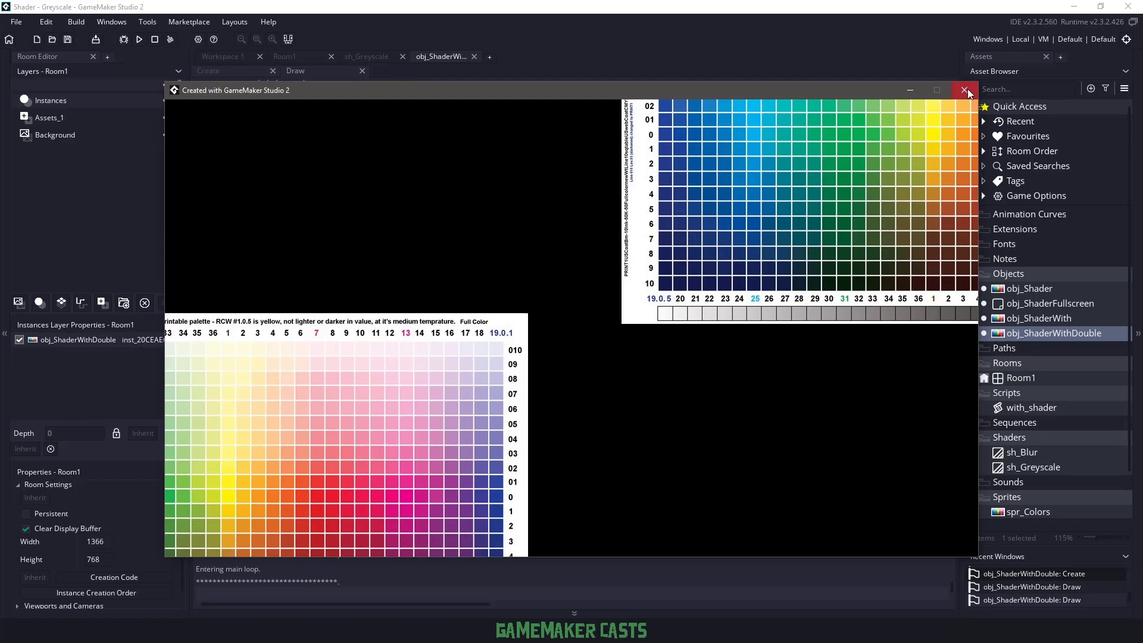
pyautogui.click(965, 89)
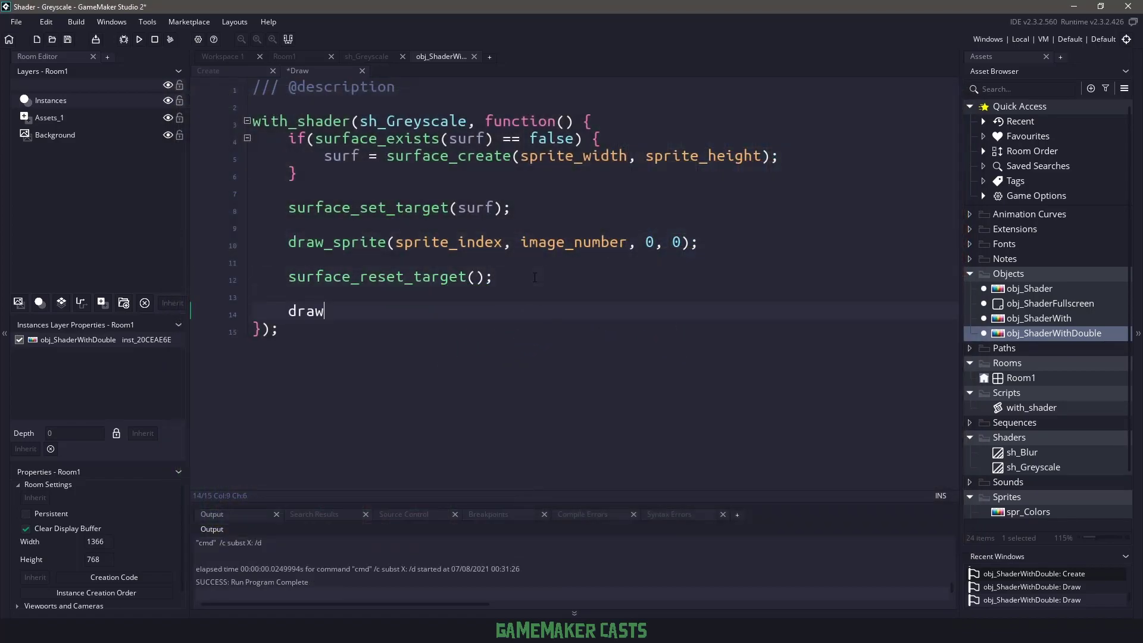
# Add draw_surface(surf, x, y); after surface_reset_target, run the game, and close its window.
pyautogui.write('_surface(')
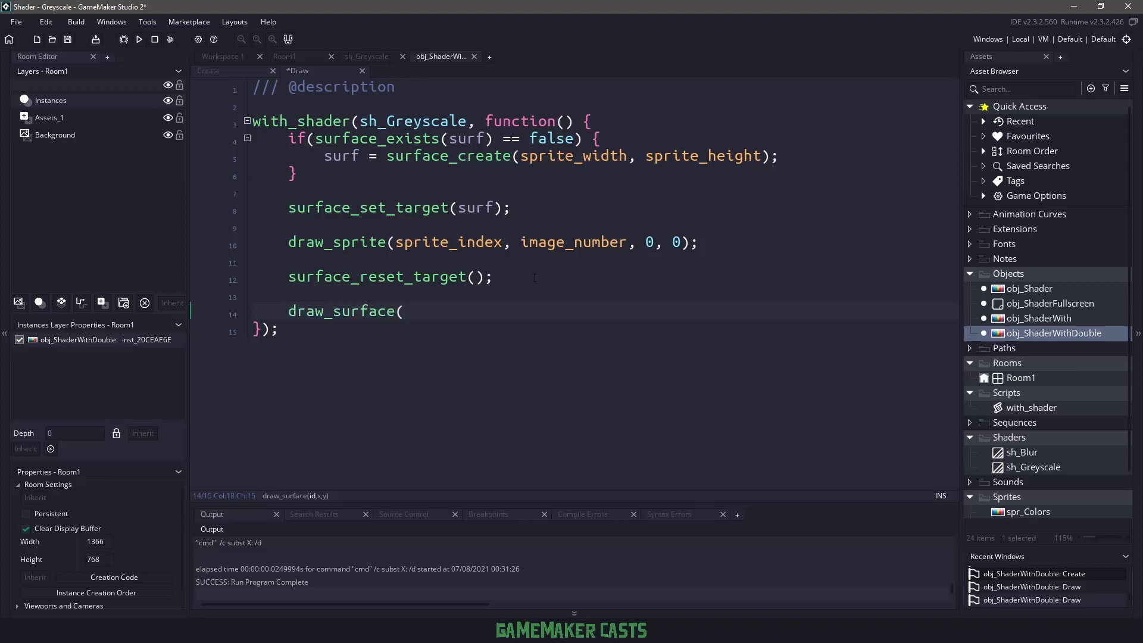
pyautogui.write('surf, x')
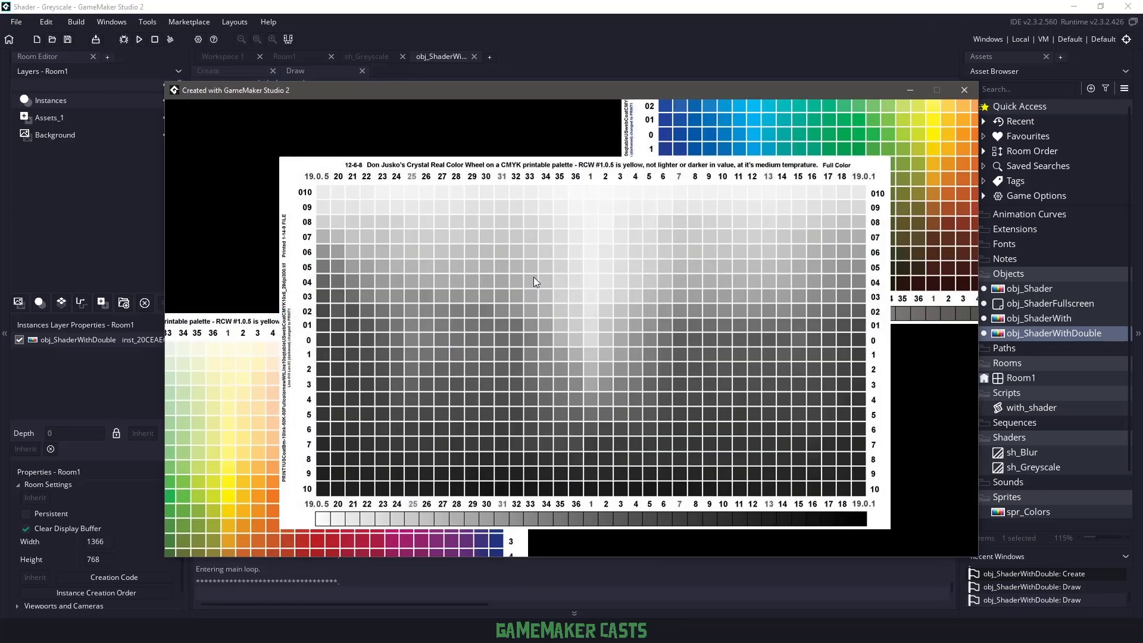
pyautogui.moveTo(936, 144)
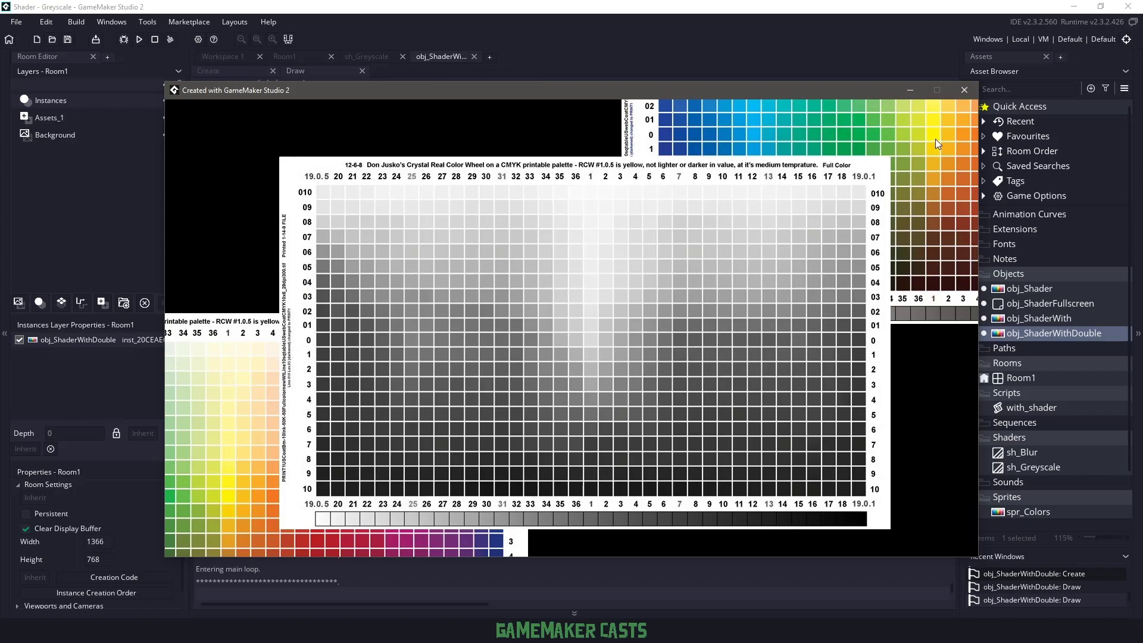
pyautogui.click(964, 90)
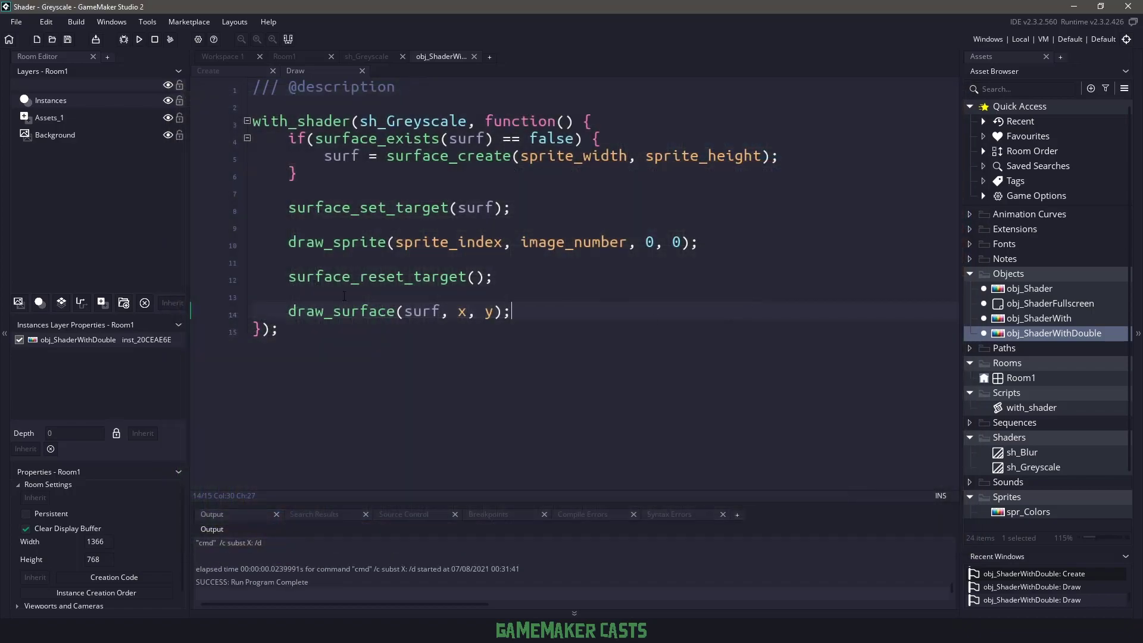
# Wrap draw_surface in with_shader(sh_Blur, function() { ... }) and start the run.
pyautogui.write('wit')
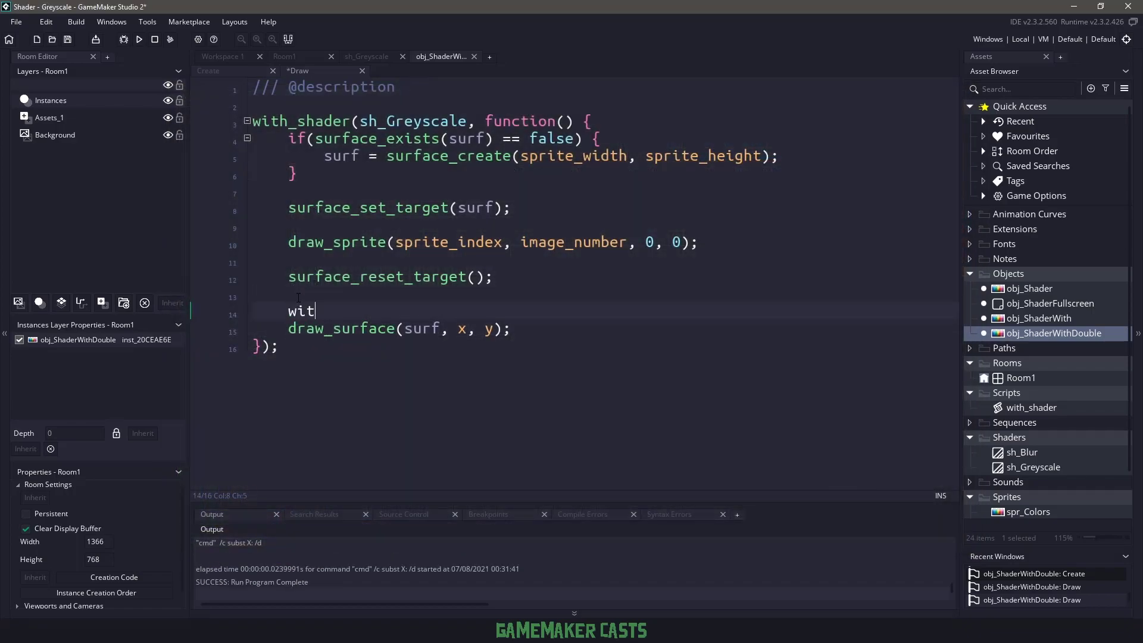
pyautogui.write('h_shader(sh')
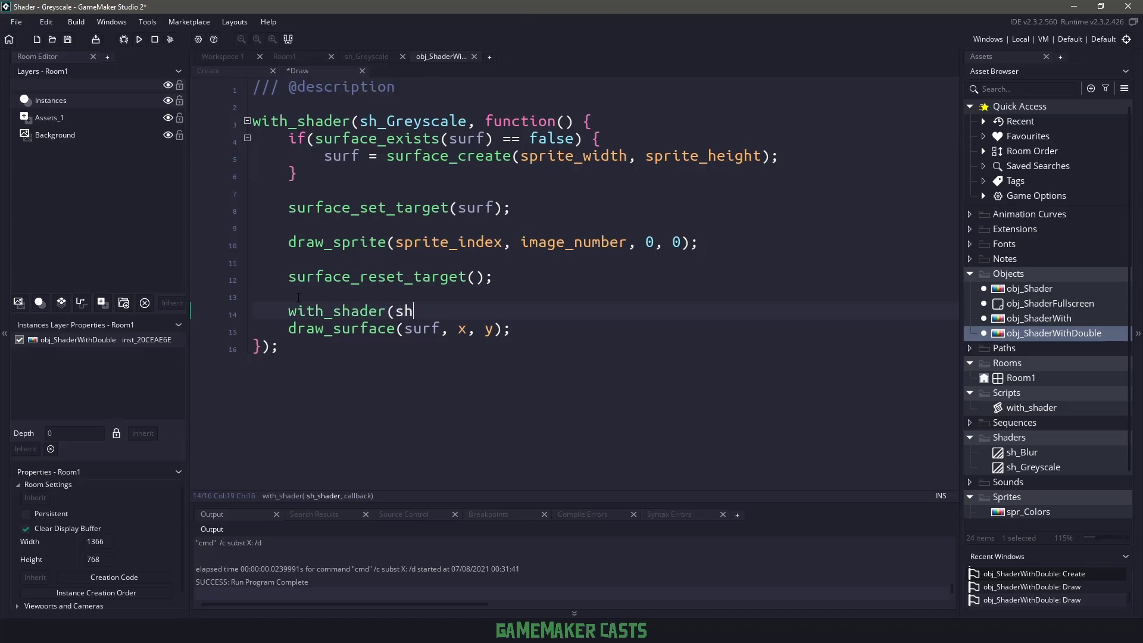
pyautogui.write('_Blur')
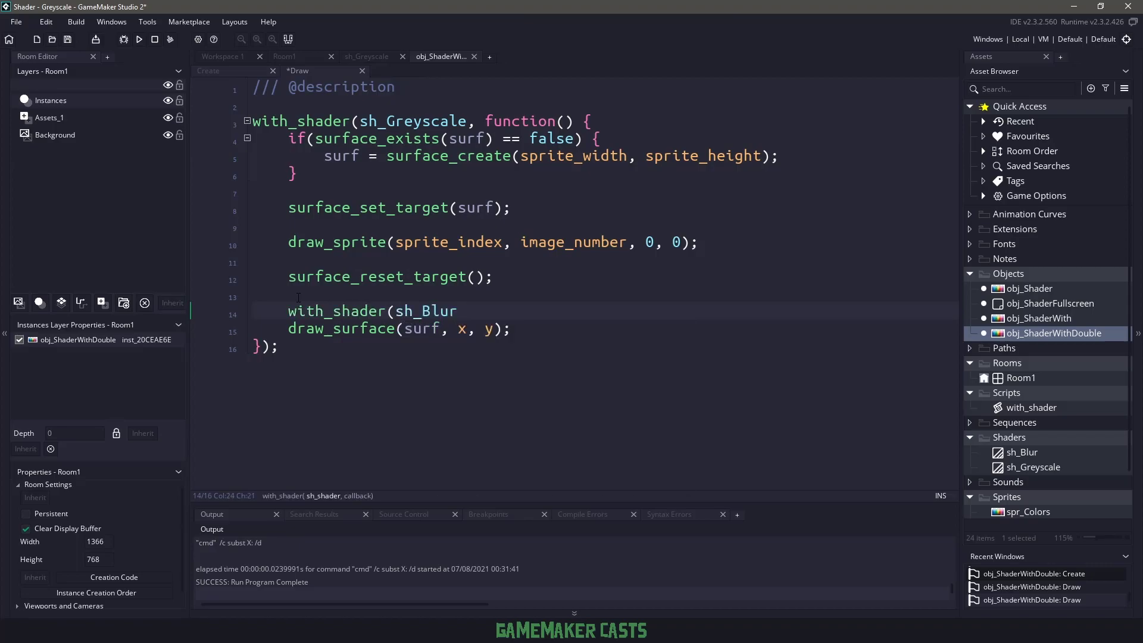
pyautogui.write(', function() {')
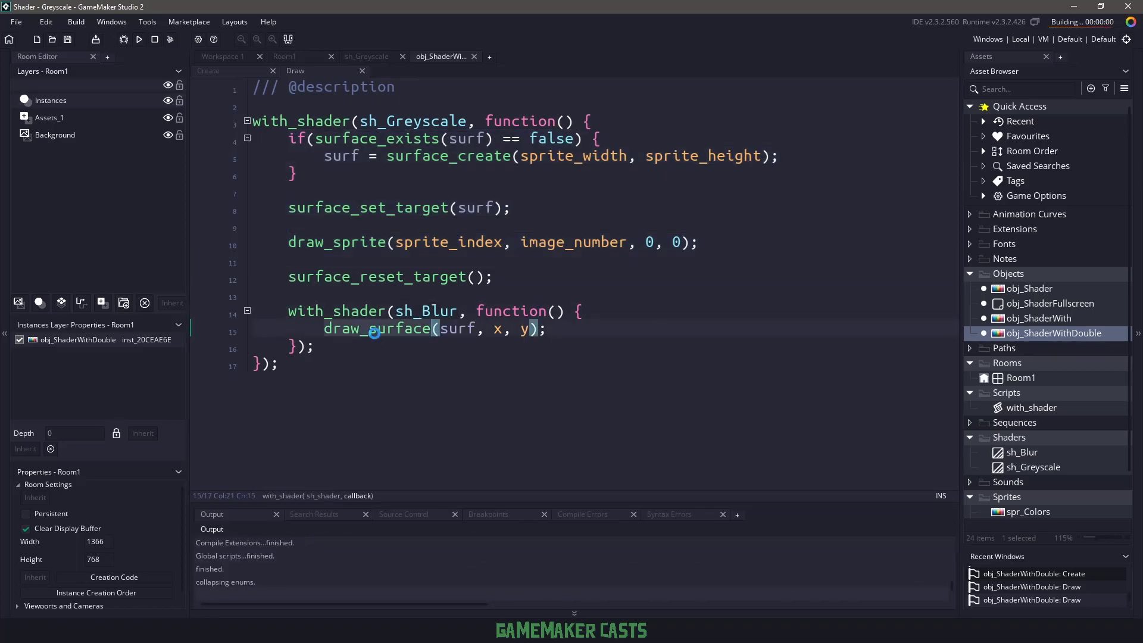
pyautogui.click(139, 39)
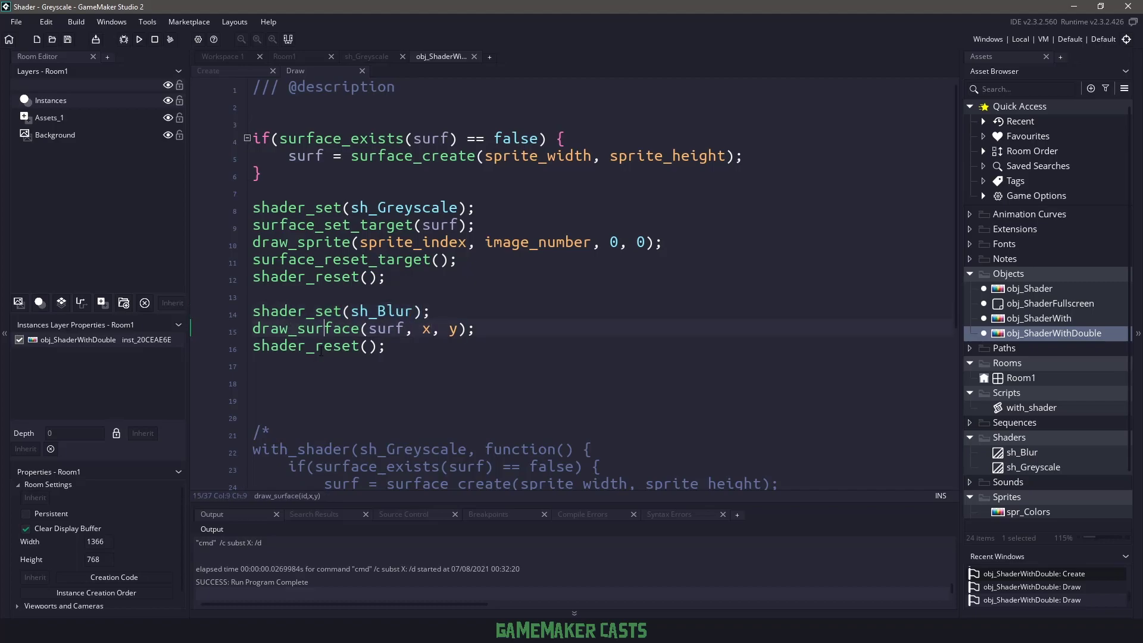
# Run the shader_set/shader_reset version, close the game window, and scroll up through the code.
pyautogui.click(139, 39)
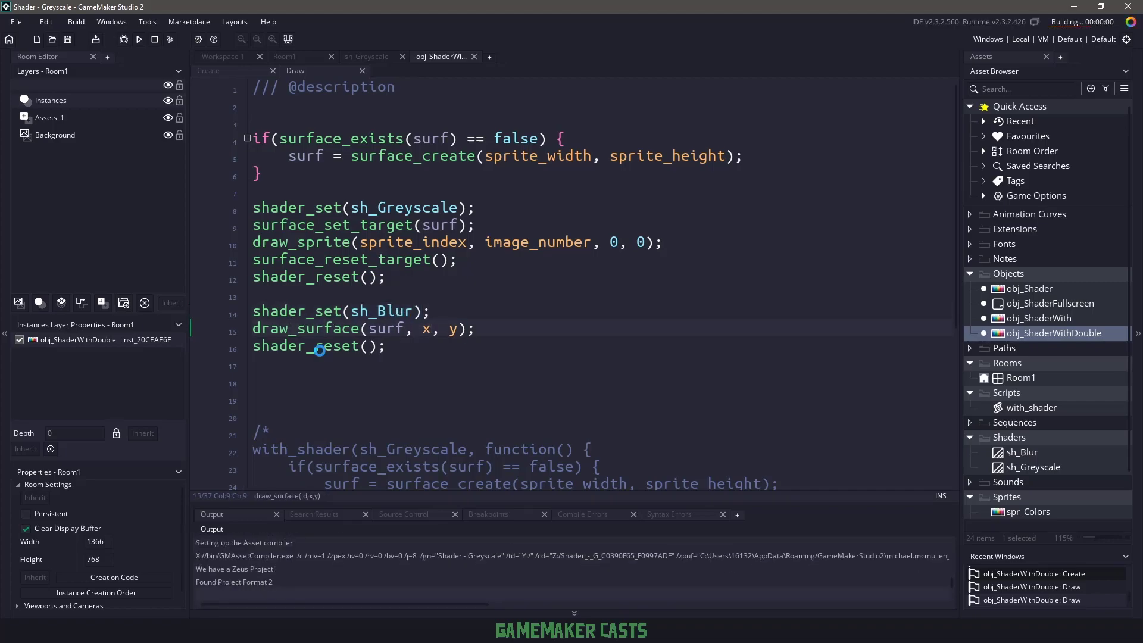
pyautogui.click(138, 39)
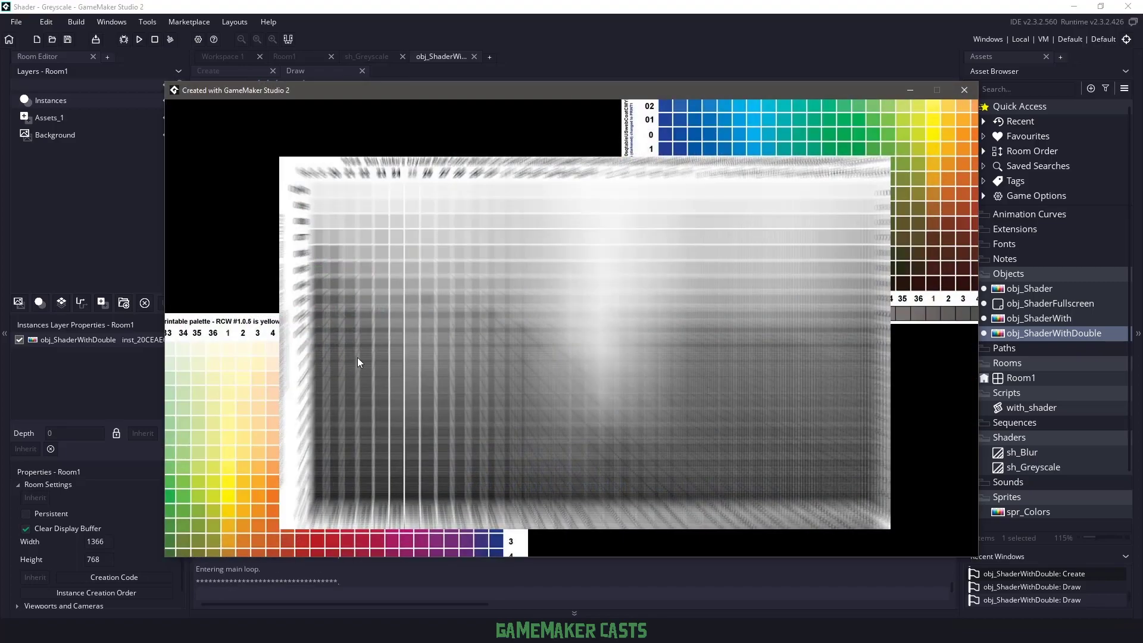
pyautogui.click(964, 90)
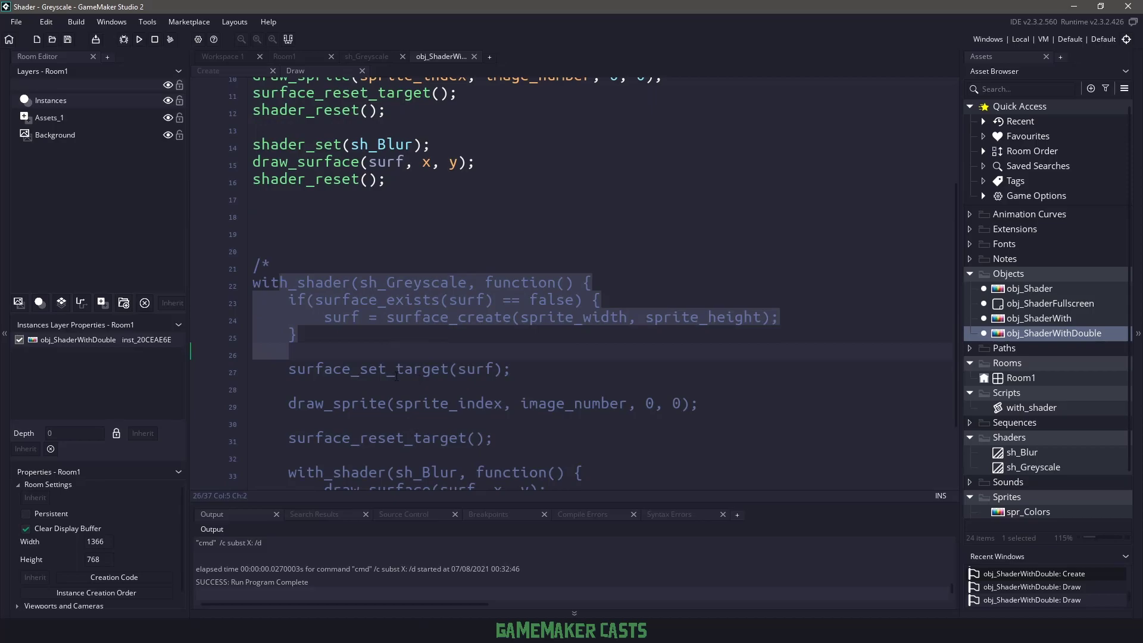
pyautogui.scroll(3)
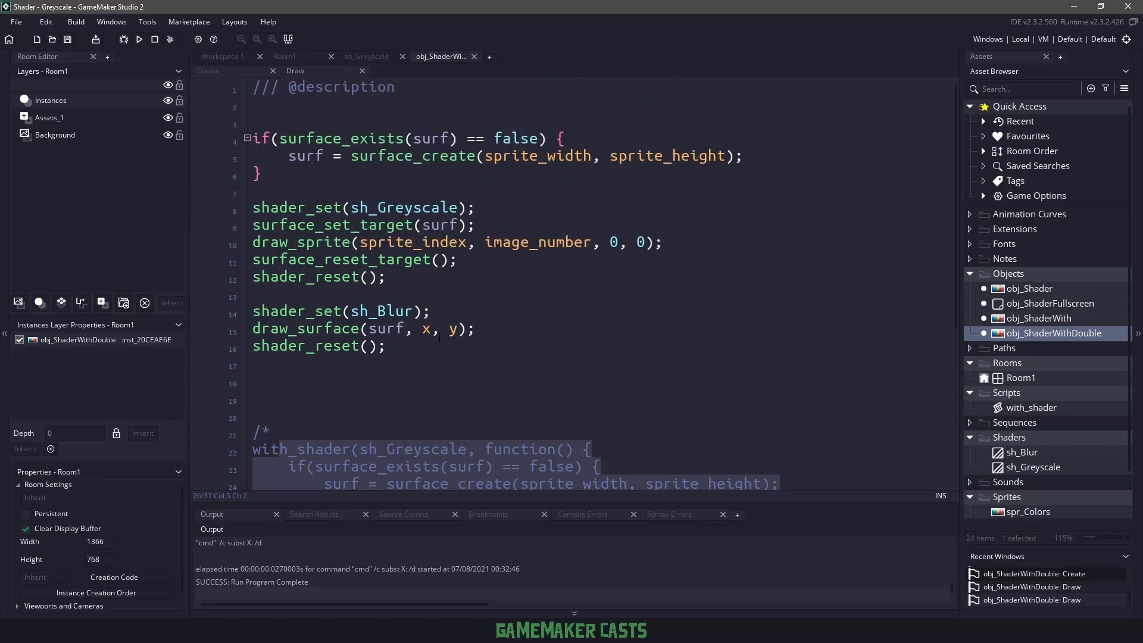